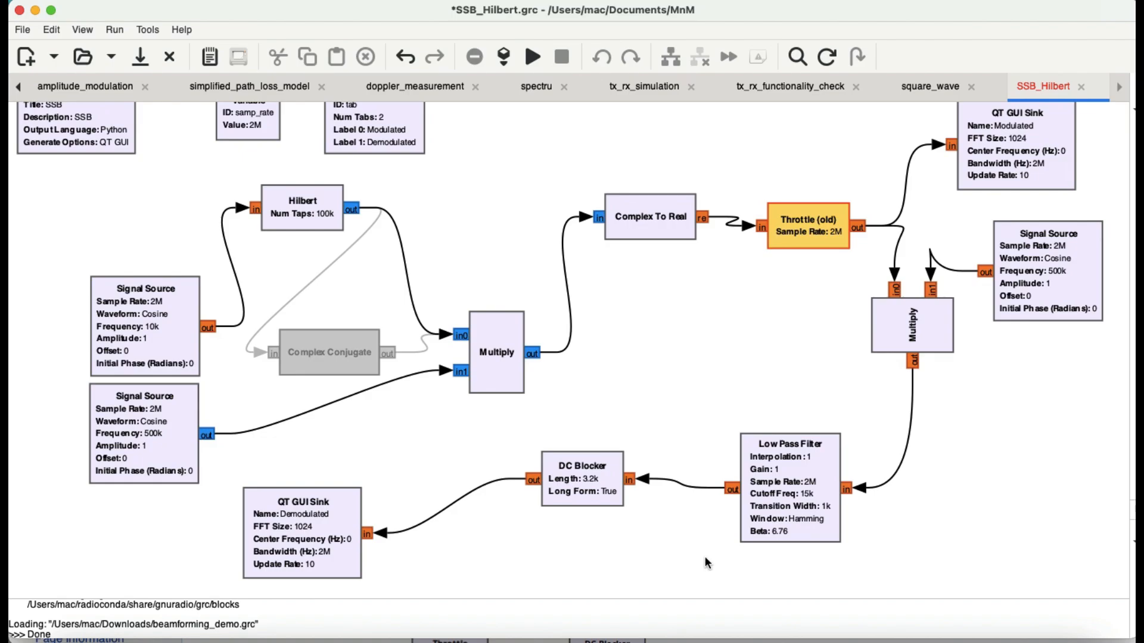
pyautogui.moveTo(749, 574)
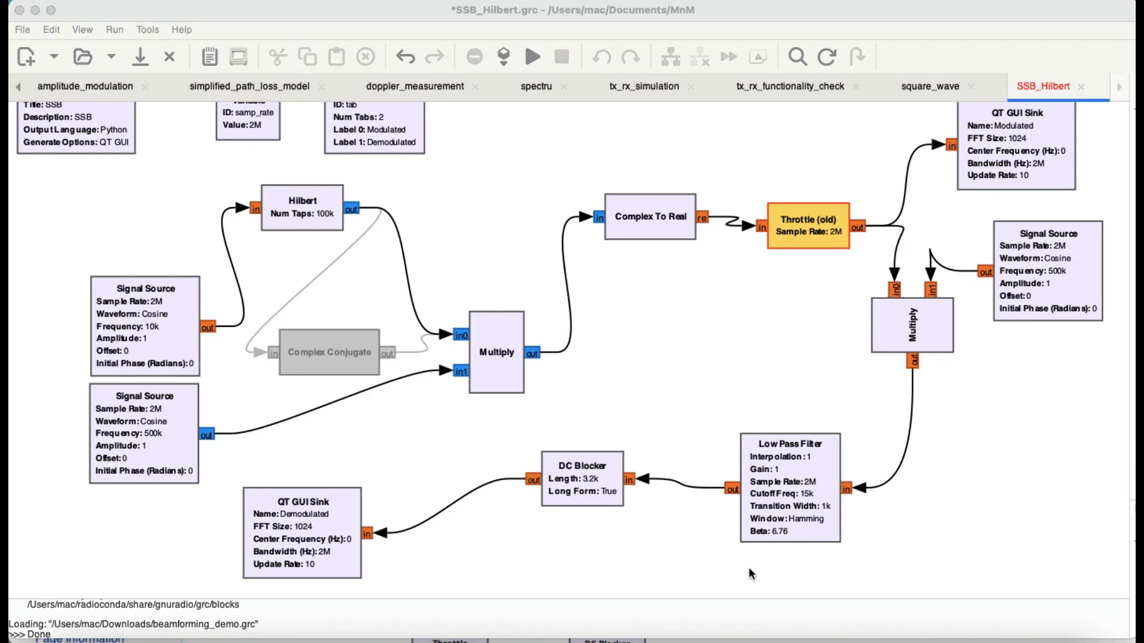
pyautogui.moveTo(114, 586)
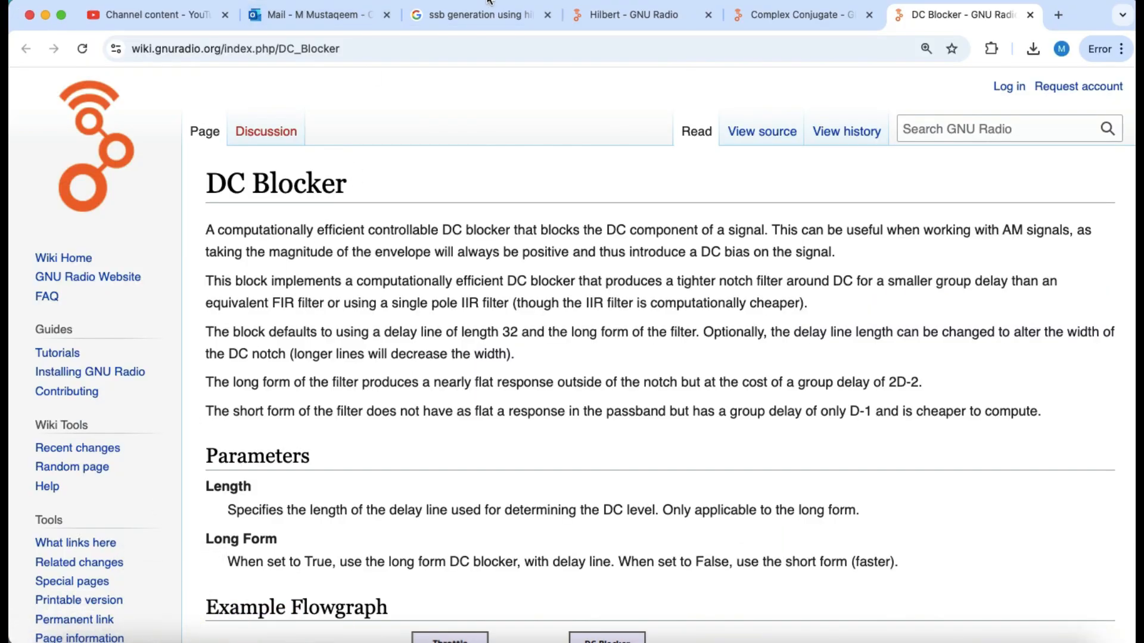
# Step: Check the Hilbert wiki page, then enlarge the All About Circuits phasing-method SSB diagram from the image results
pyautogui.click(478, 15)
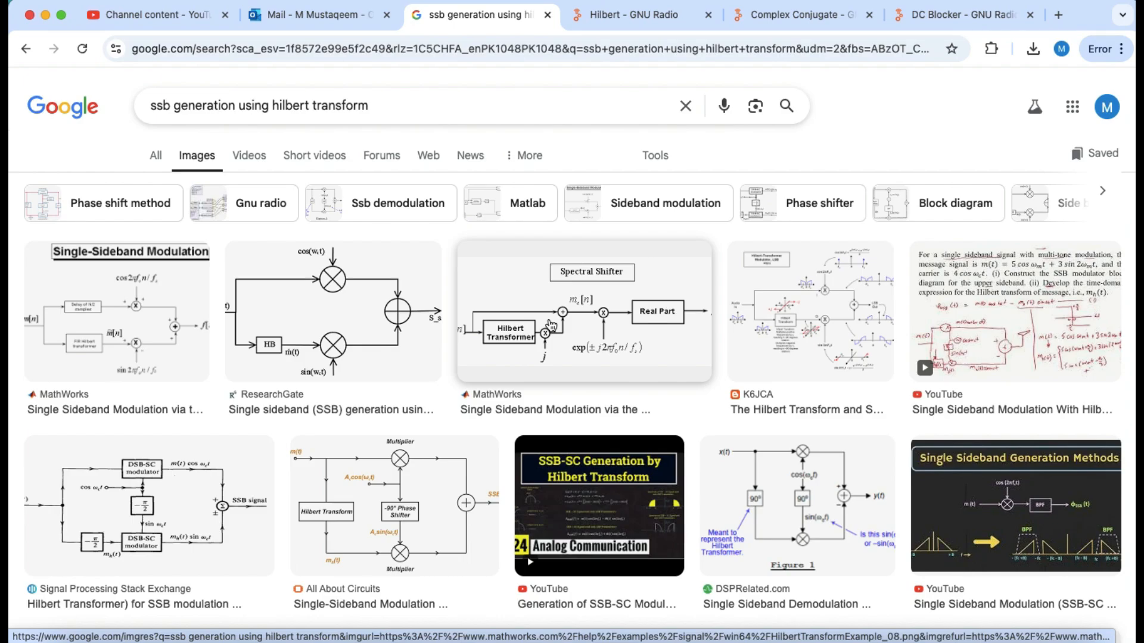
pyautogui.moveTo(544, 337)
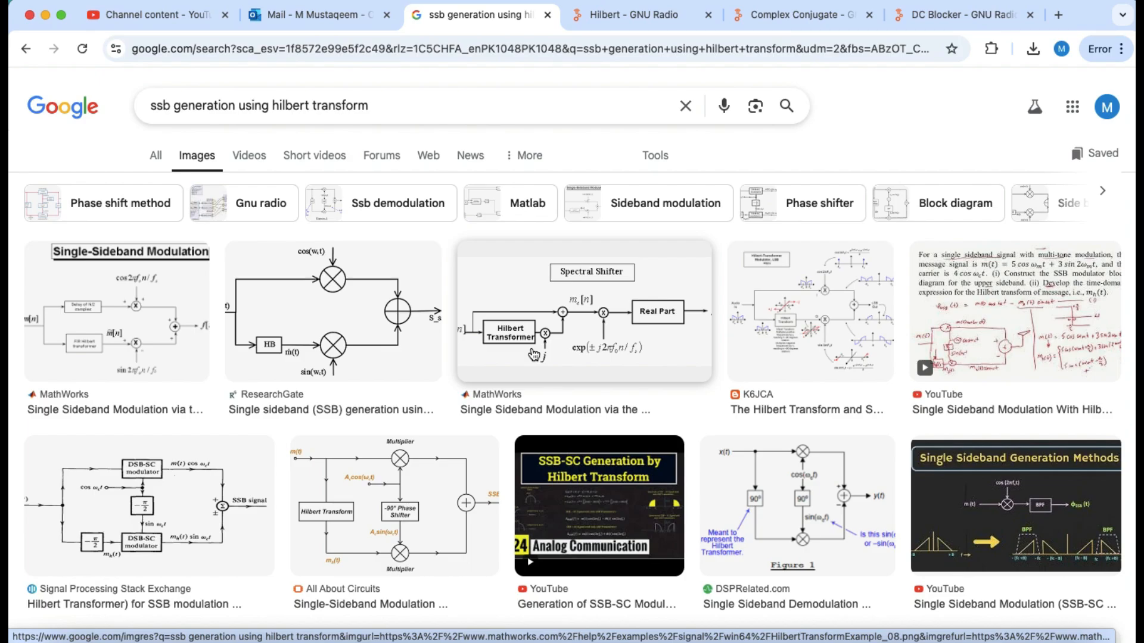
pyautogui.moveTo(536, 334)
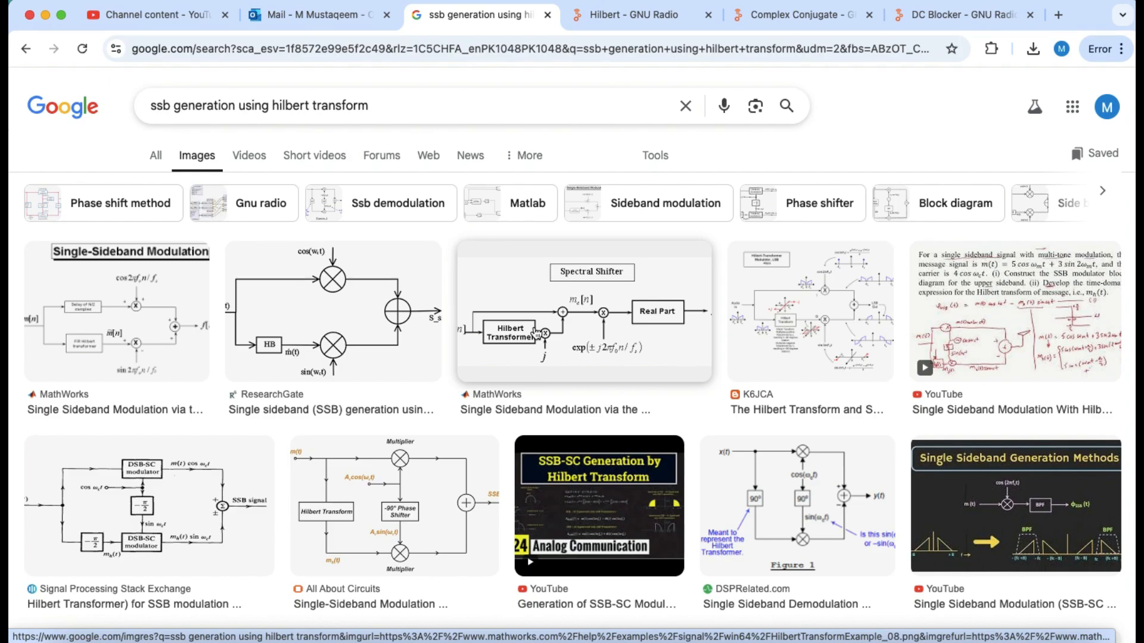
pyautogui.click(633, 14)
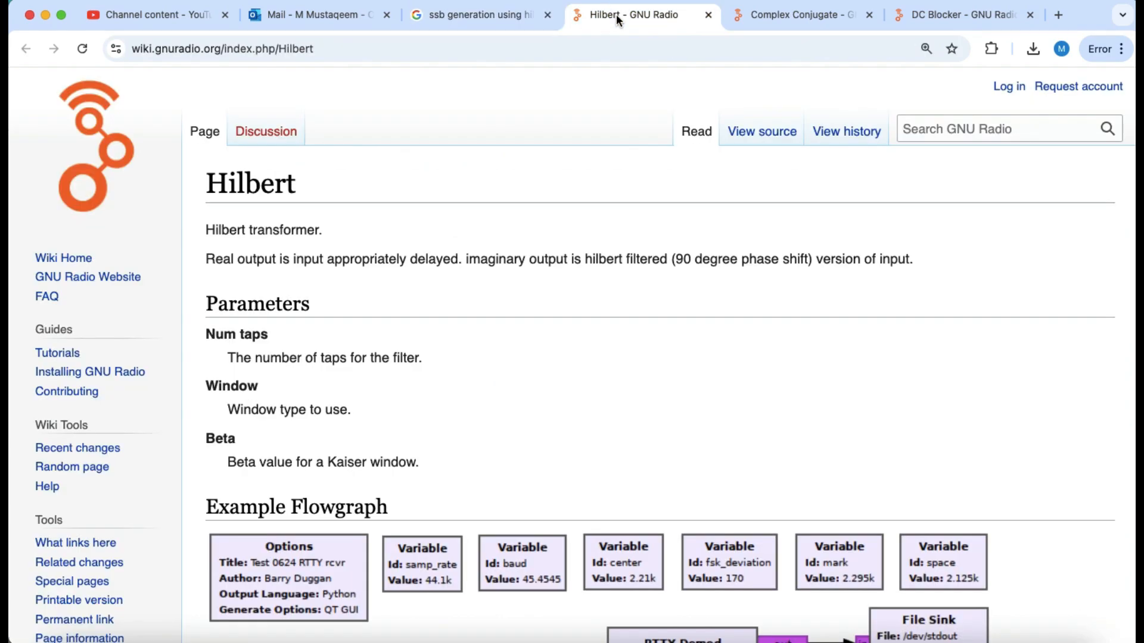
pyautogui.moveTo(641, 289)
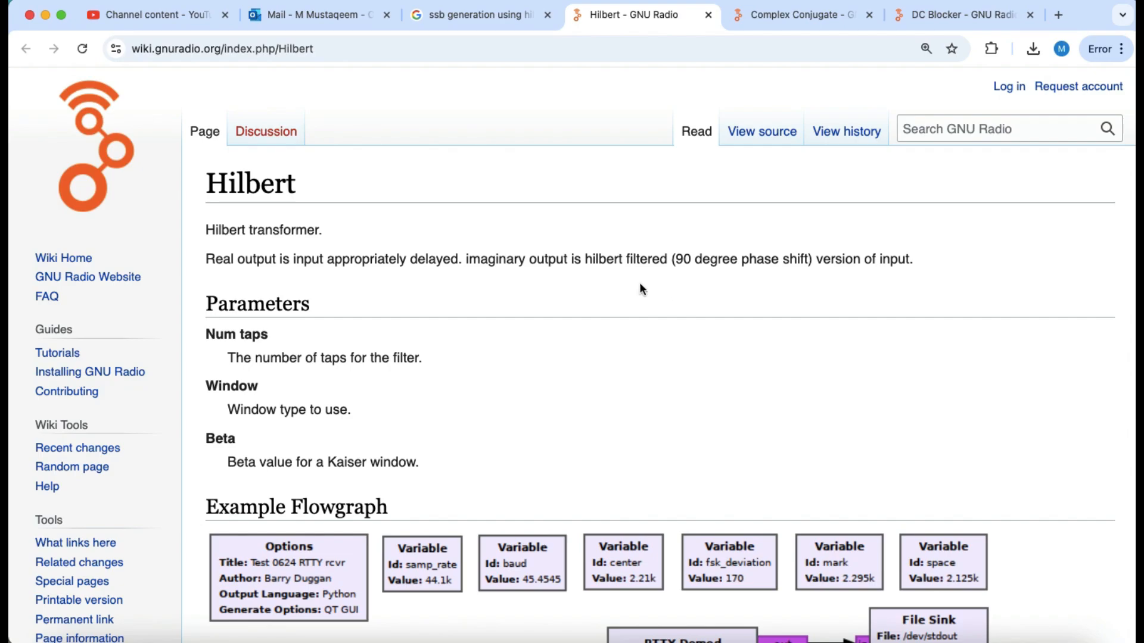
pyautogui.moveTo(697, 284)
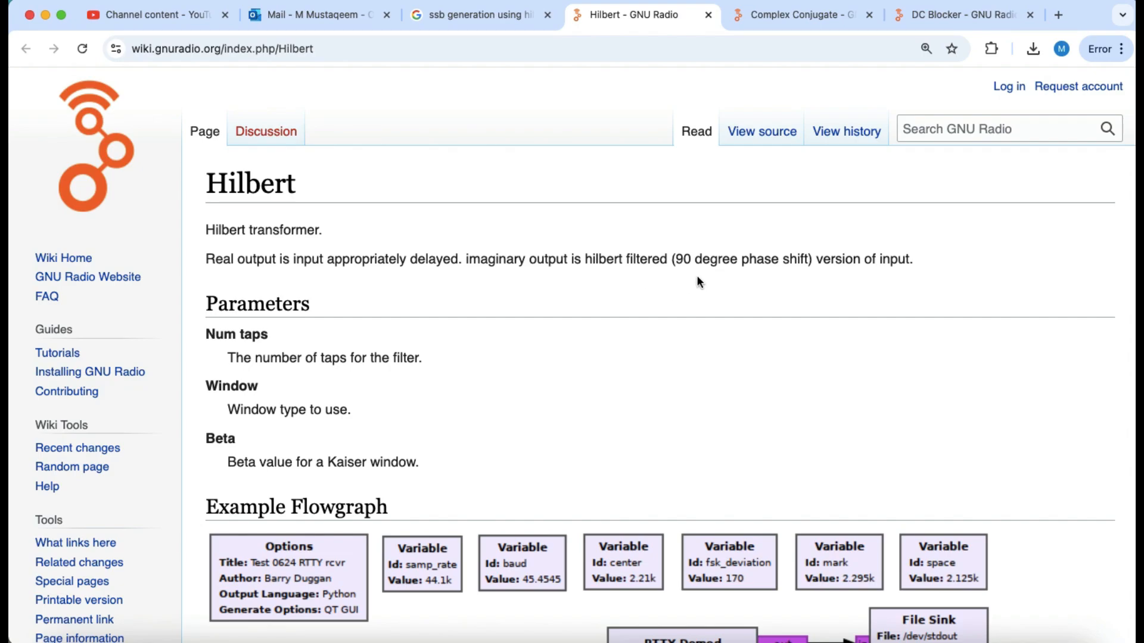
pyautogui.click(478, 14)
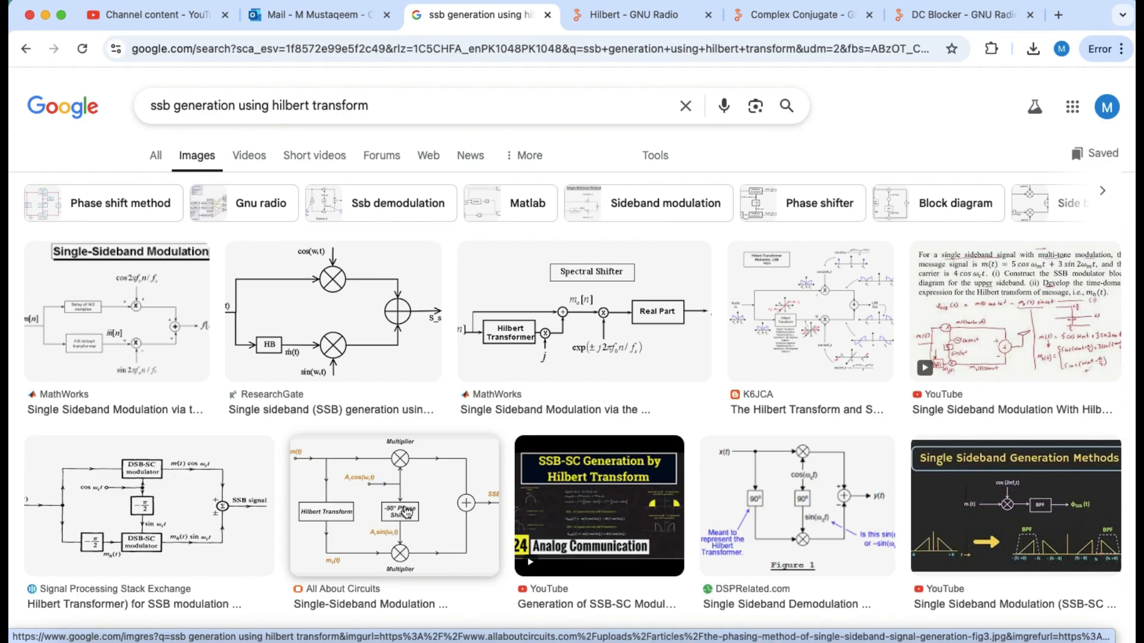
pyautogui.moveTo(395, 511)
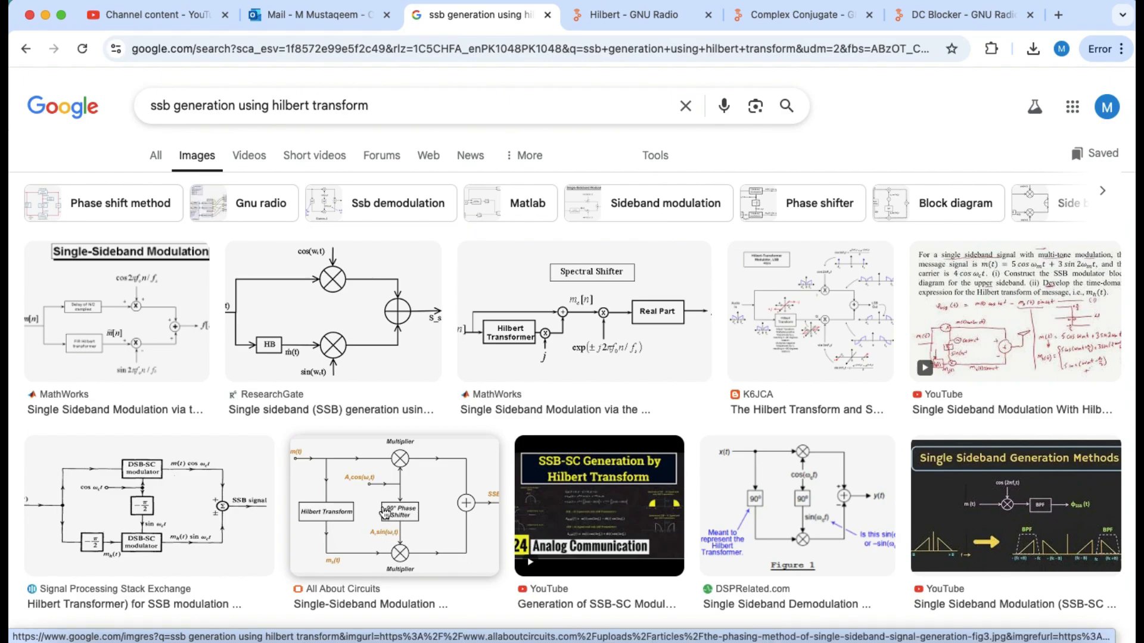
pyautogui.click(393, 505)
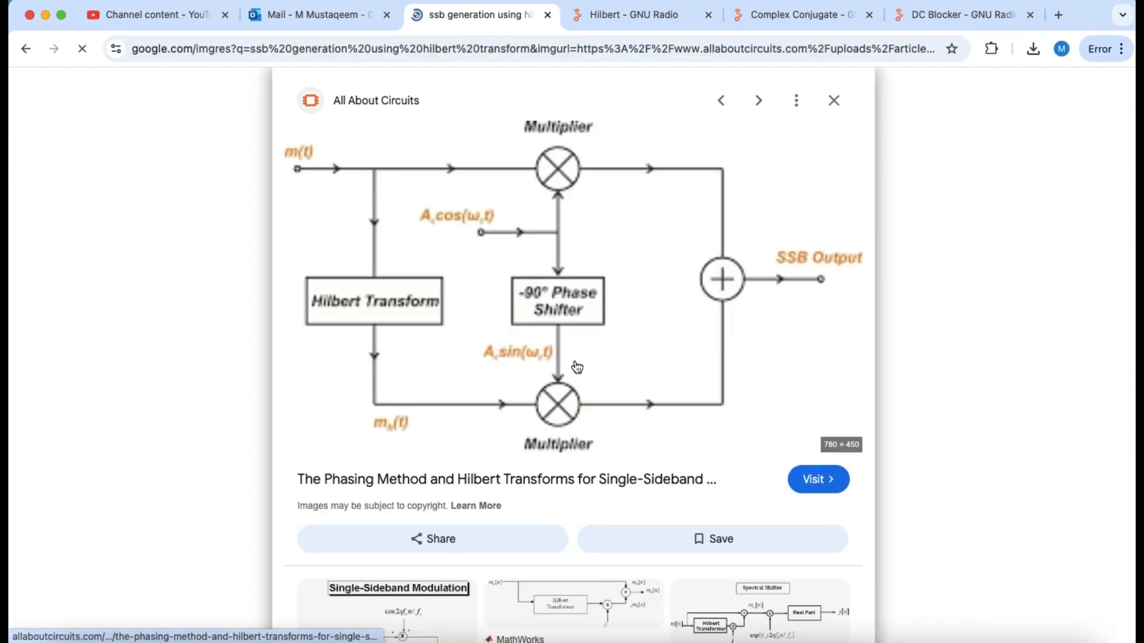
pyautogui.moveTo(518, 375)
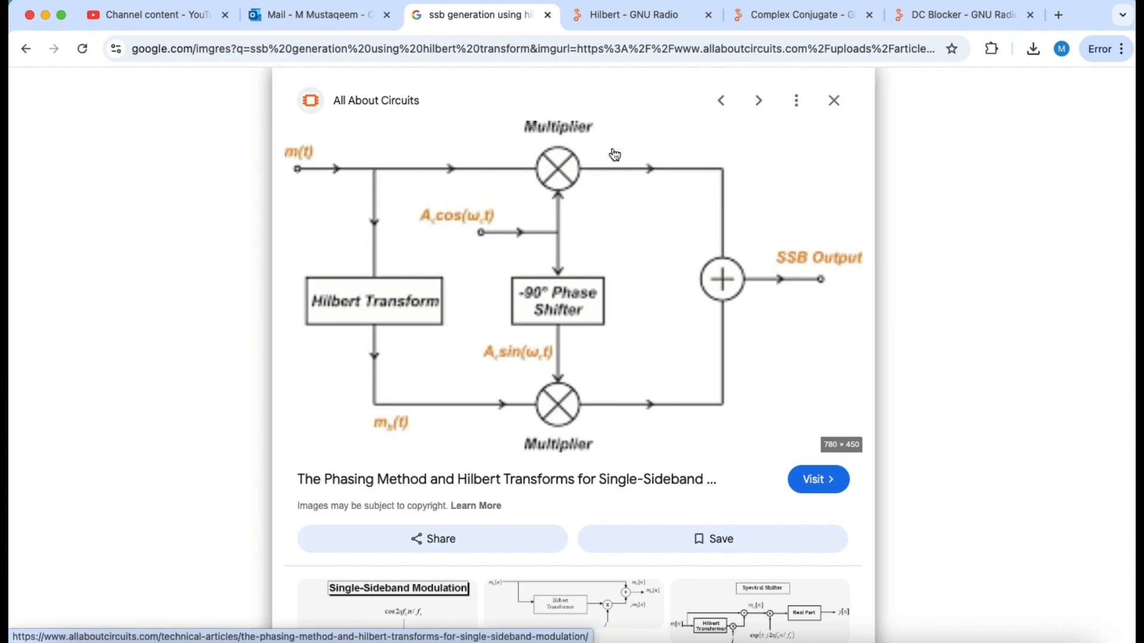
pyautogui.moveTo(319, 14)
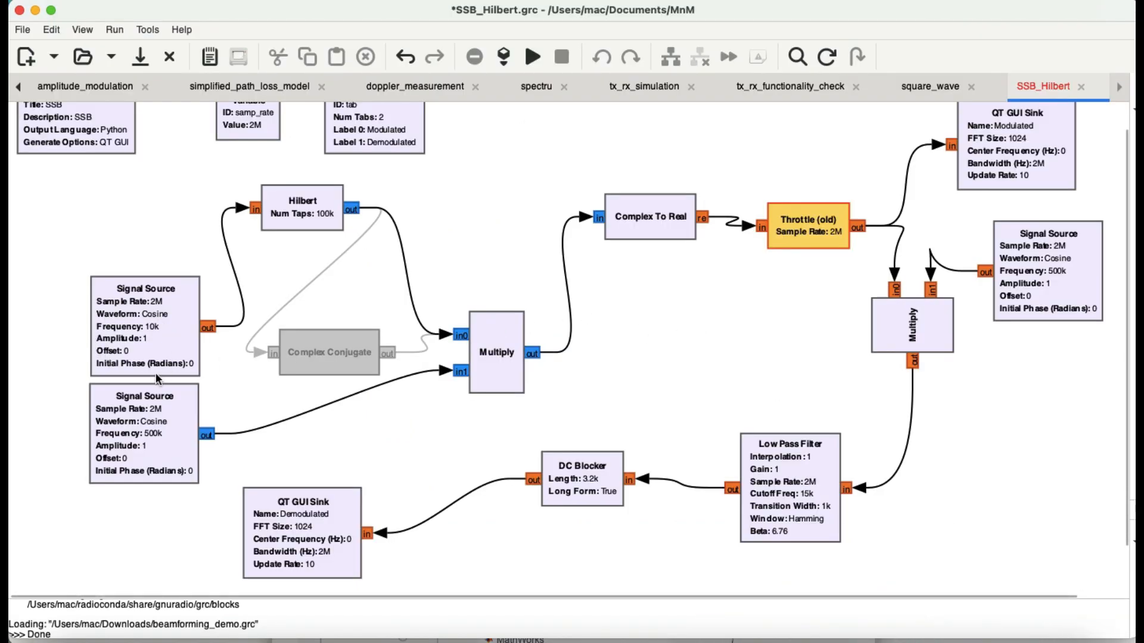
pyautogui.moveTo(155, 332)
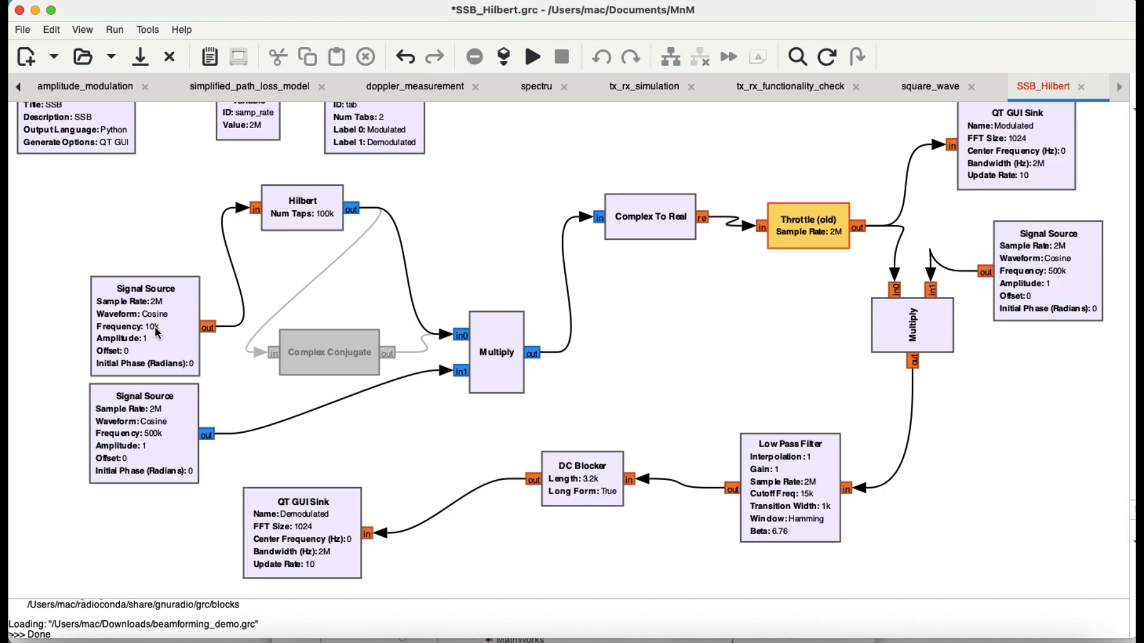
pyautogui.moveTo(181, 364)
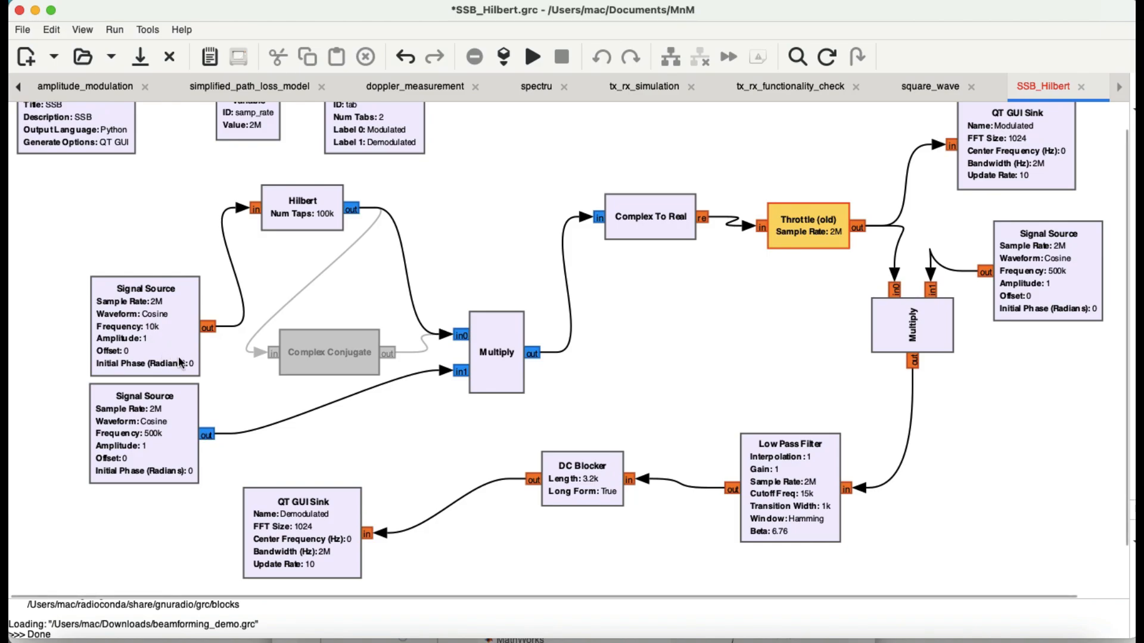
pyautogui.moveTo(255, 217)
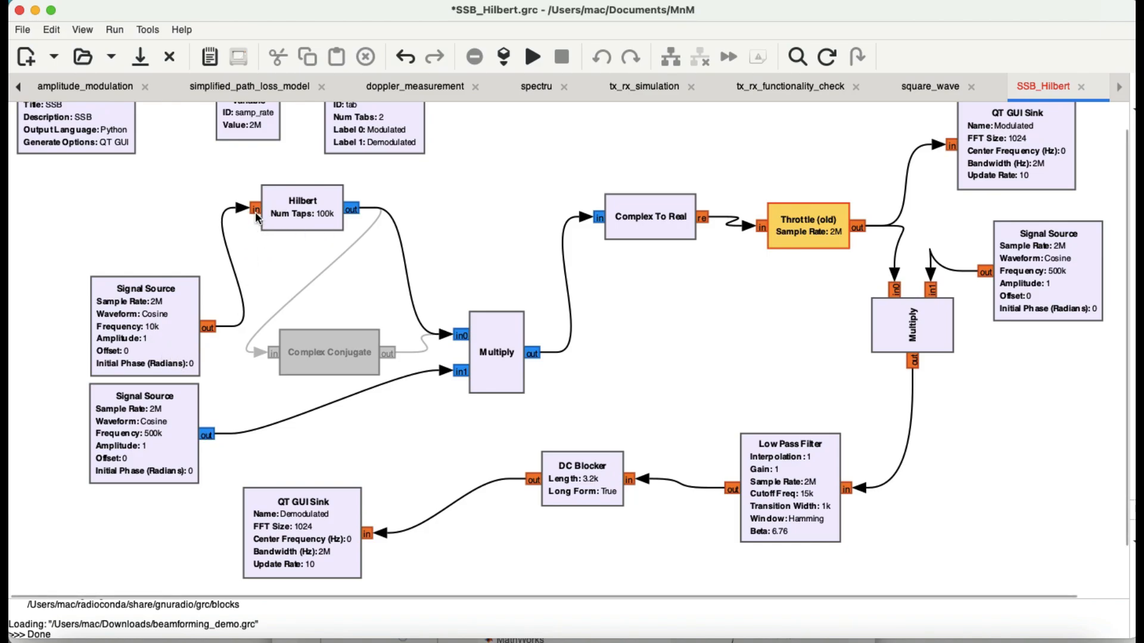
pyautogui.moveTo(230, 299)
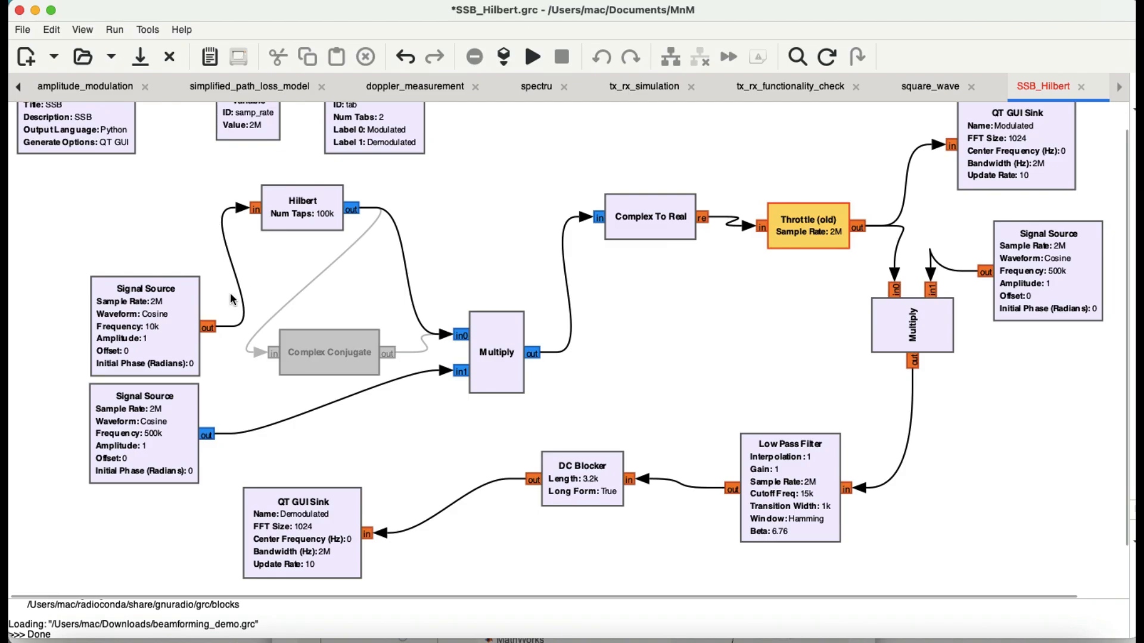
pyautogui.moveTo(192, 355)
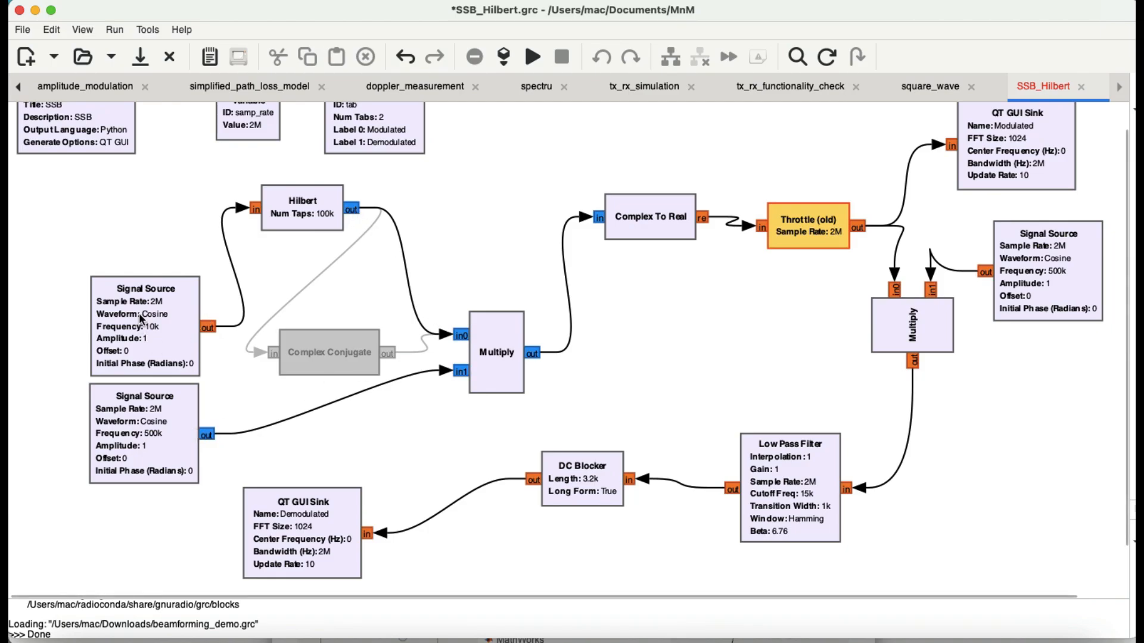
pyautogui.doubleClick(144, 327)
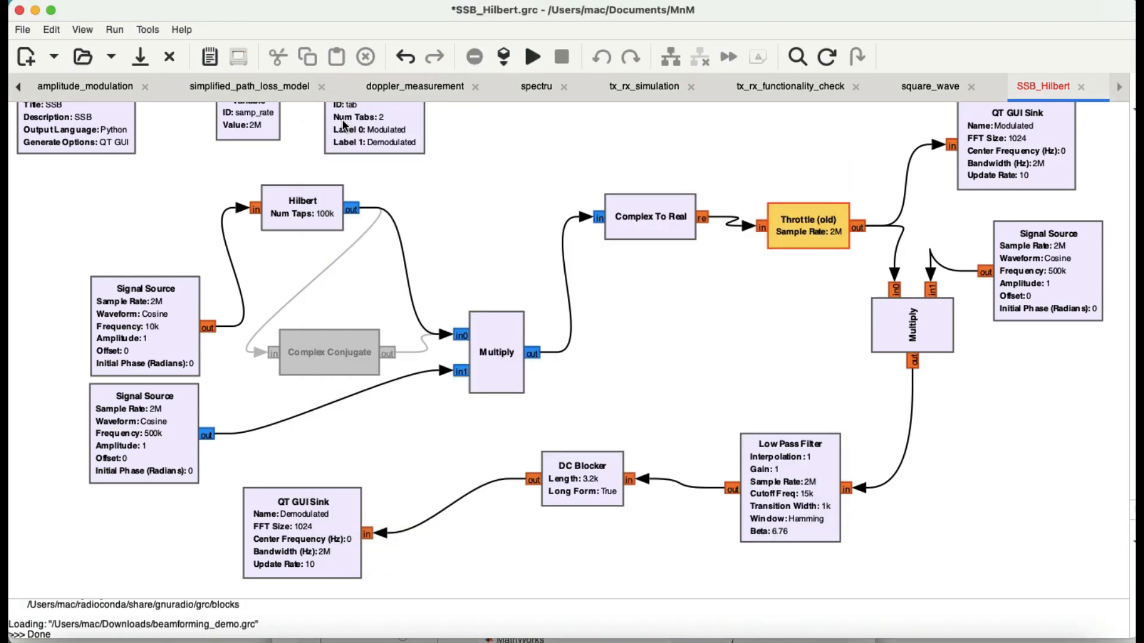
pyautogui.moveTo(285, 237)
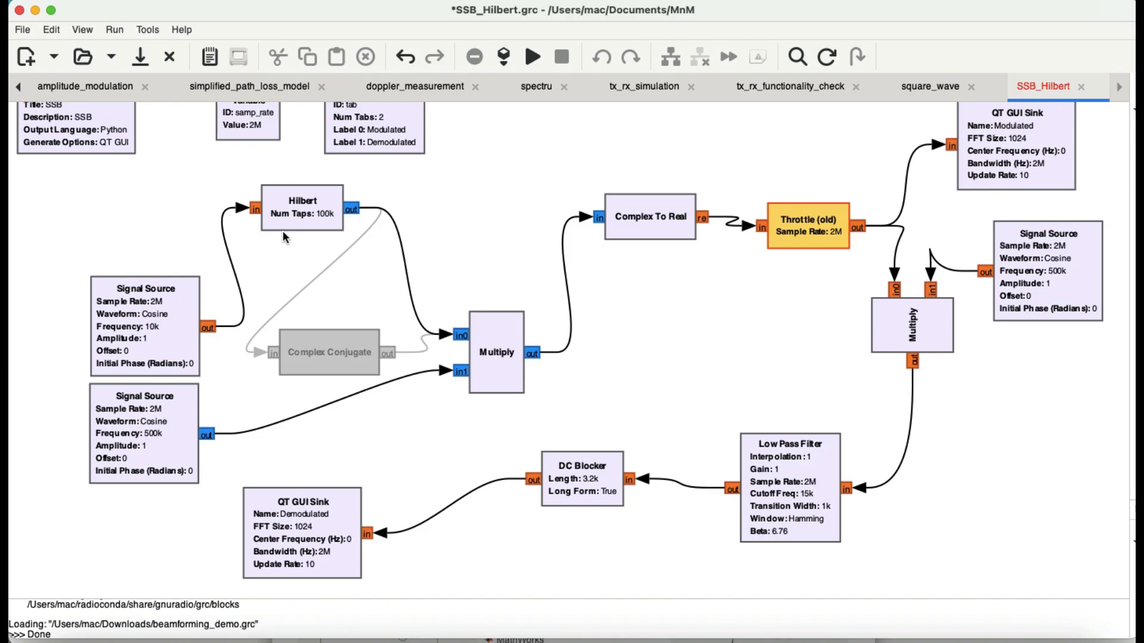
pyautogui.moveTo(445, 241)
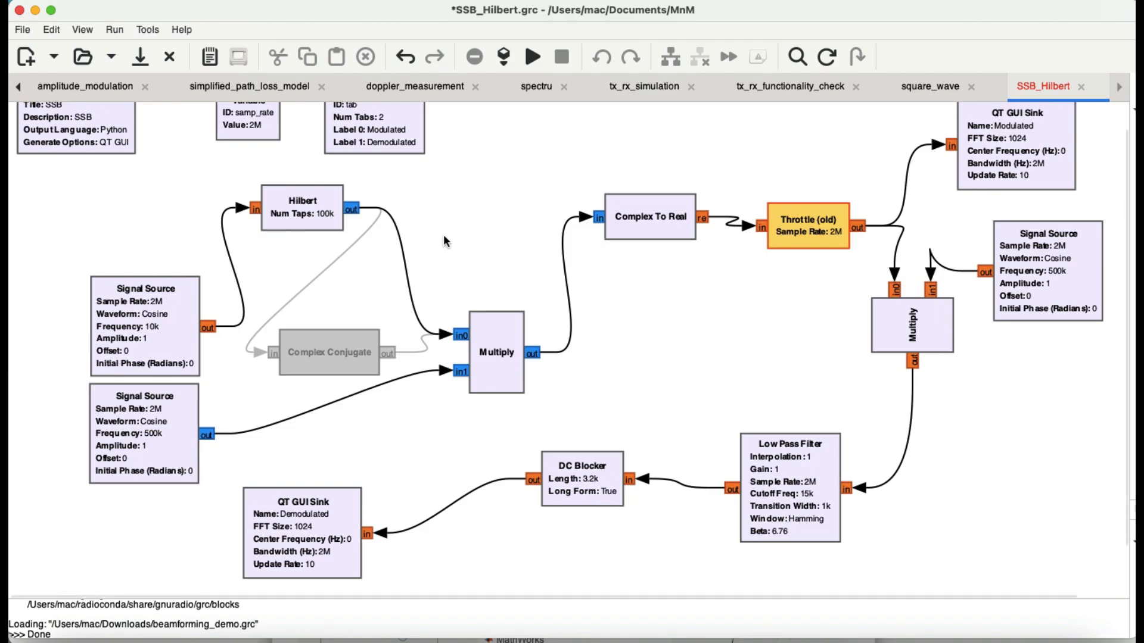
pyautogui.moveTo(303, 212)
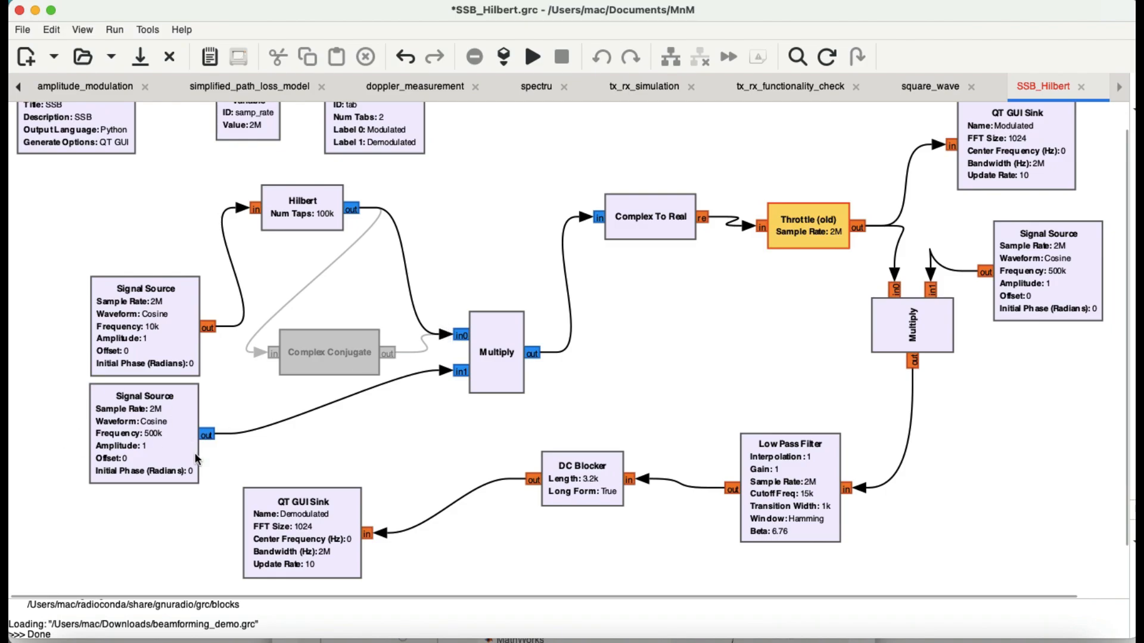
pyautogui.moveTo(496, 411)
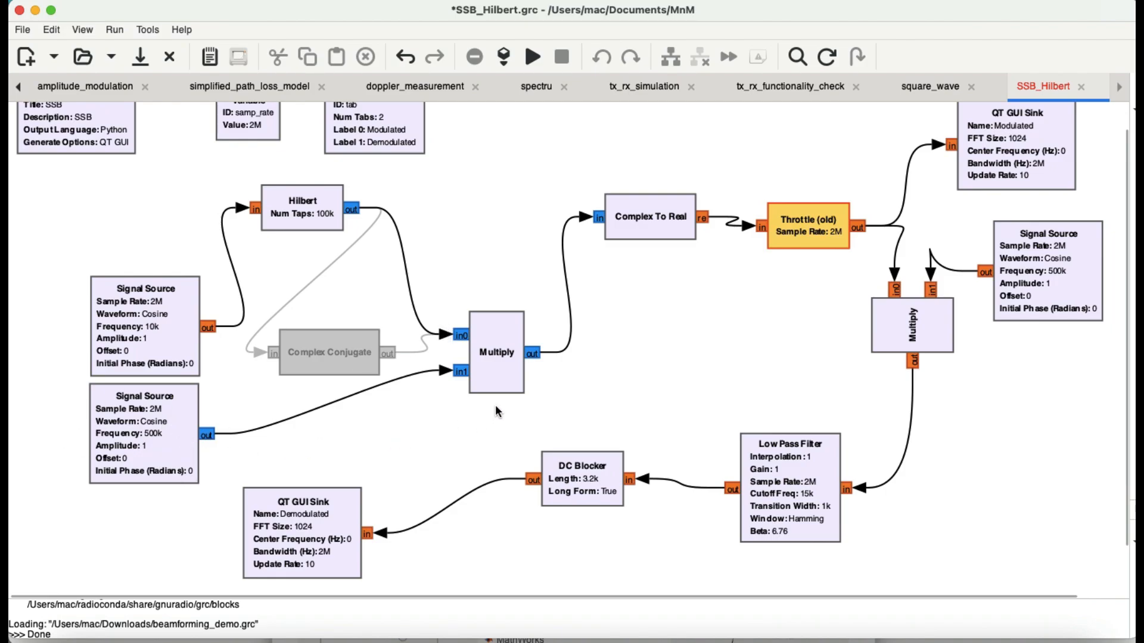
pyautogui.moveTo(527, 353)
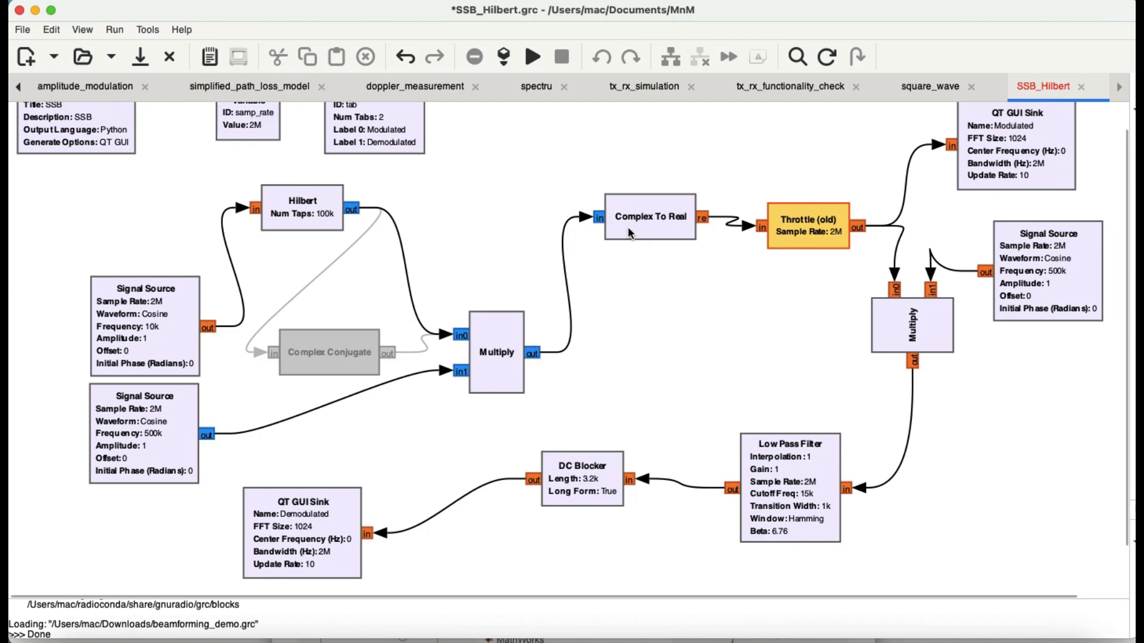
pyautogui.moveTo(821, 243)
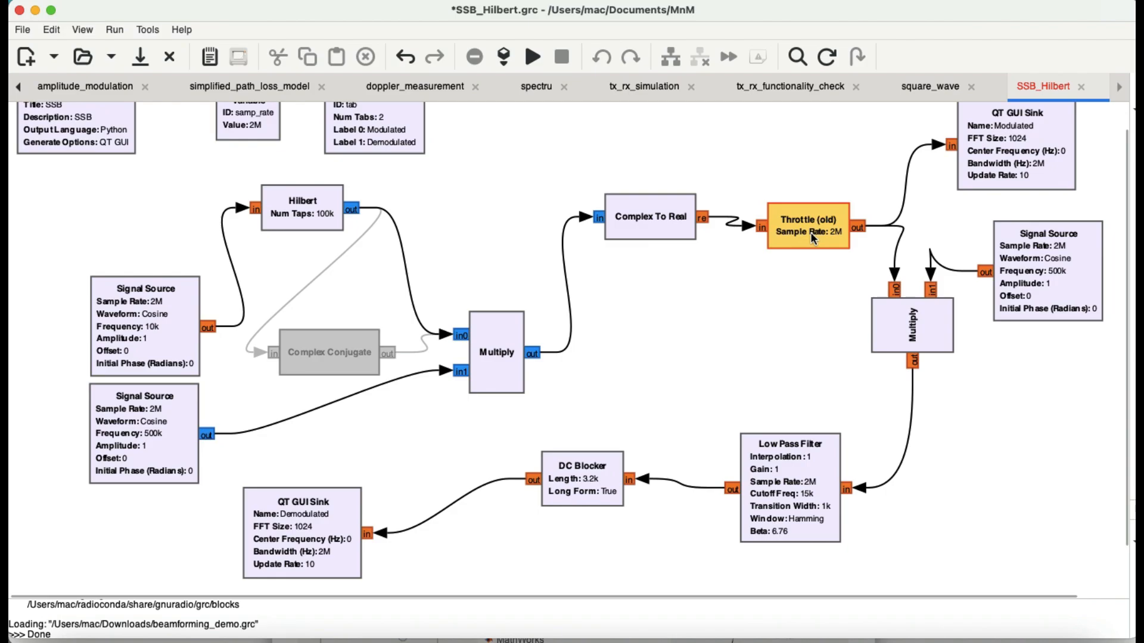
pyautogui.moveTo(1009, 163)
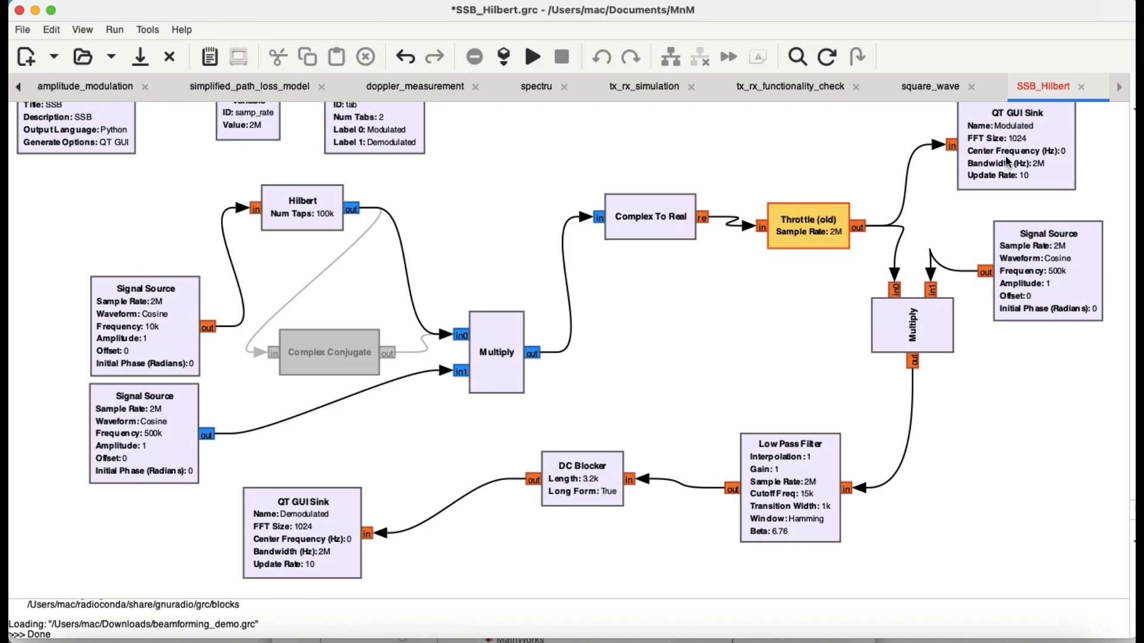
pyautogui.moveTo(752, 25)
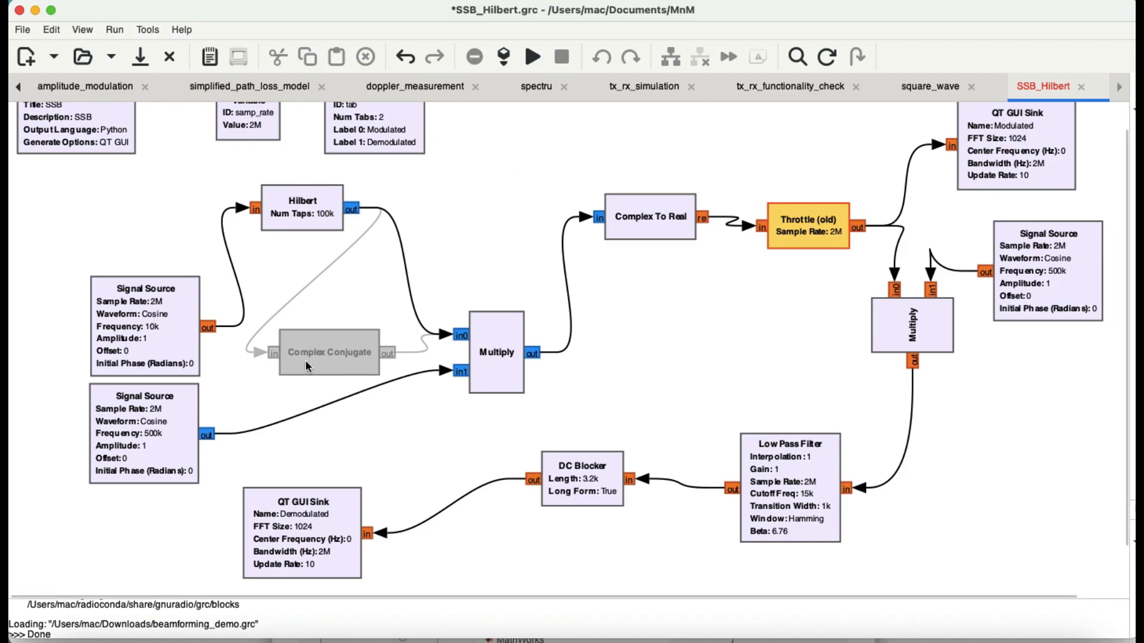
pyautogui.moveTo(339, 360)
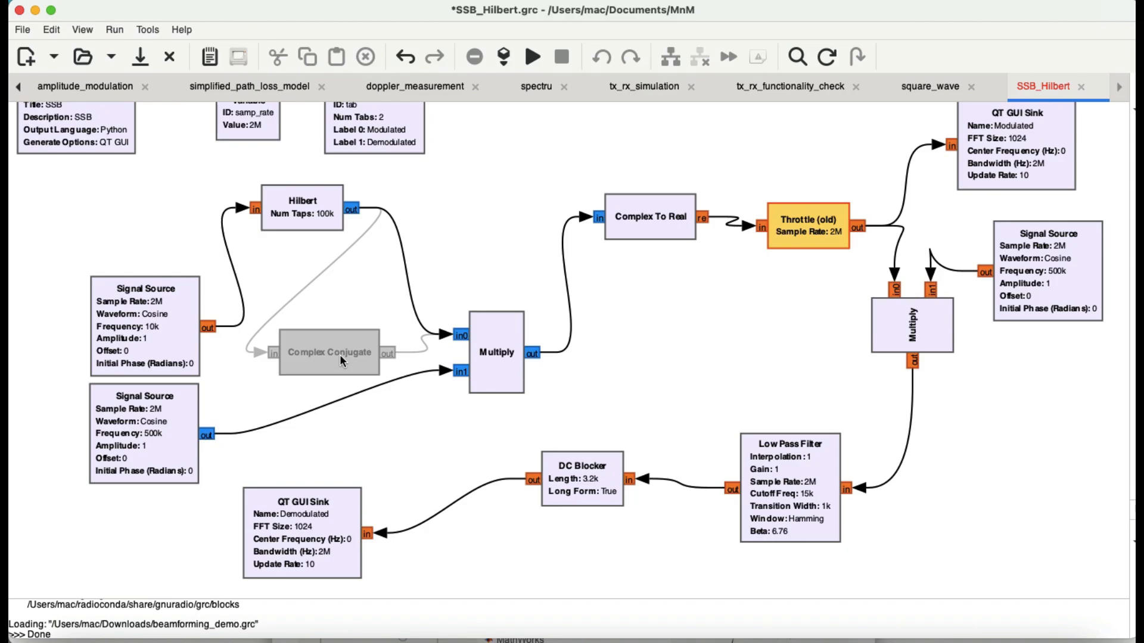
pyautogui.moveTo(391, 254)
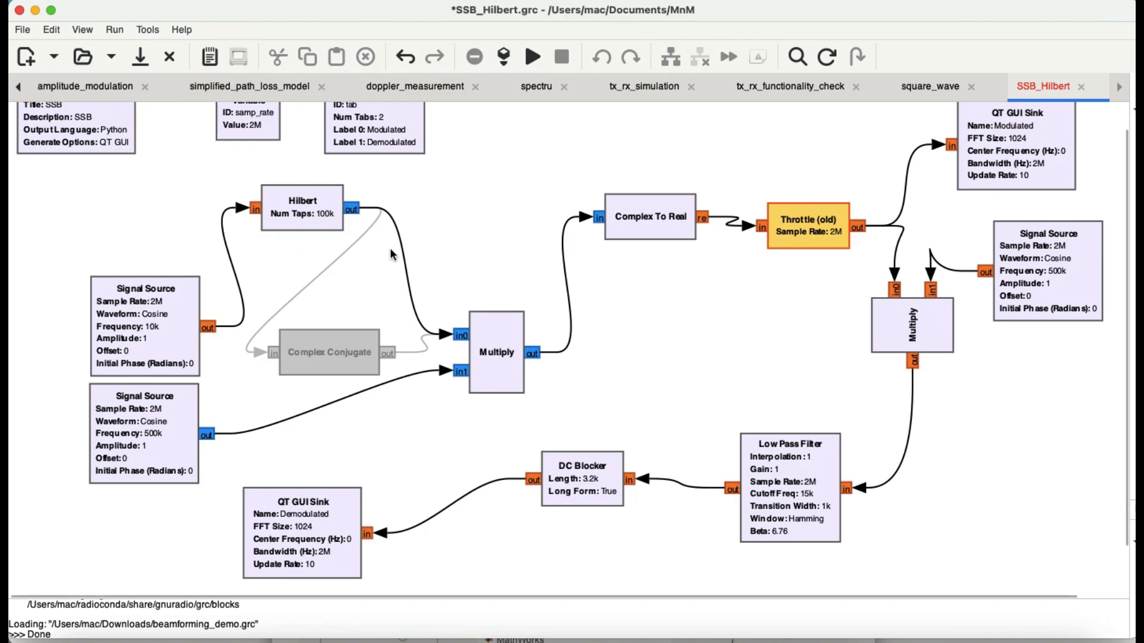
pyautogui.moveTo(317, 353)
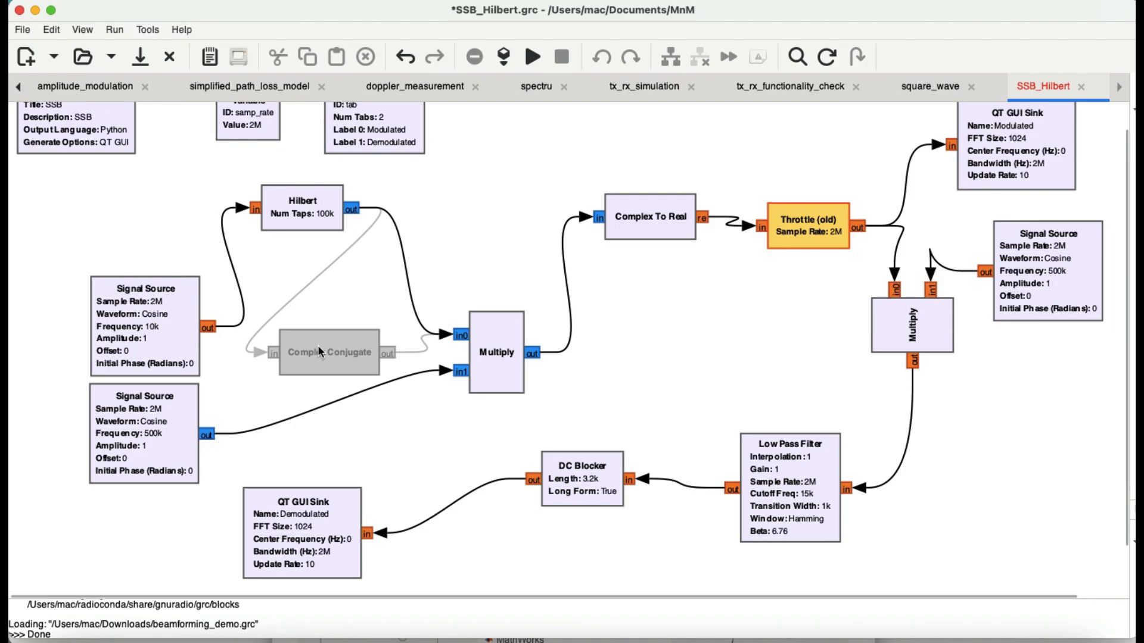
# Step: Review the Hilbert block's properties (100000 taps, Kaiser window, beta 6.76) and return to the browser references
pyautogui.doubleClick(302, 207)
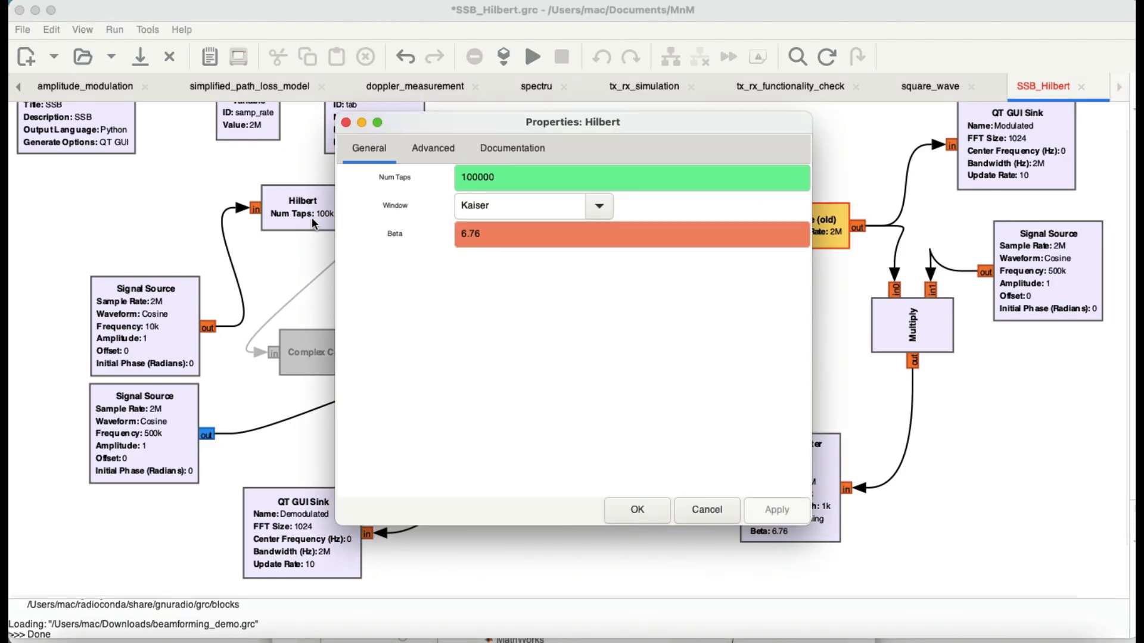
pyautogui.moveTo(427, 190)
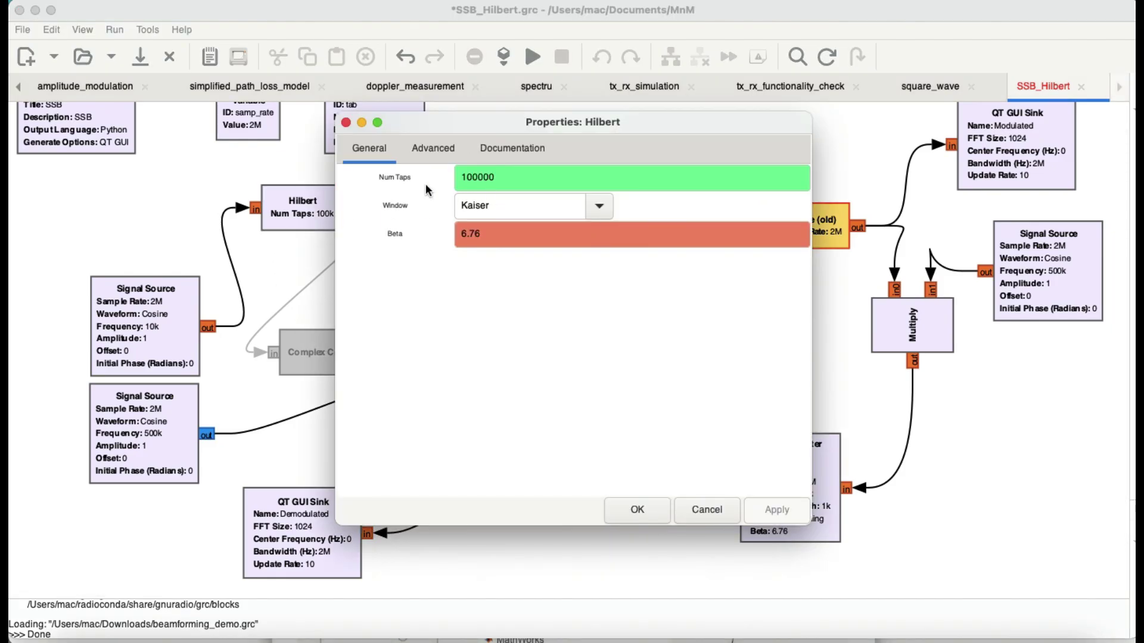
pyautogui.moveTo(481, 179)
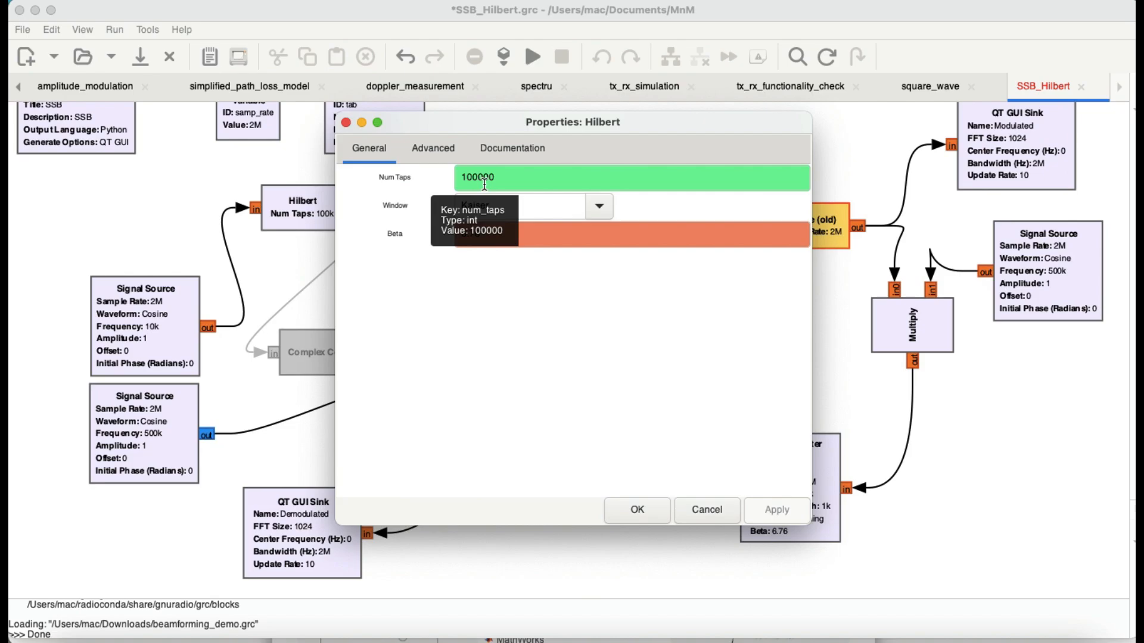
pyautogui.moveTo(463, 276)
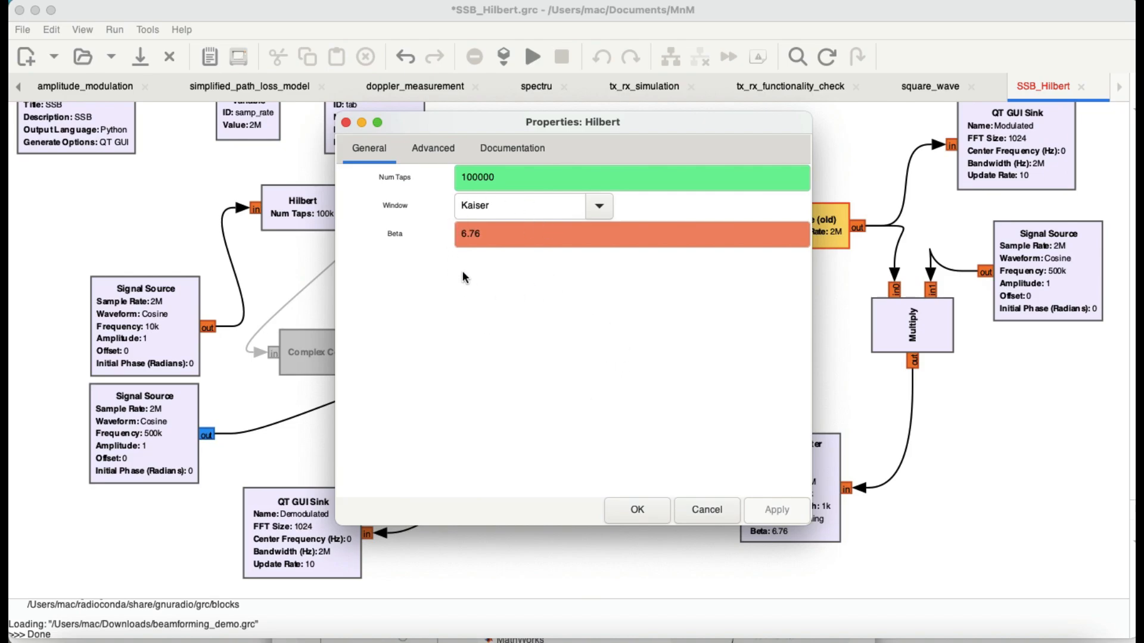
pyautogui.moveTo(591, 199)
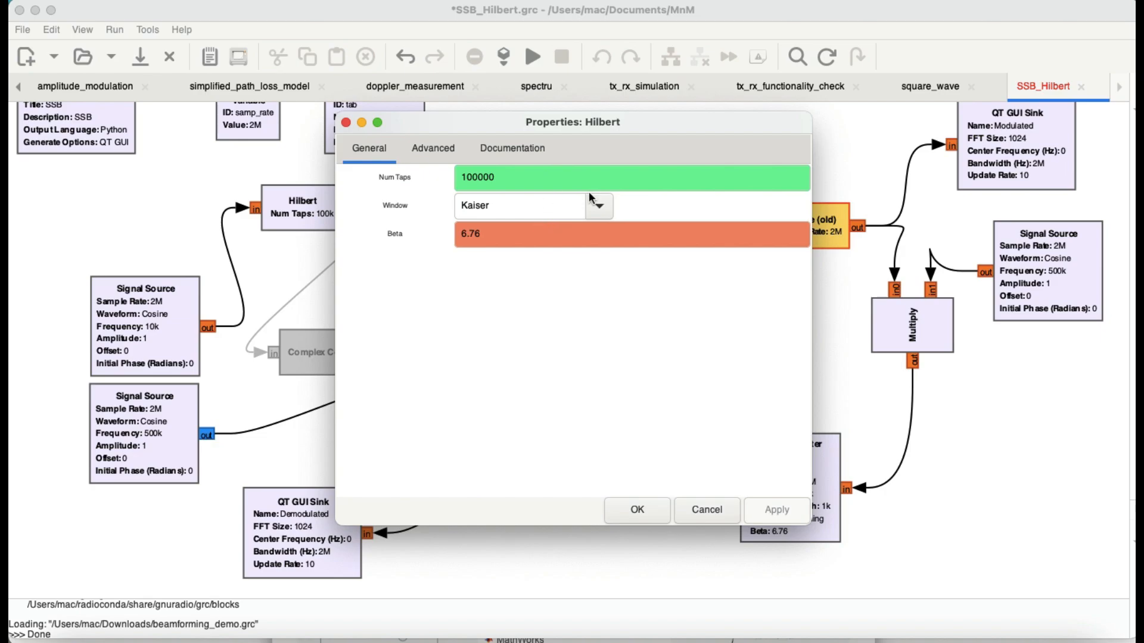
pyautogui.click(642, 15)
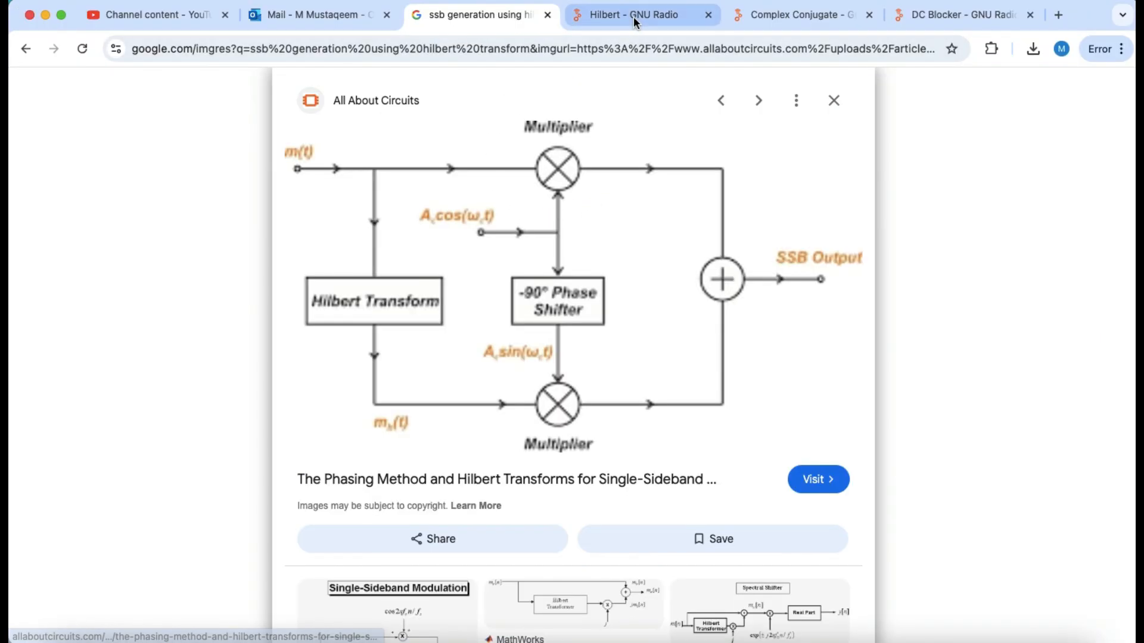
# Step: Read the Hilbert wiki Parameters section, then close the Hilbert properties with no changes
pyautogui.click(641, 14)
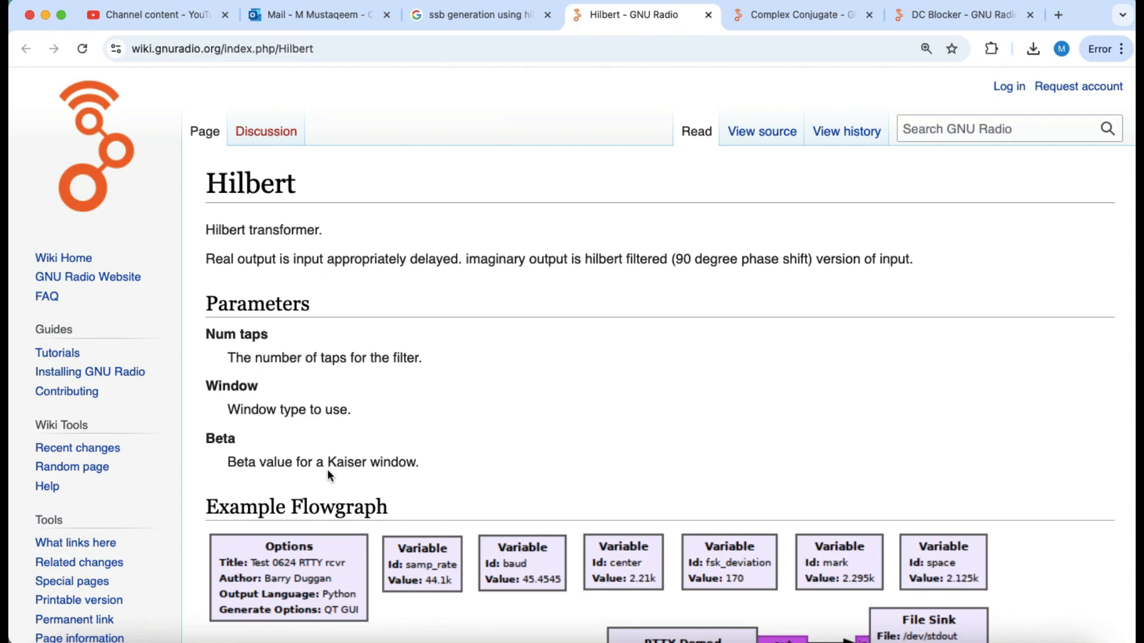
pyautogui.moveTo(315, 493)
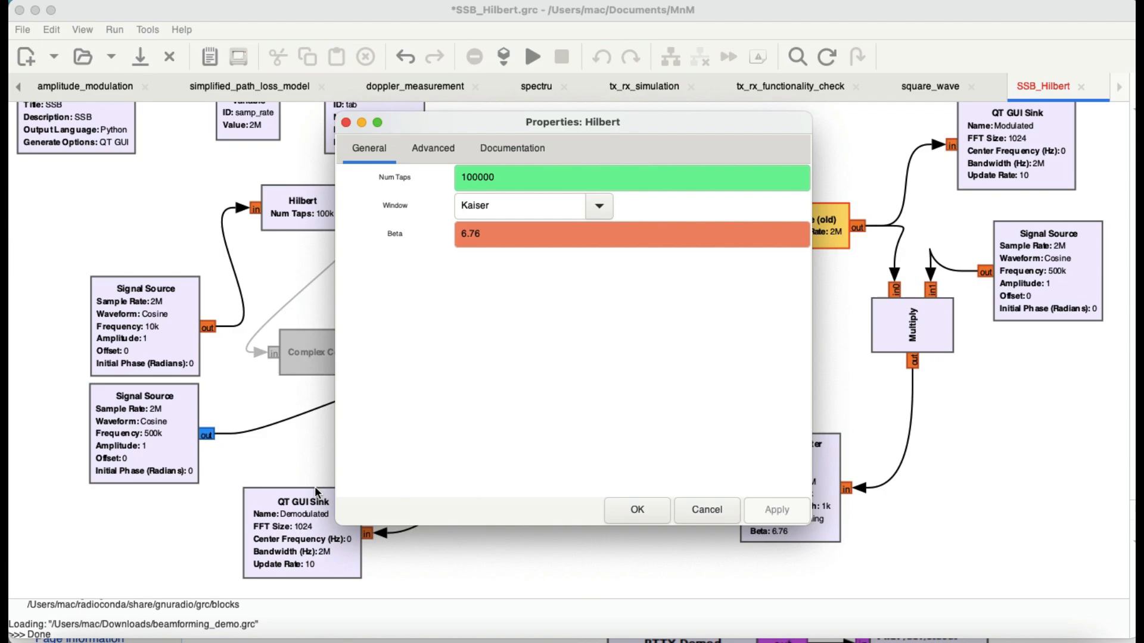
pyautogui.moveTo(636, 510)
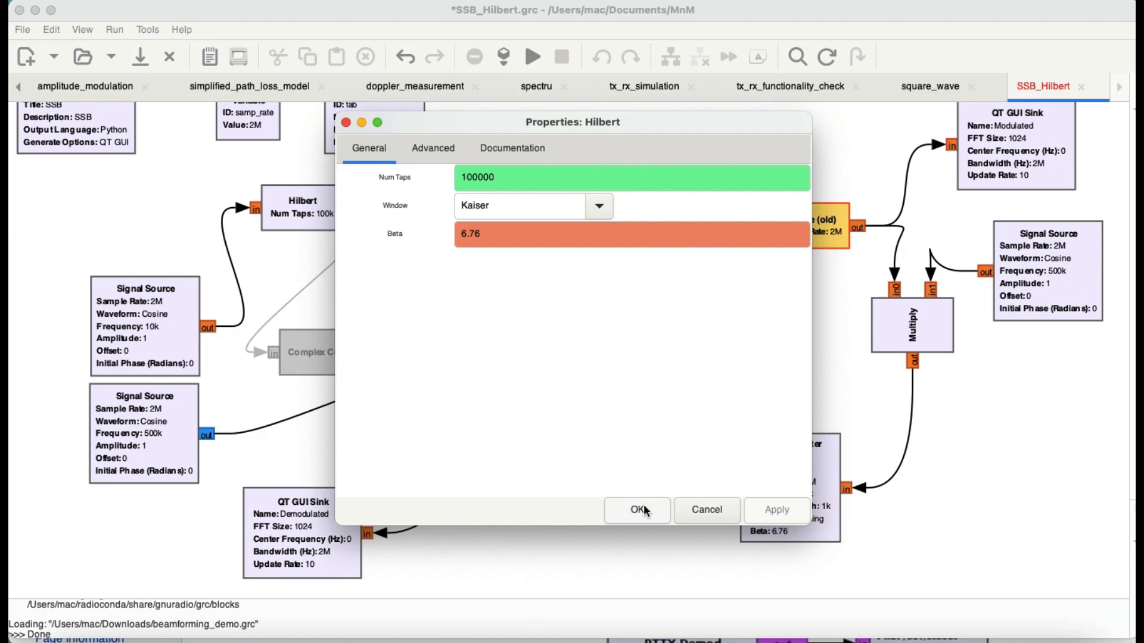
pyautogui.click(635, 510)
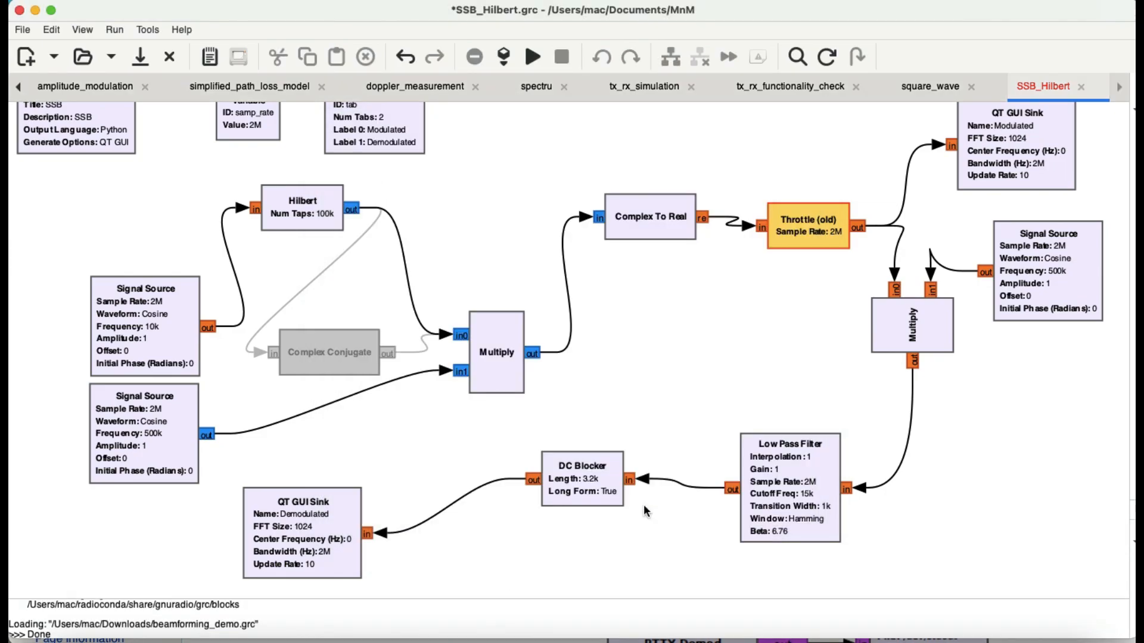
pyautogui.moveTo(648, 338)
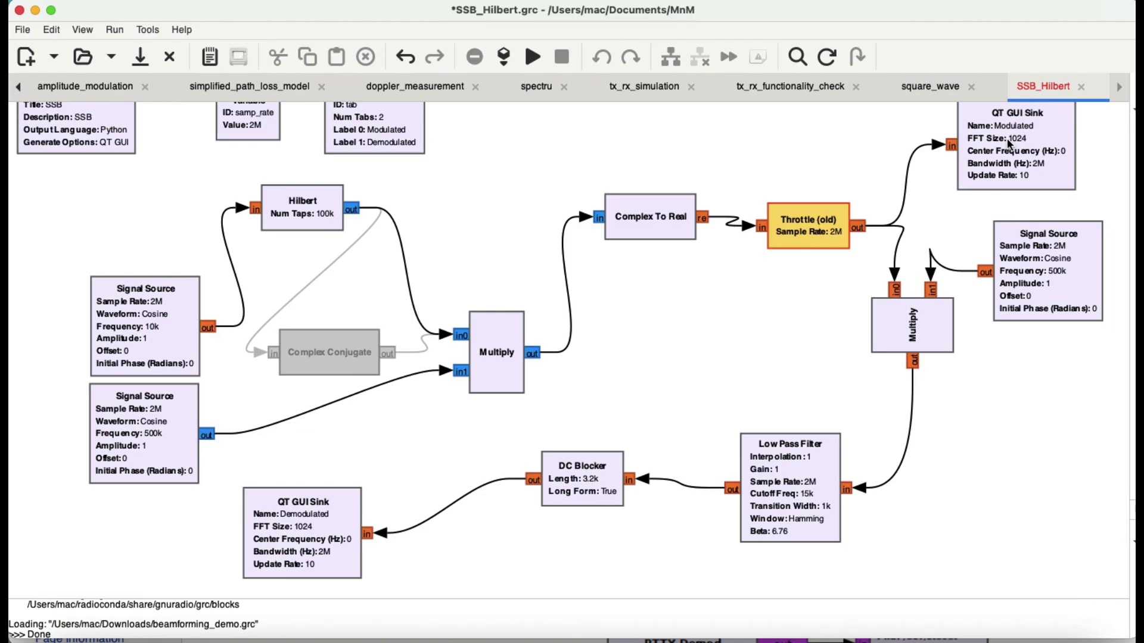
pyautogui.moveTo(893, 248)
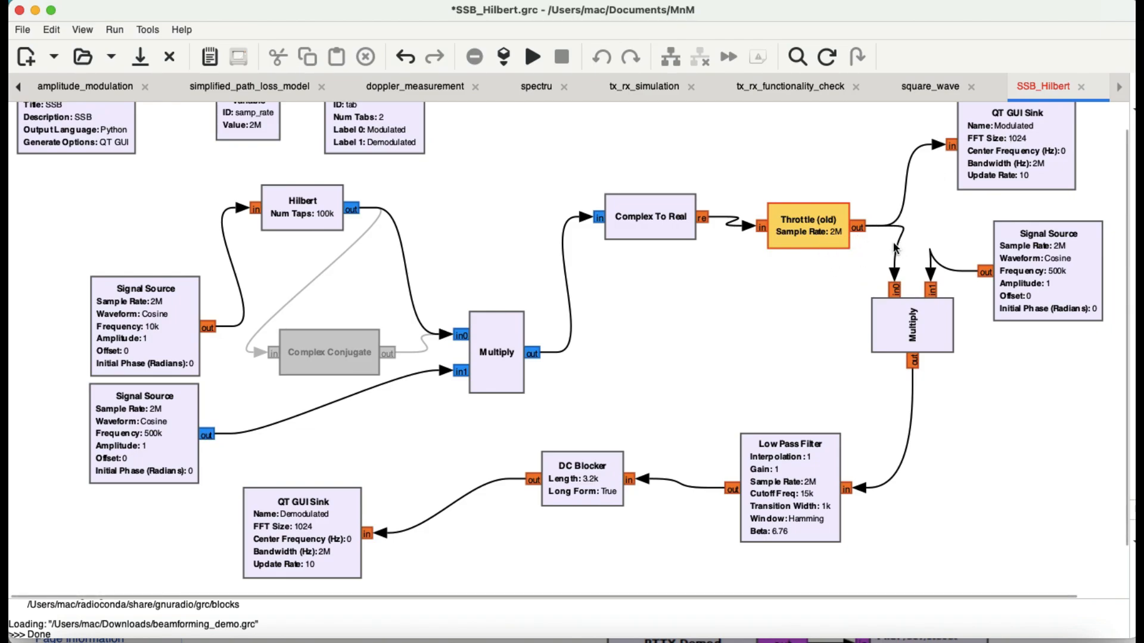
pyautogui.moveTo(977, 268)
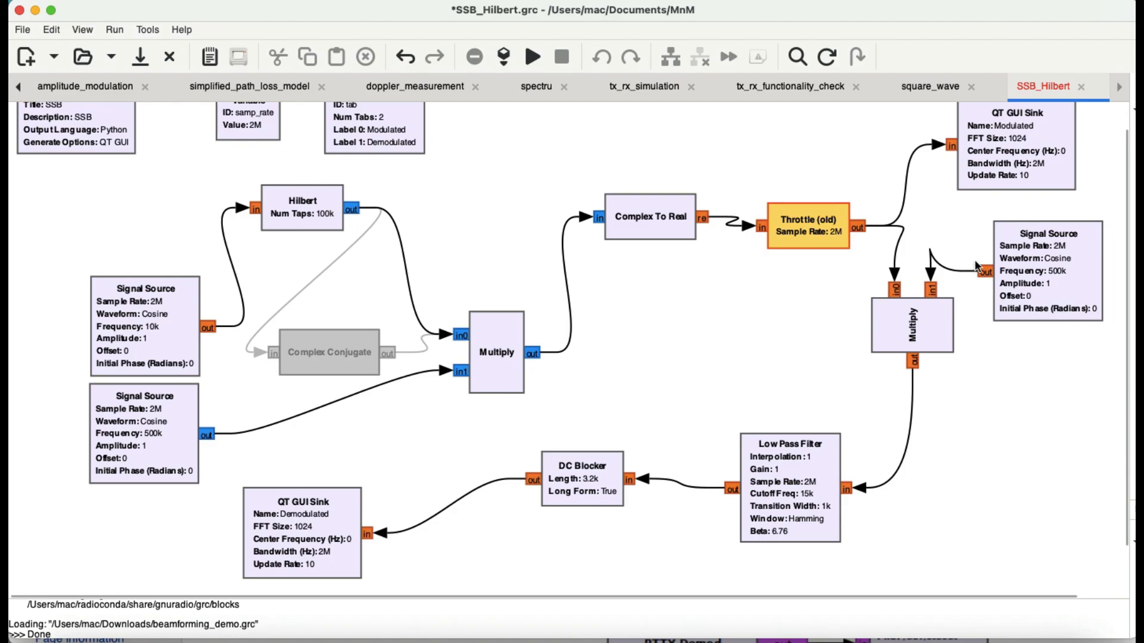
pyautogui.moveTo(1059, 287)
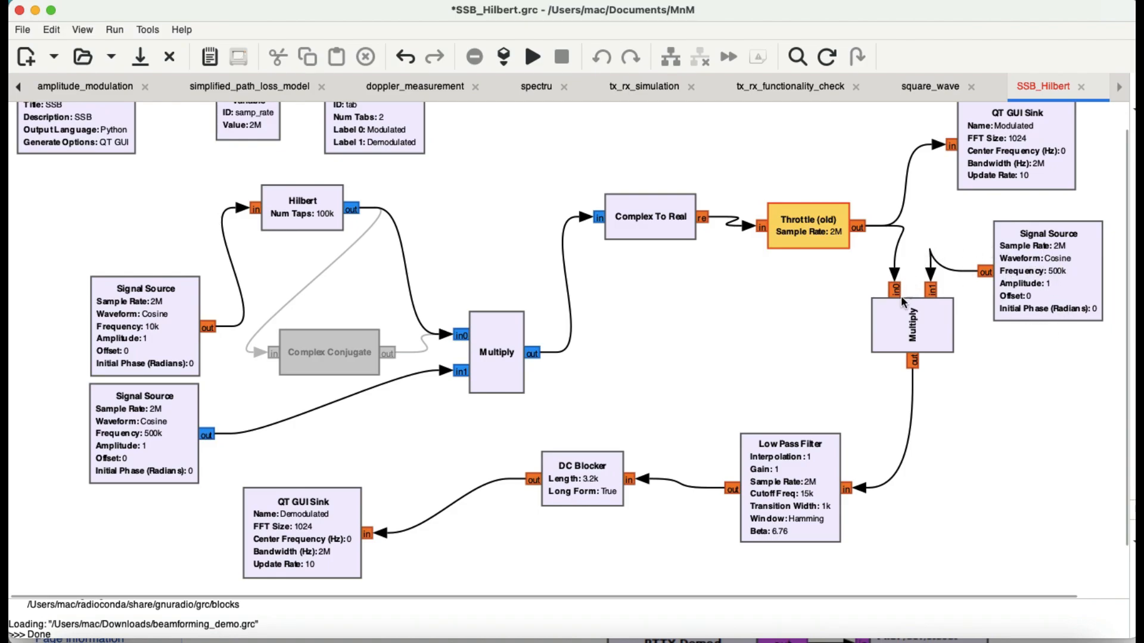
pyautogui.moveTo(773, 458)
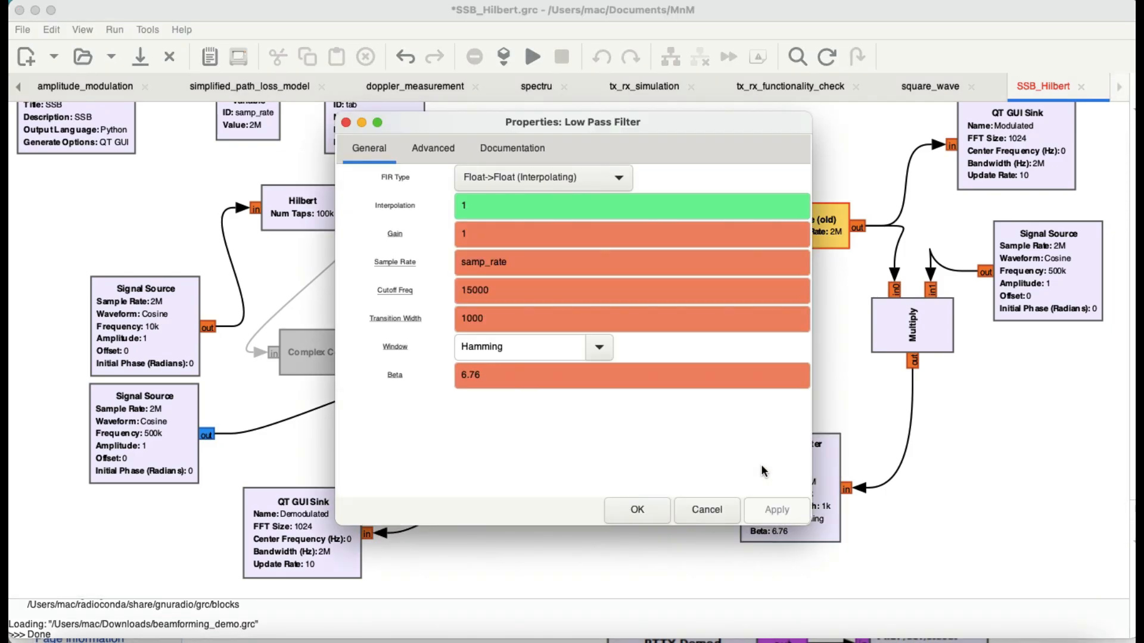
pyautogui.moveTo(475, 296)
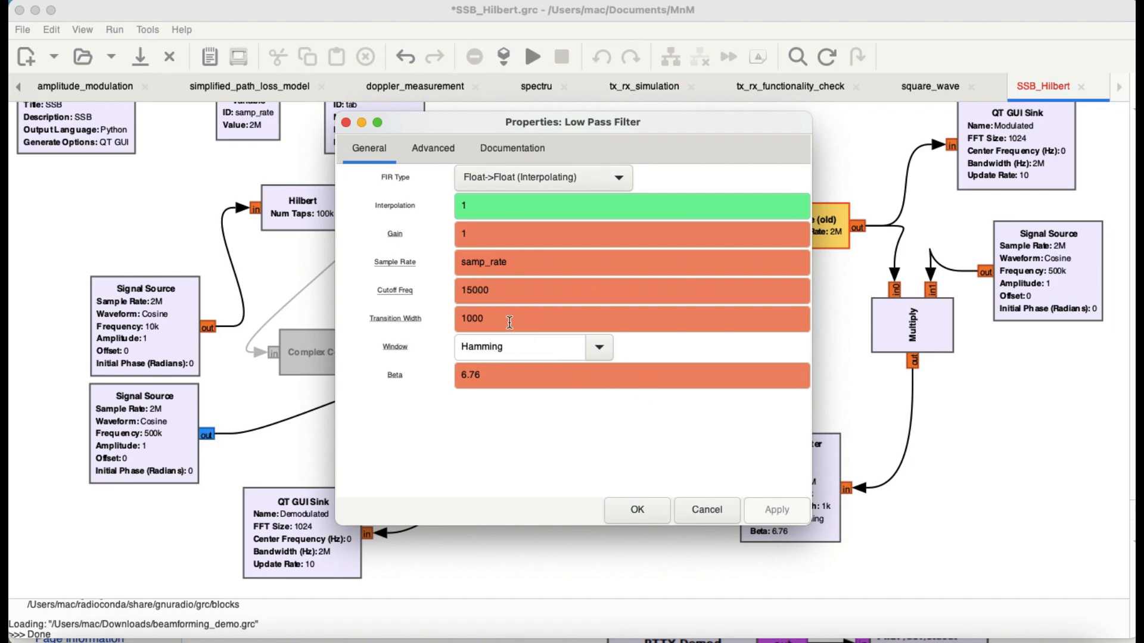
pyautogui.moveTo(509, 321)
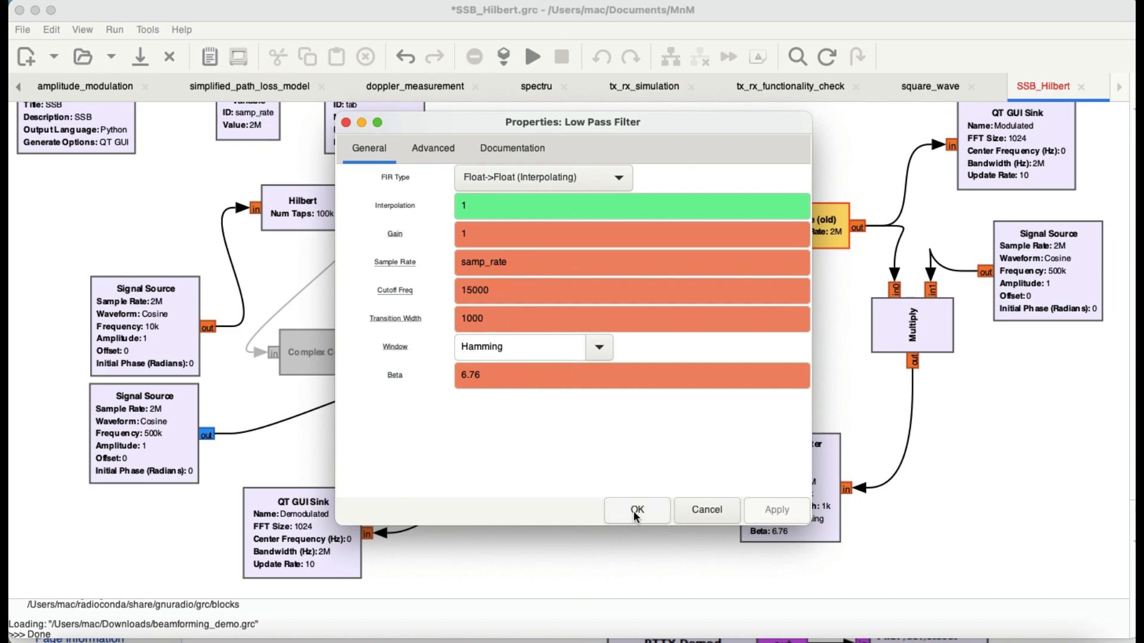
pyautogui.click(635, 510)
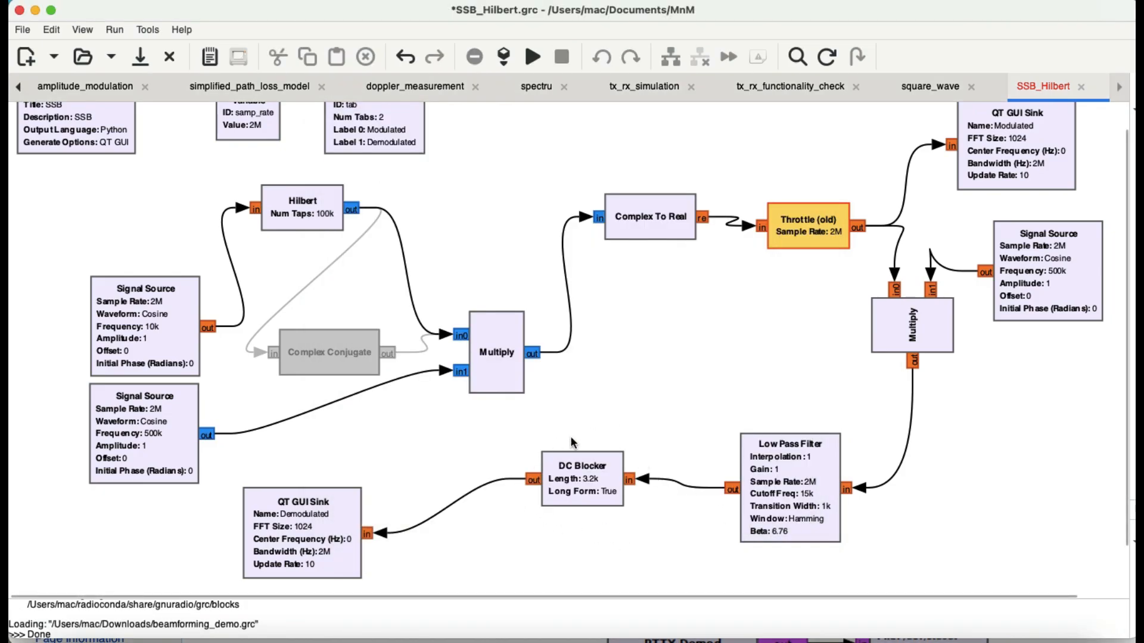
pyautogui.moveTo(582, 492)
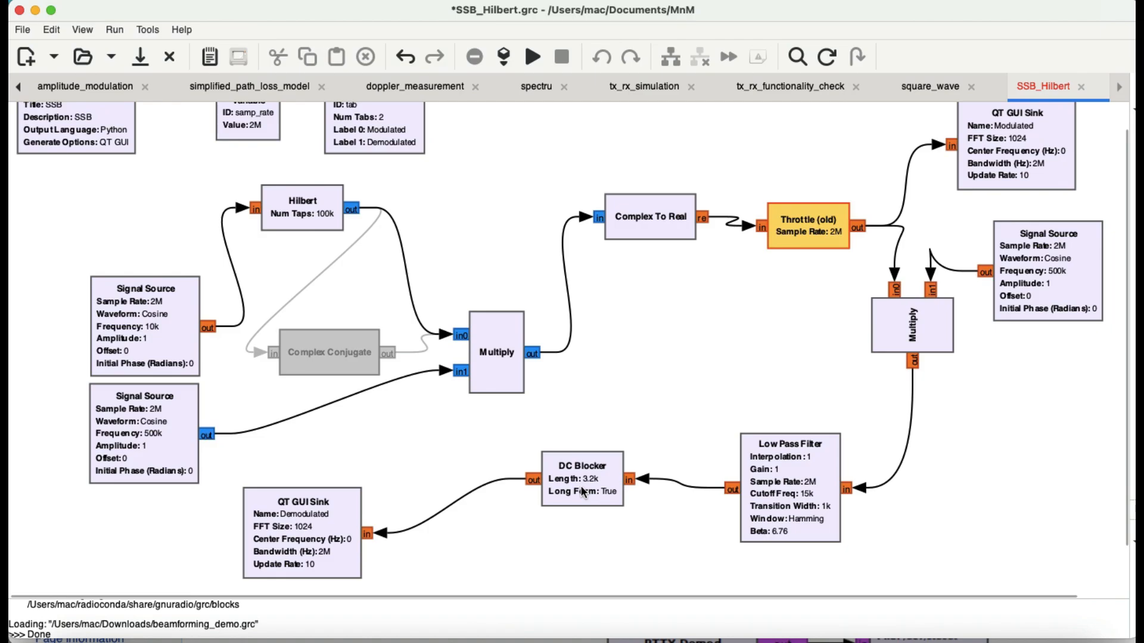
pyautogui.doubleClick(581, 478)
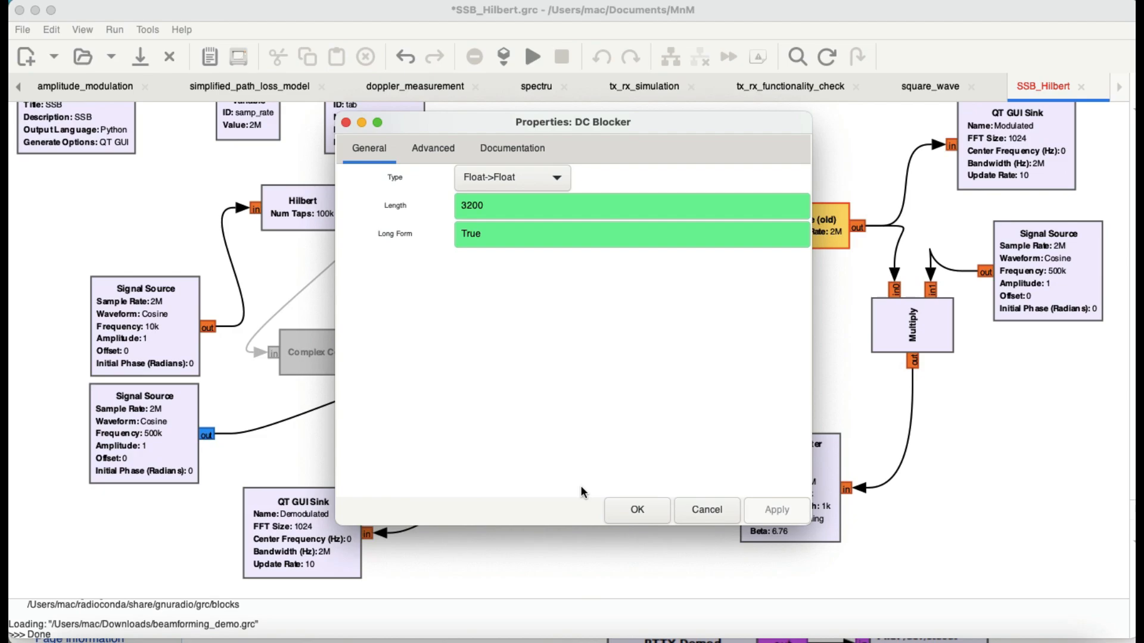
pyautogui.moveTo(616, 504)
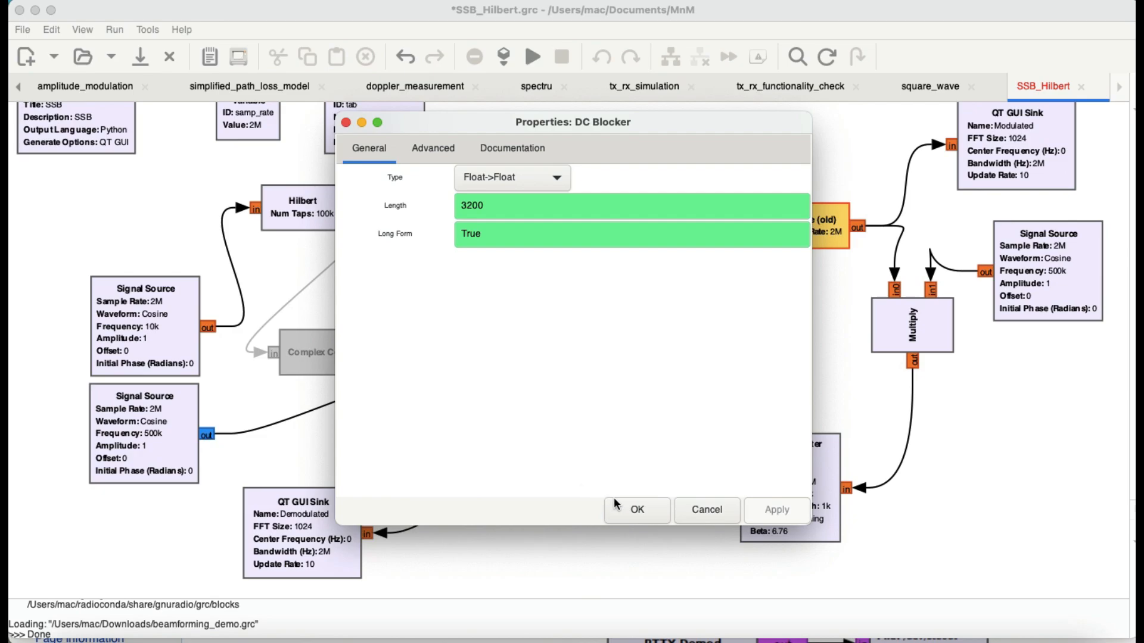
pyautogui.click(635, 509)
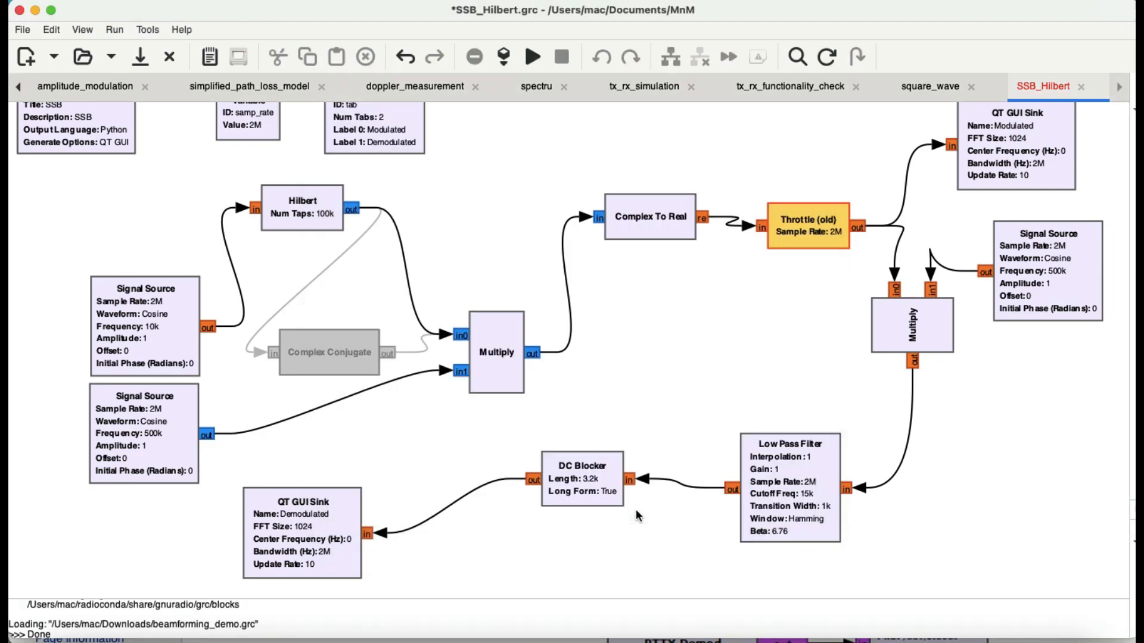
pyautogui.moveTo(193, 538)
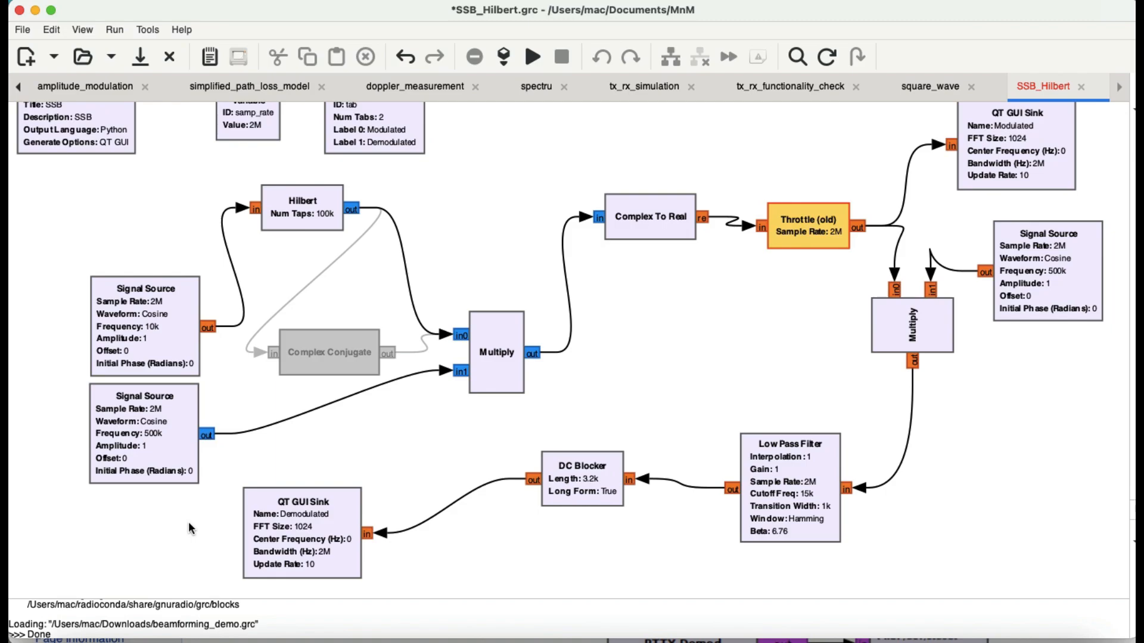
pyautogui.moveTo(327, 528)
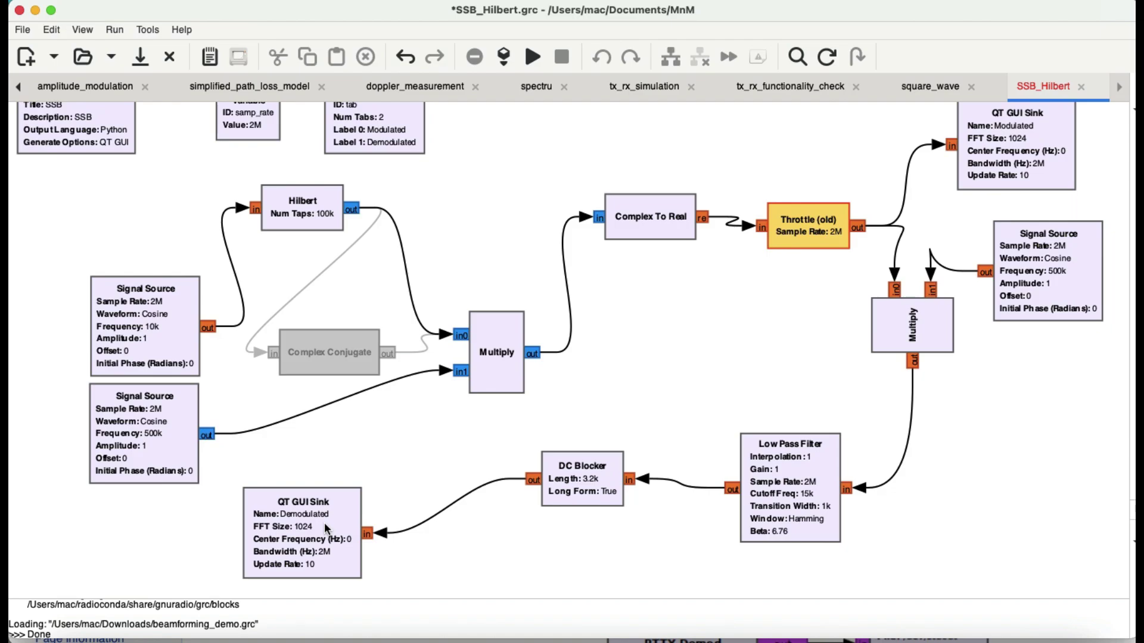
# Step: Execute the SSB_Hilbert flowgraph, saving it and generating SSB.py
pyautogui.click(532, 57)
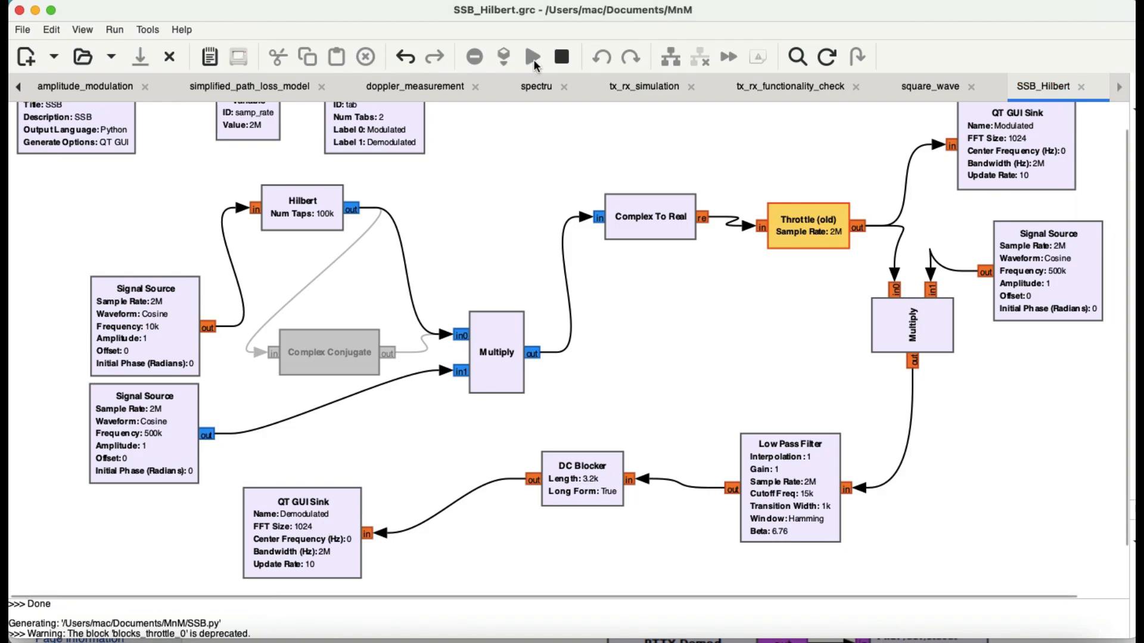
pyautogui.moveTo(704, 173)
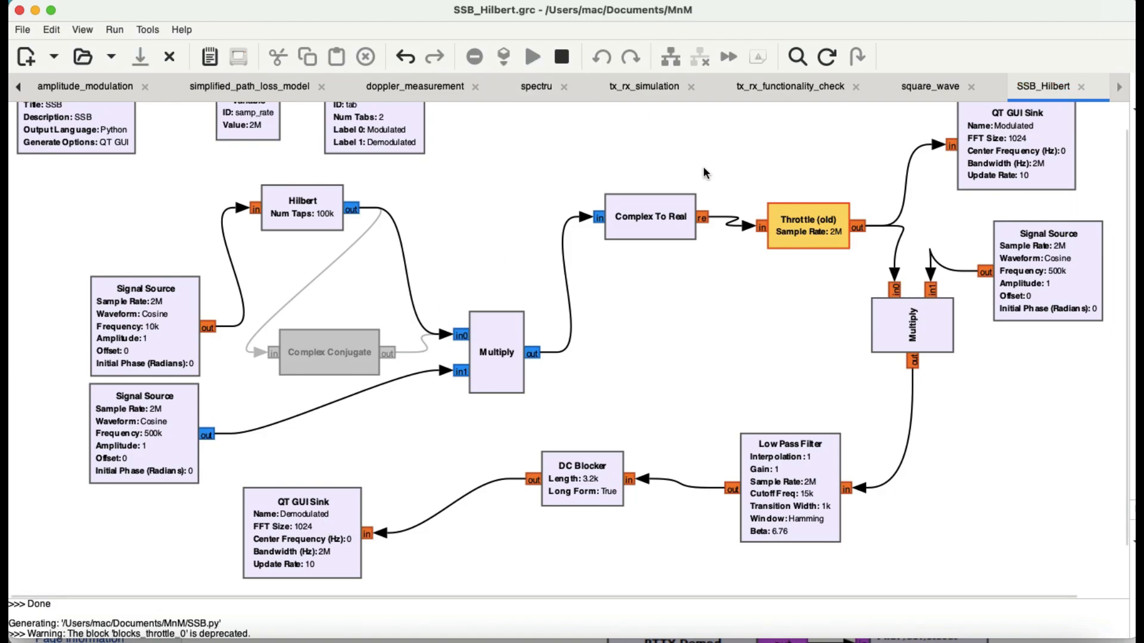
# Step: Launch the SSB flowgraph so its Qt GUI window with the Modulated frequency display appears
pyautogui.click(531, 56)
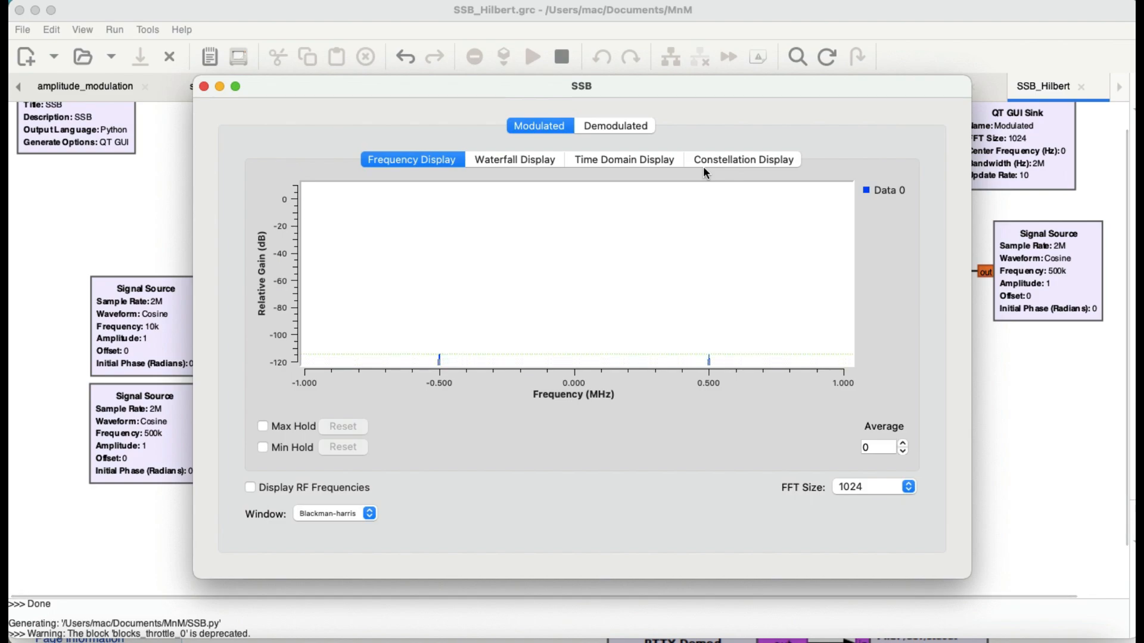
pyautogui.moveTo(424, 229)
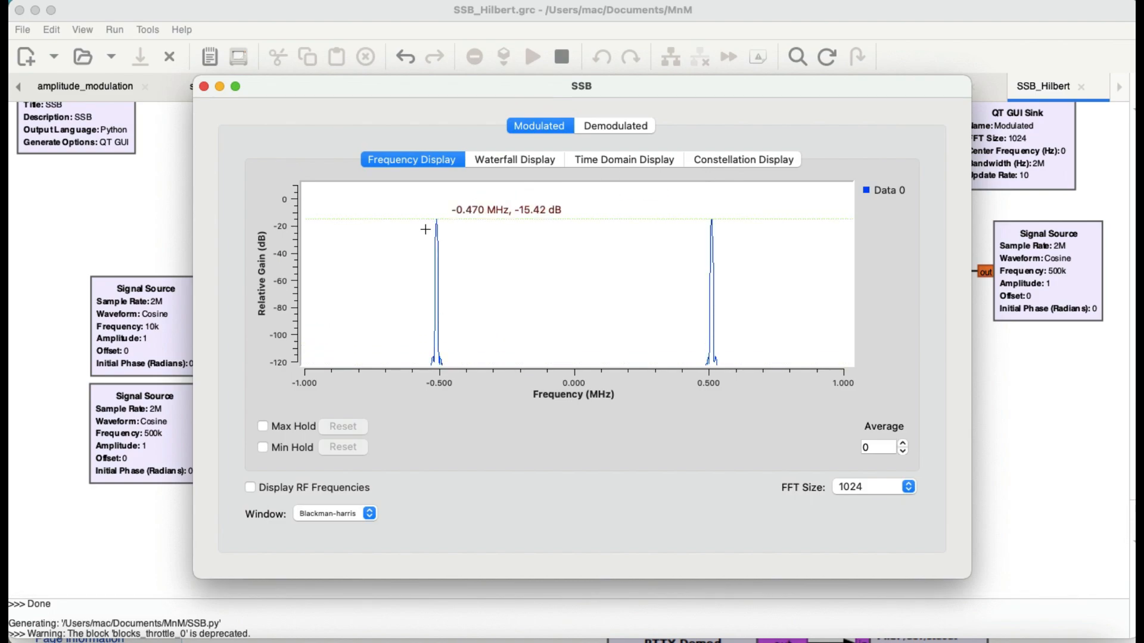
pyautogui.moveTo(682, 214)
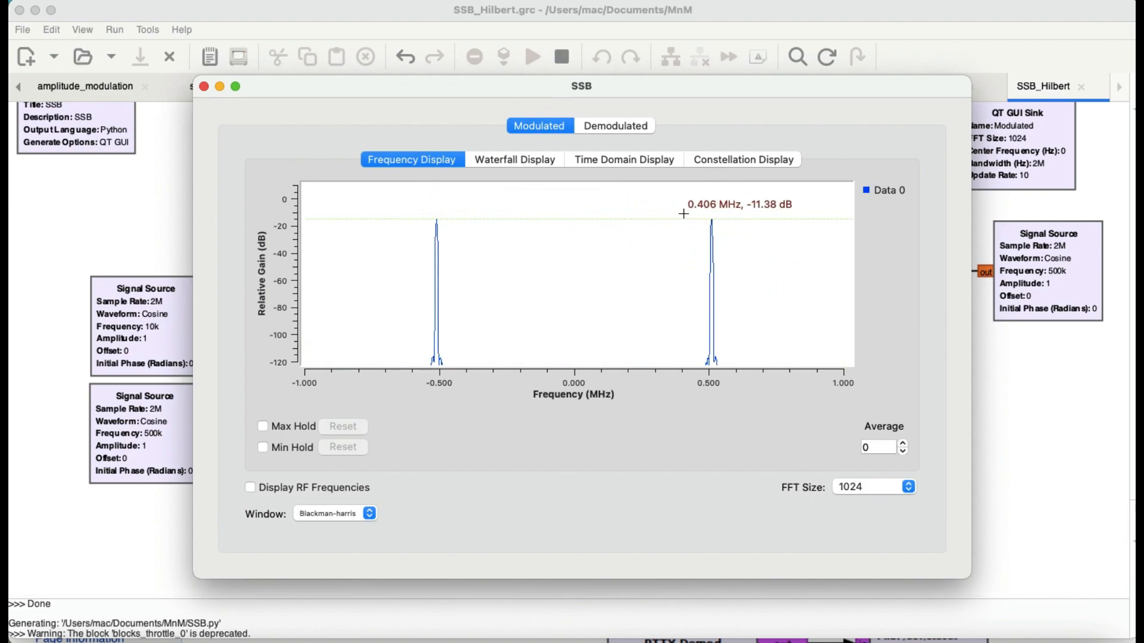
pyautogui.moveTo(575, 372)
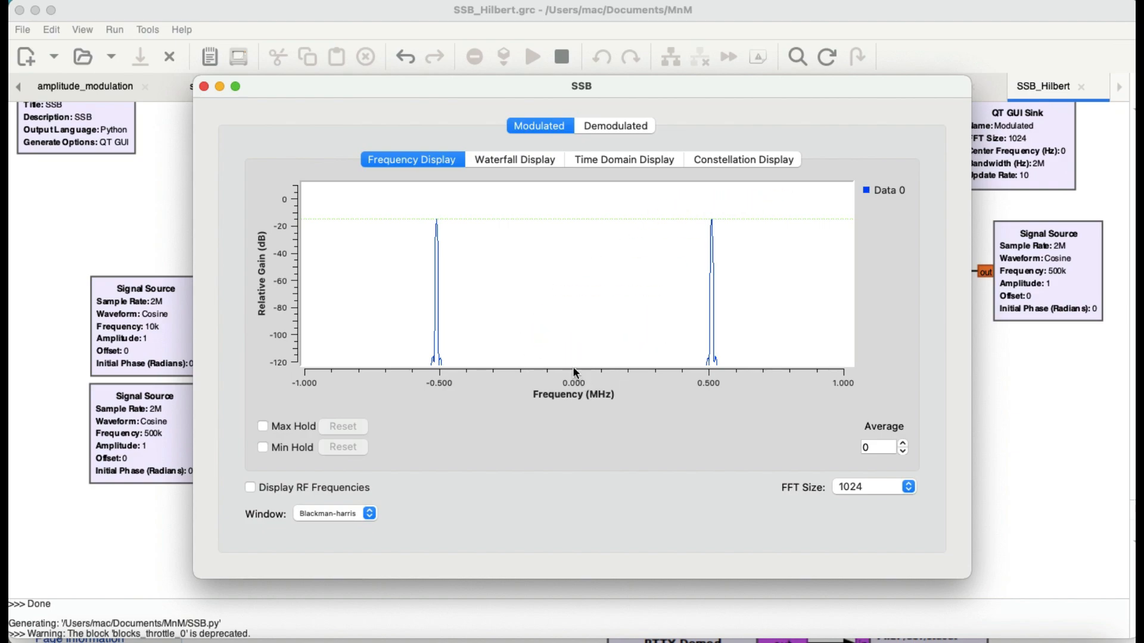
pyautogui.moveTo(487, 302)
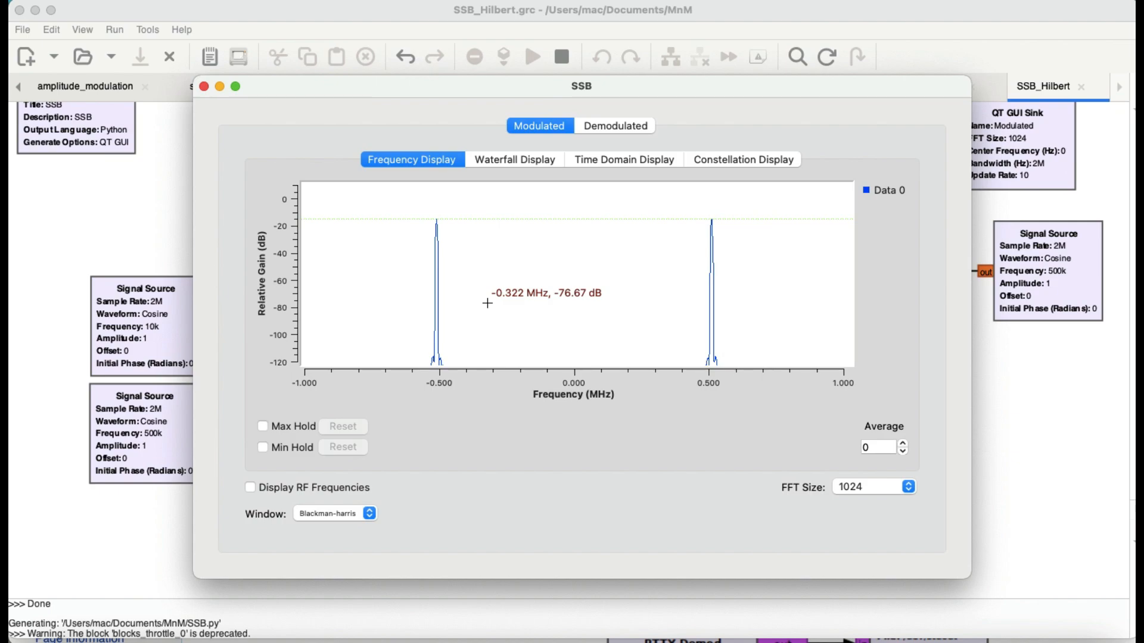
pyautogui.moveTo(395, 332)
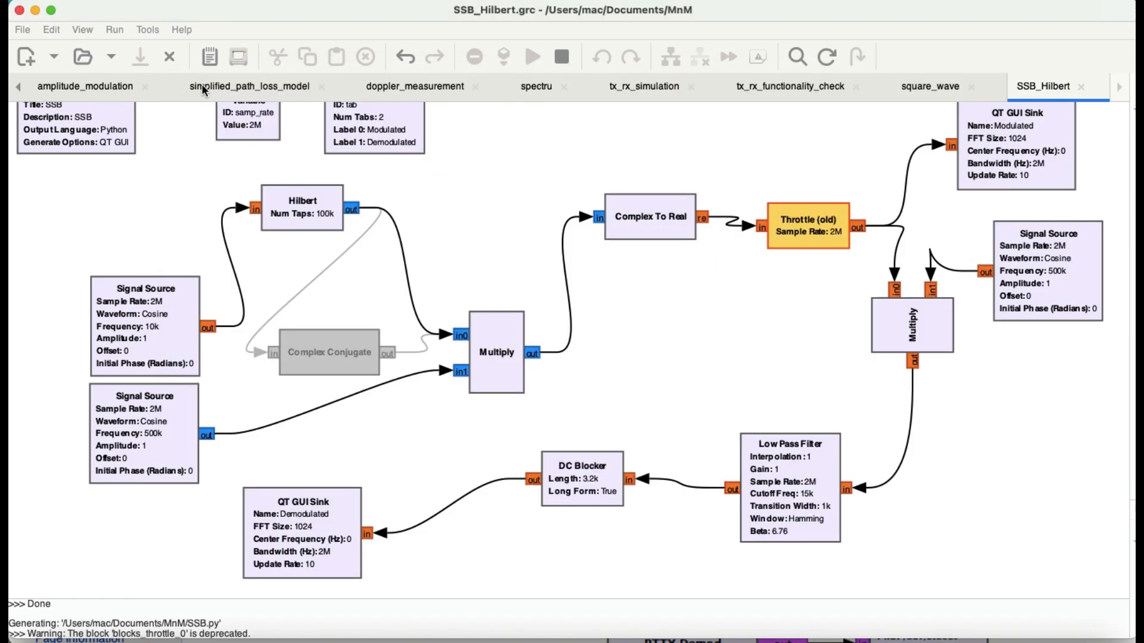
# Step: Relaunch the SSB flowgraph so its Qt GUI window reopens with an empty Modulated plot
pyautogui.click(533, 57)
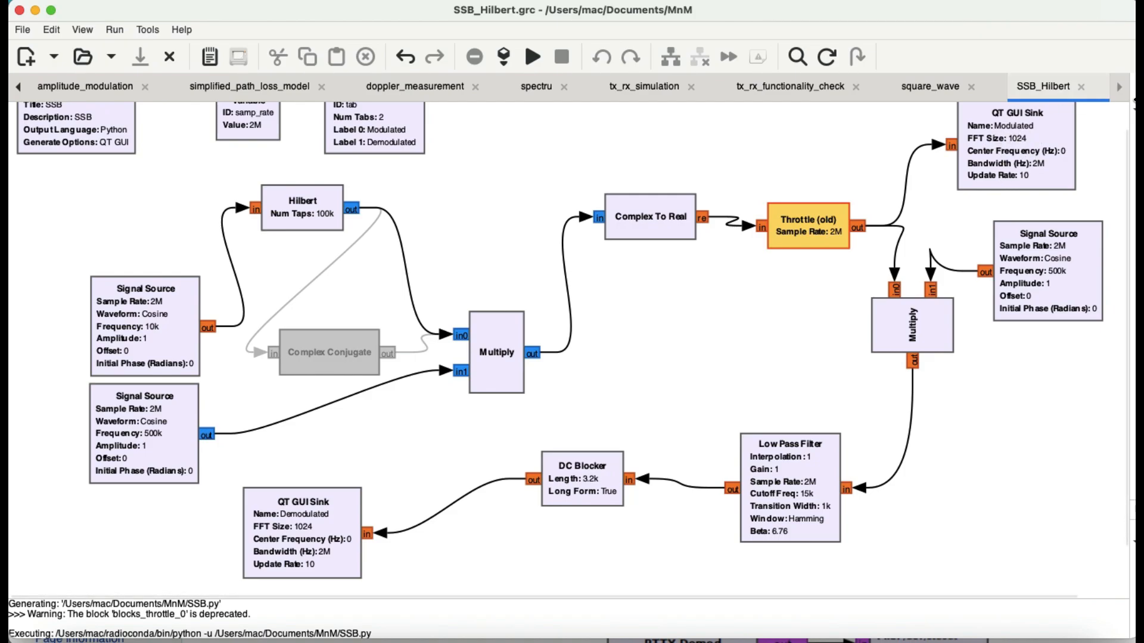
pyautogui.moveTo(635, 86)
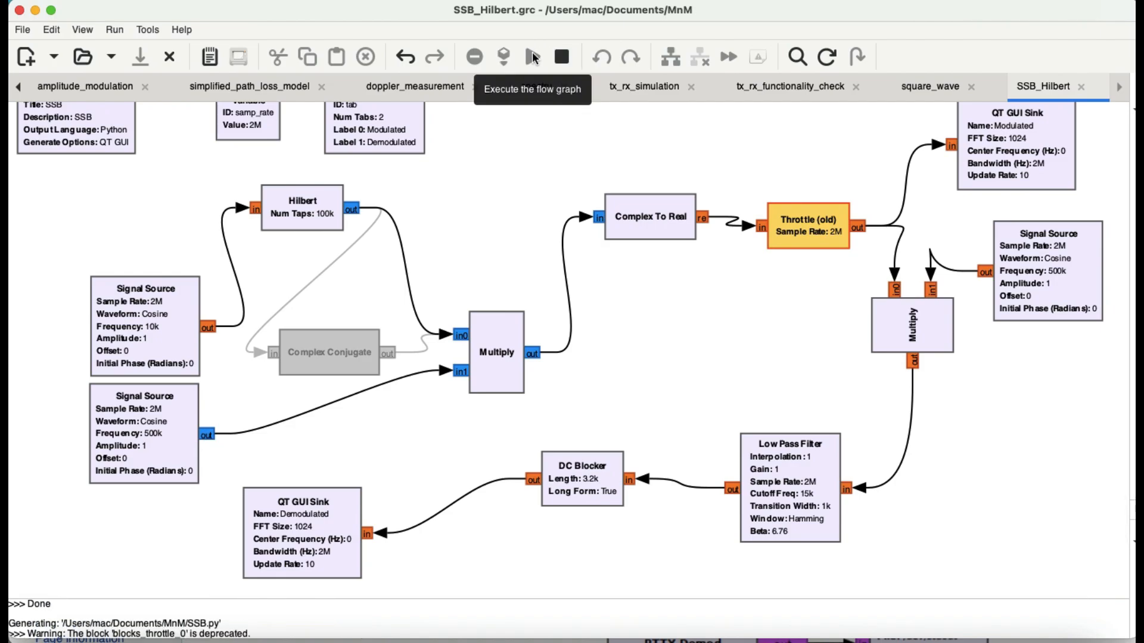
pyautogui.click(532, 56)
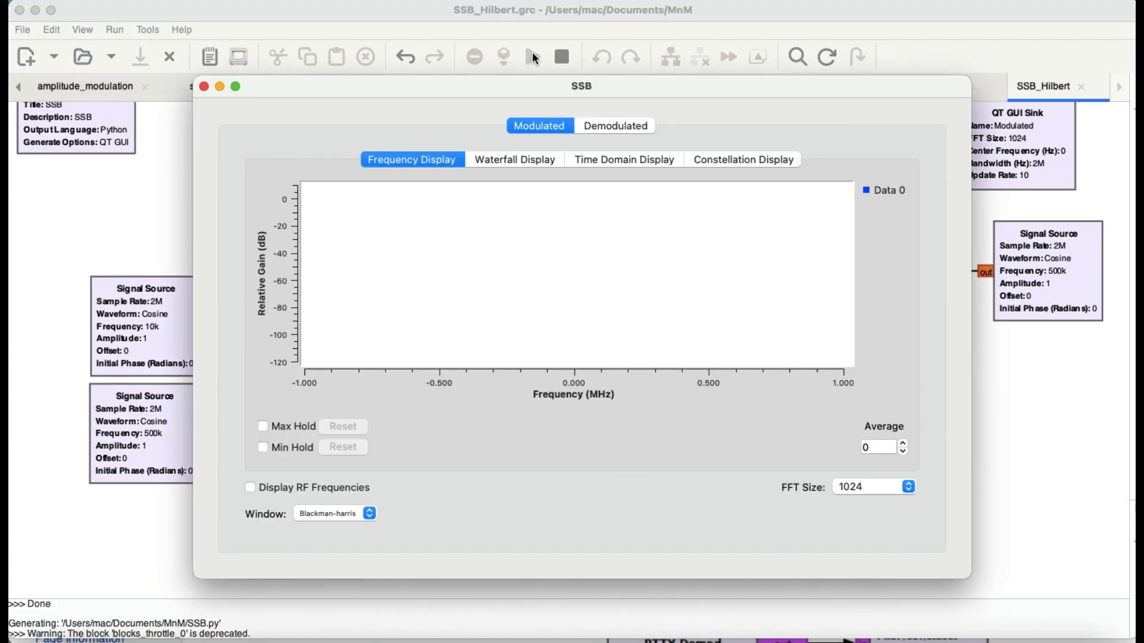
# Step: Zoom the modulated spectrum on the 0.51 MHz sideband peak, then show its Waterfall view
pyautogui.click(532, 56)
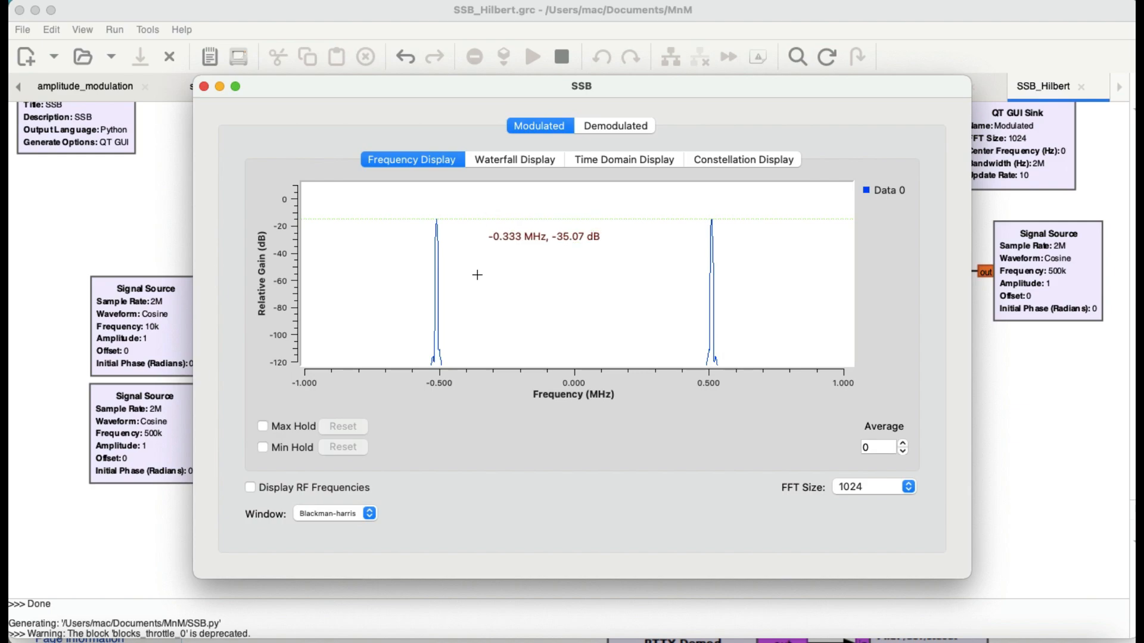
pyautogui.moveTo(739, 219)
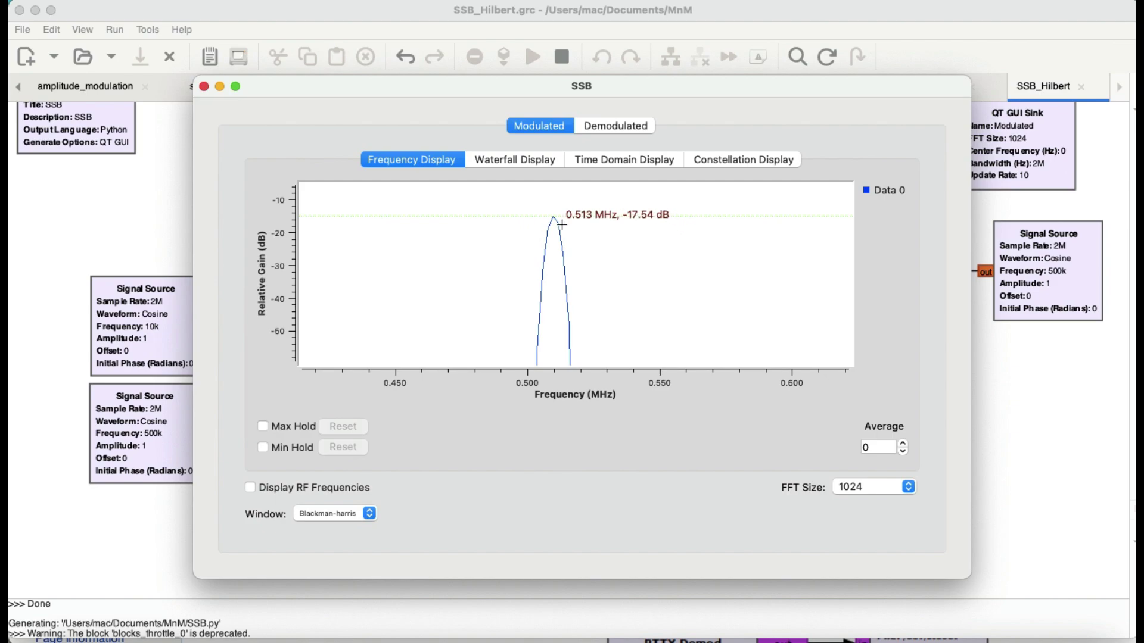
pyautogui.moveTo(551, 218)
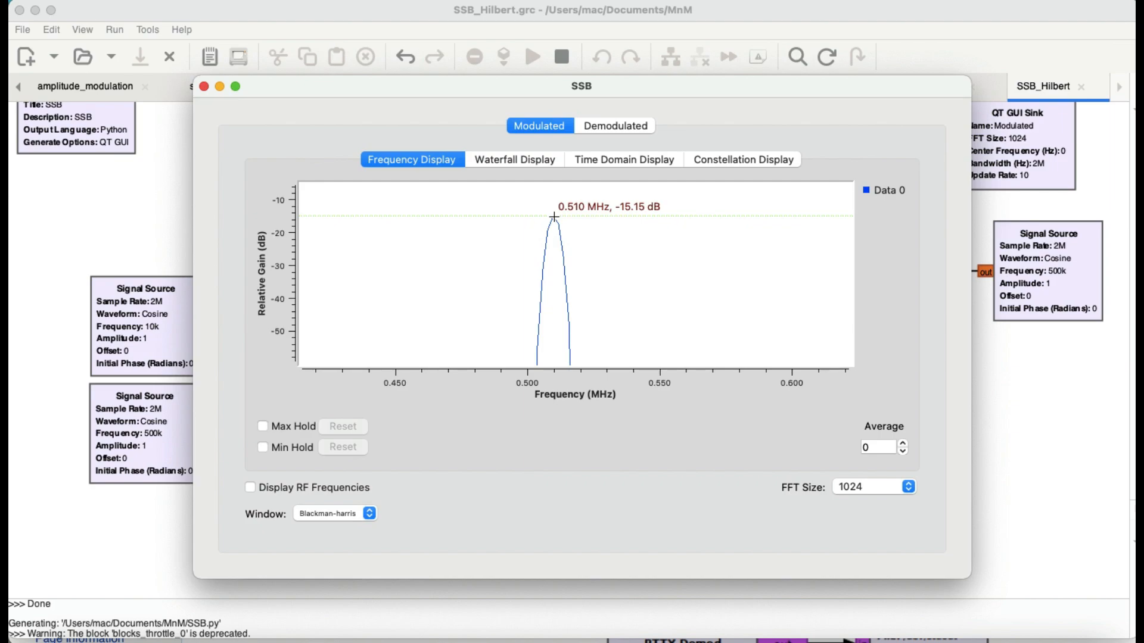
pyautogui.moveTo(554, 229)
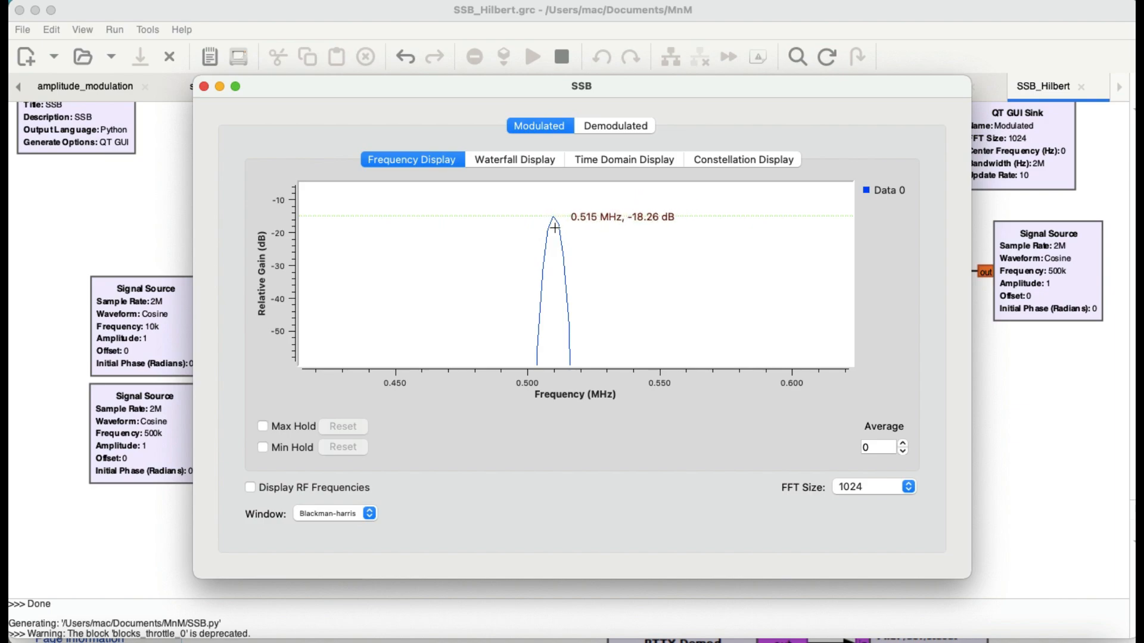
pyautogui.moveTo(565, 218)
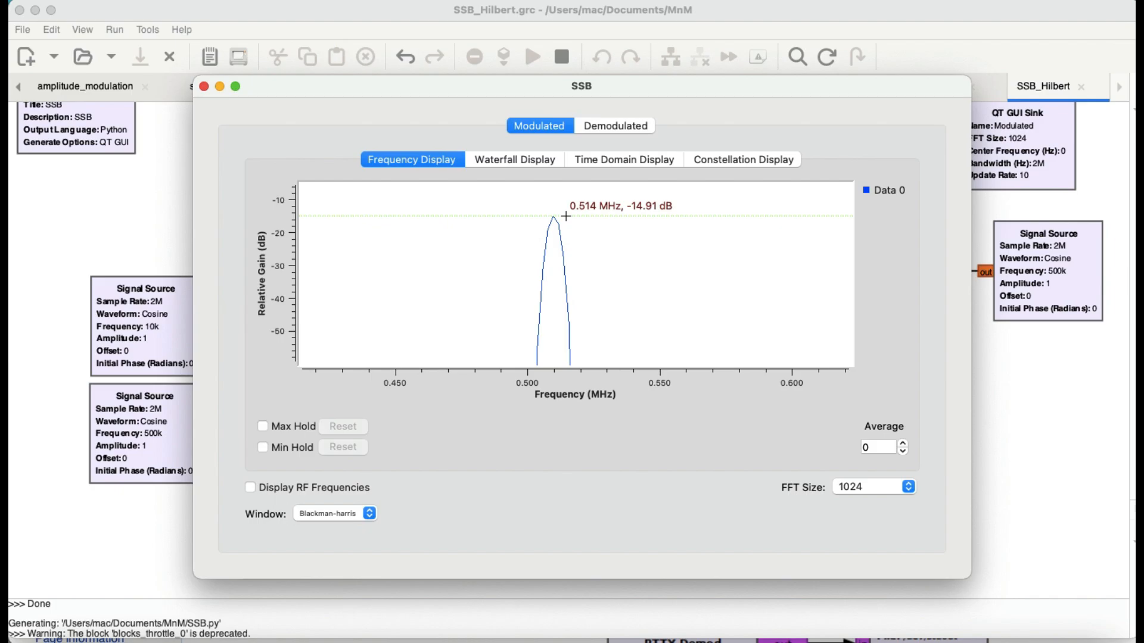
pyautogui.moveTo(676, 210)
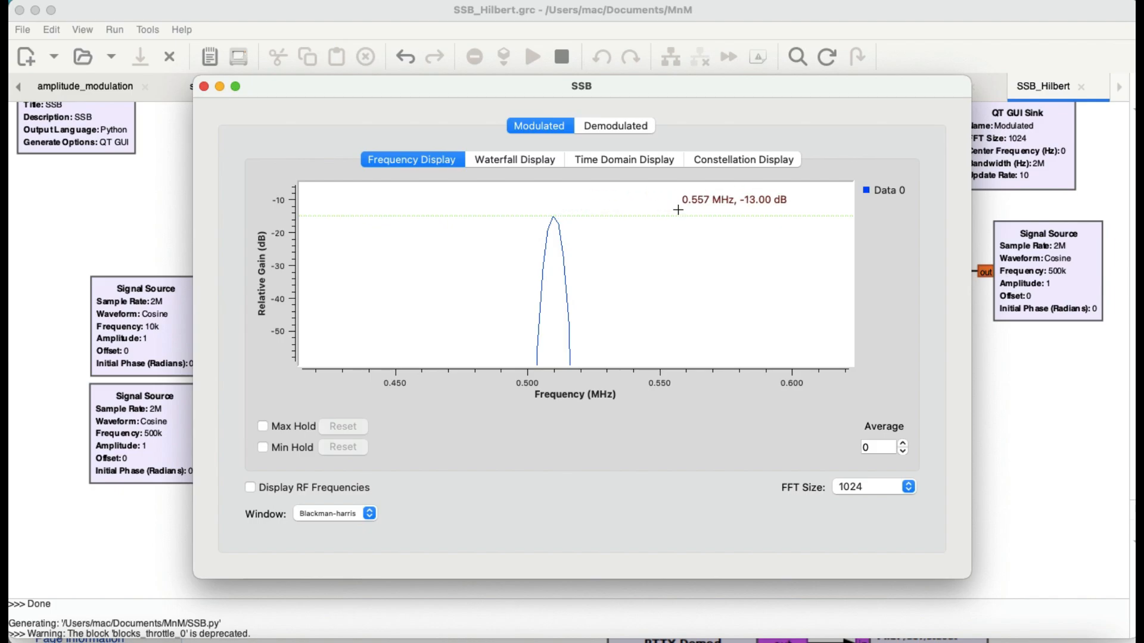
pyautogui.click(515, 158)
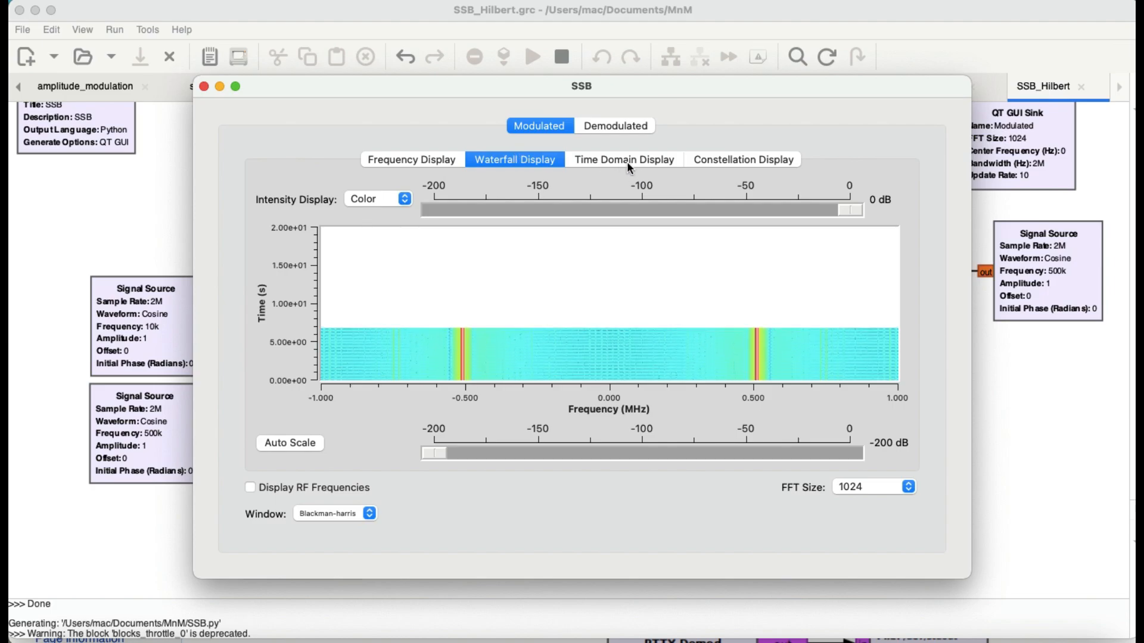
# Step: View the modulated signal's time-domain and constellation plots, then show the Demodulated spectrum peaking near 0.013 MHz
pyautogui.click(623, 159)
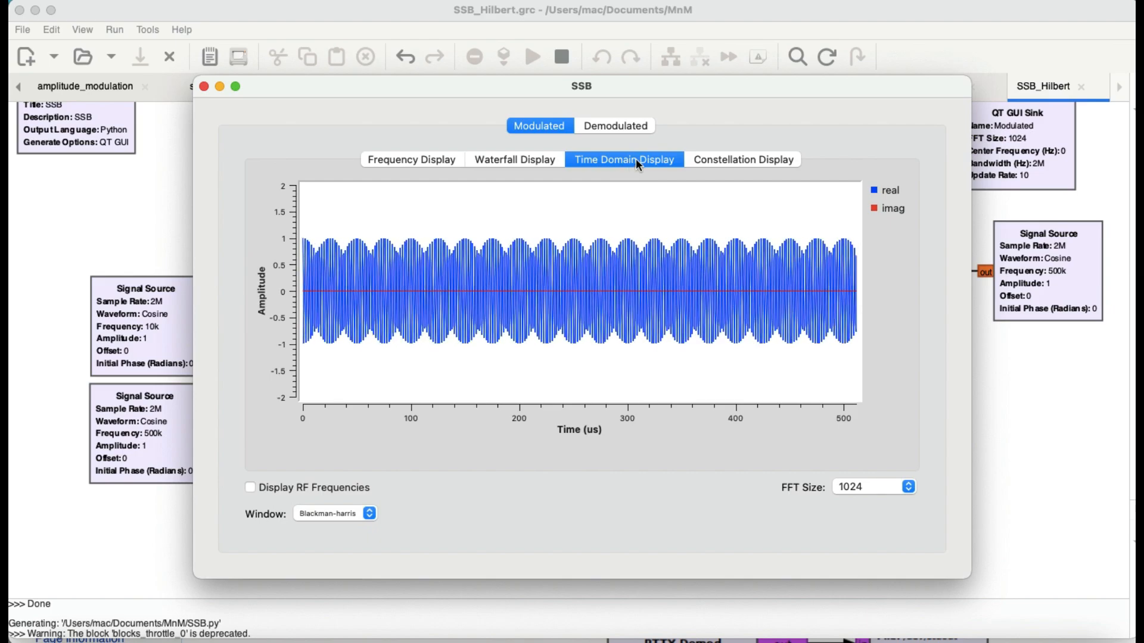
pyautogui.moveTo(726, 168)
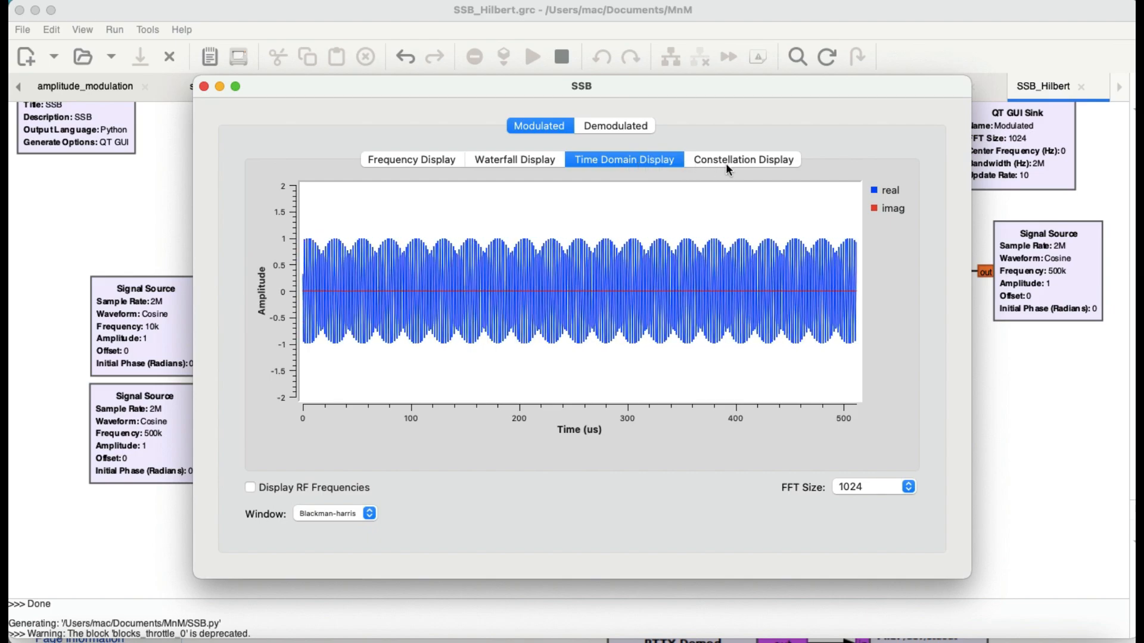
pyautogui.click(743, 159)
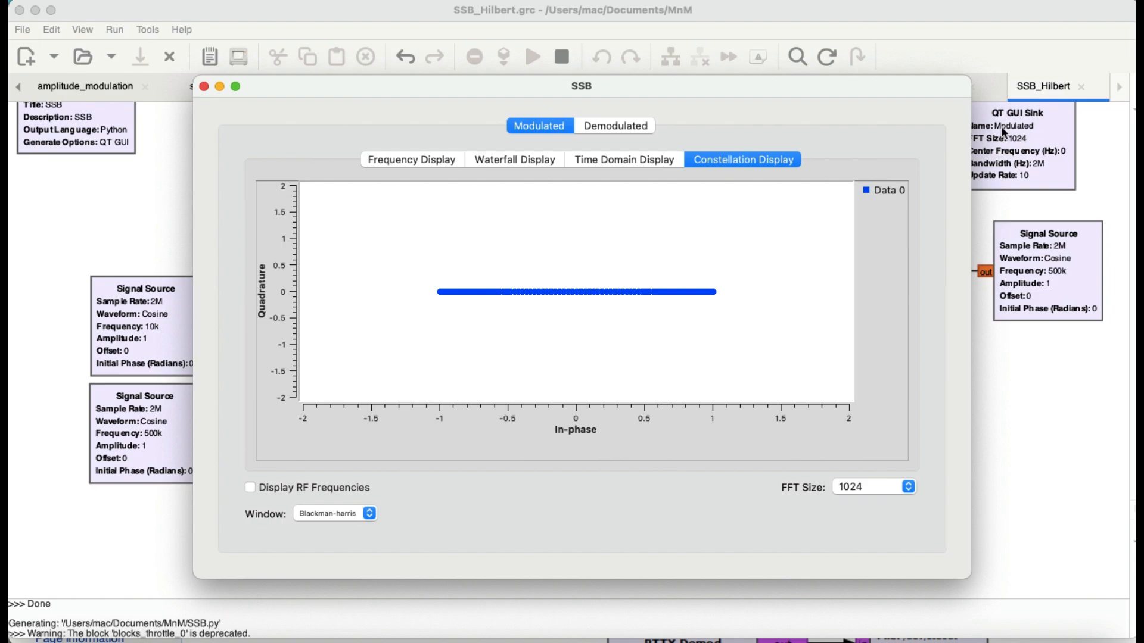
pyautogui.moveTo(1008, 158)
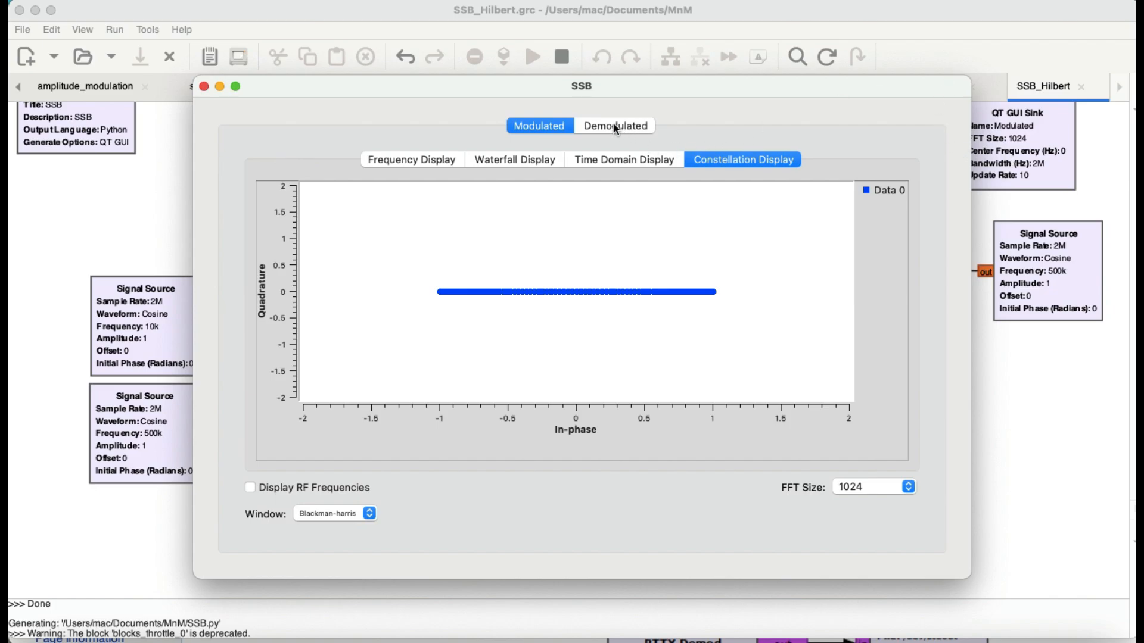
pyautogui.click(615, 125)
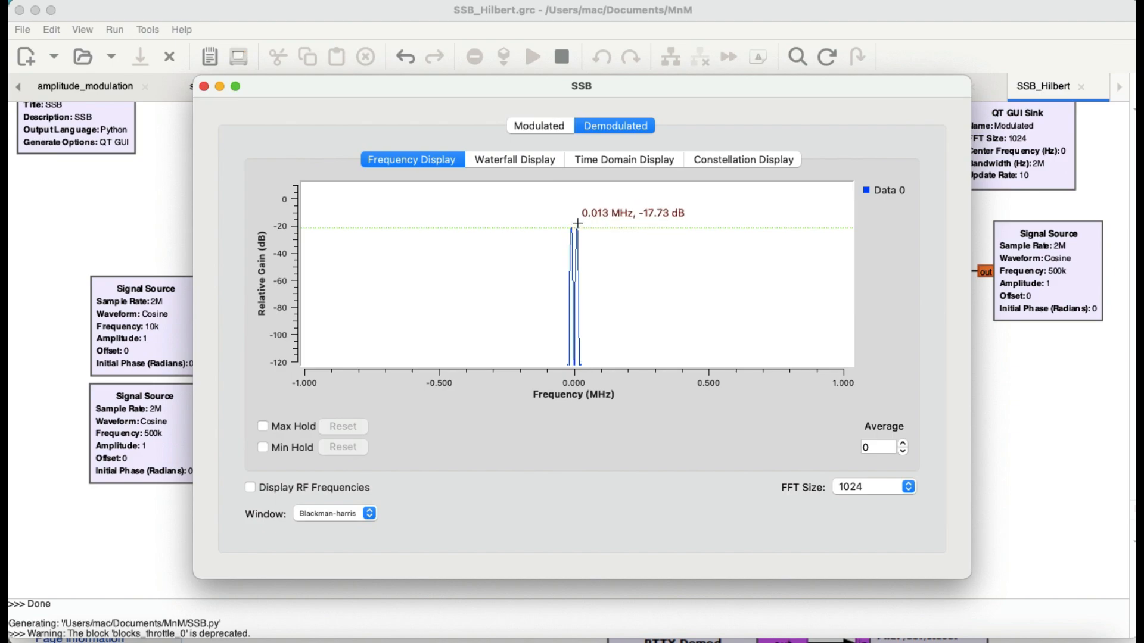
pyautogui.moveTo(544, 207)
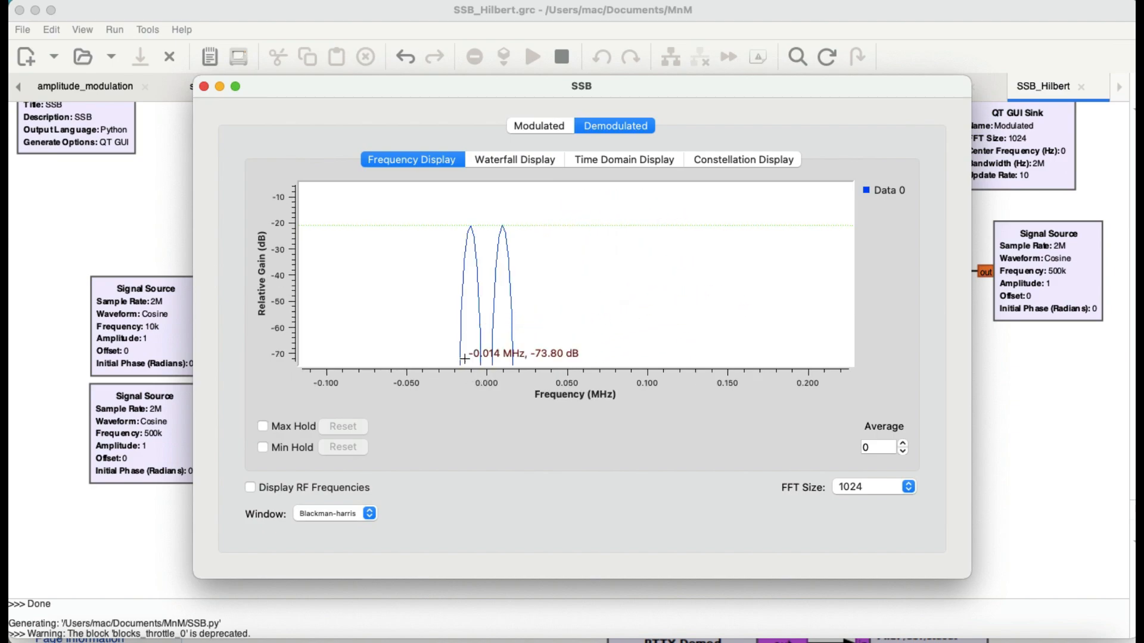
pyautogui.moveTo(529, 359)
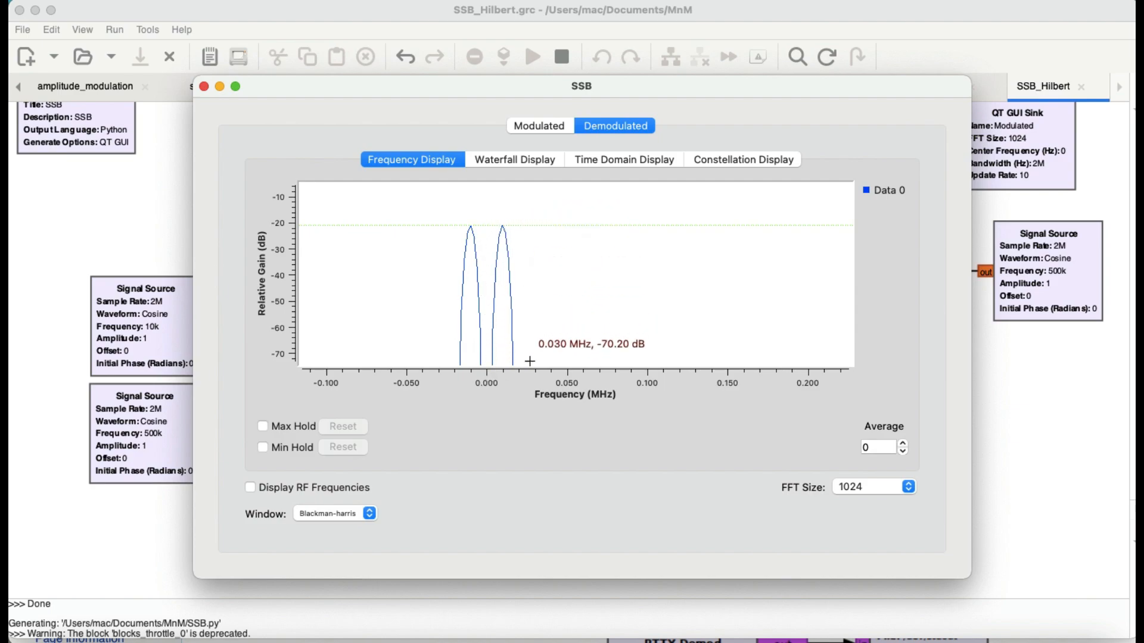
pyautogui.moveTo(473, 228)
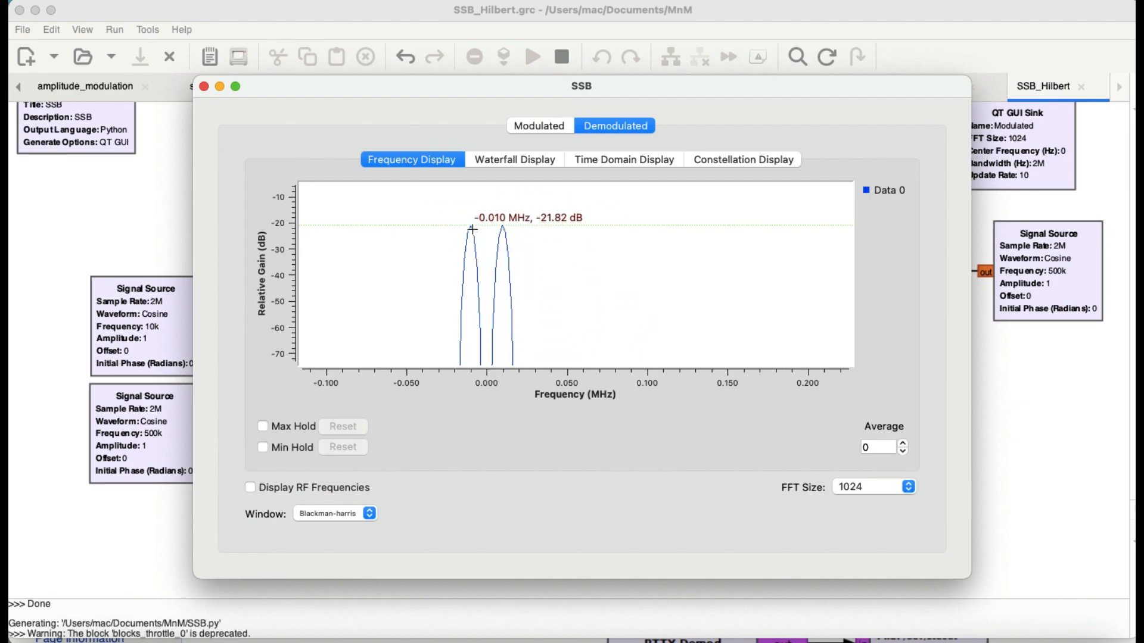
pyautogui.moveTo(492, 357)
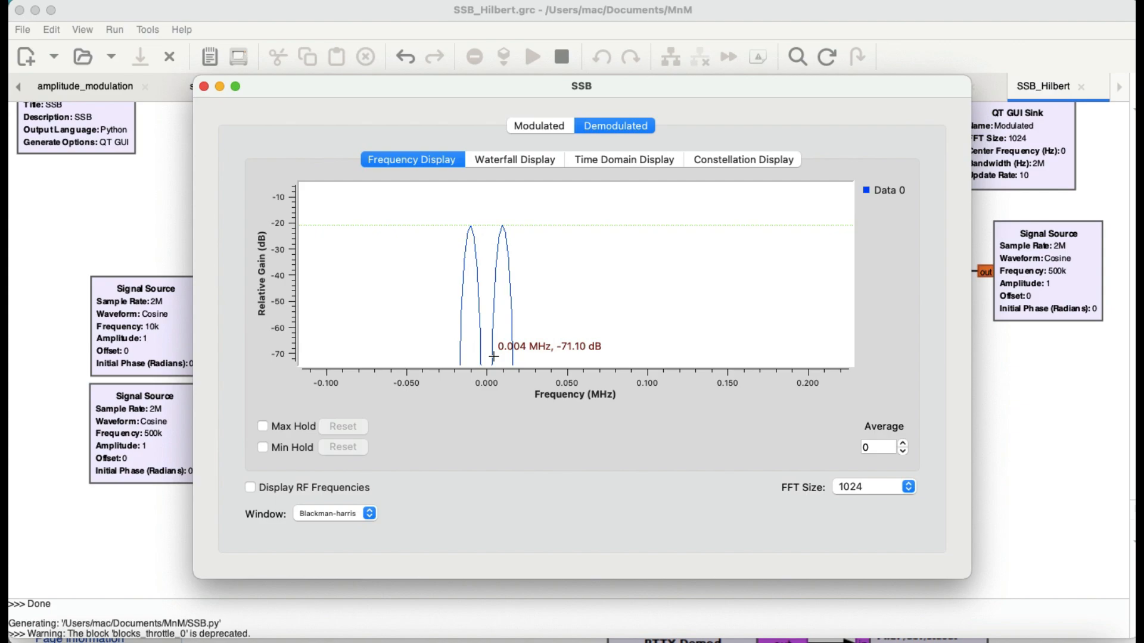
pyautogui.moveTo(499, 264)
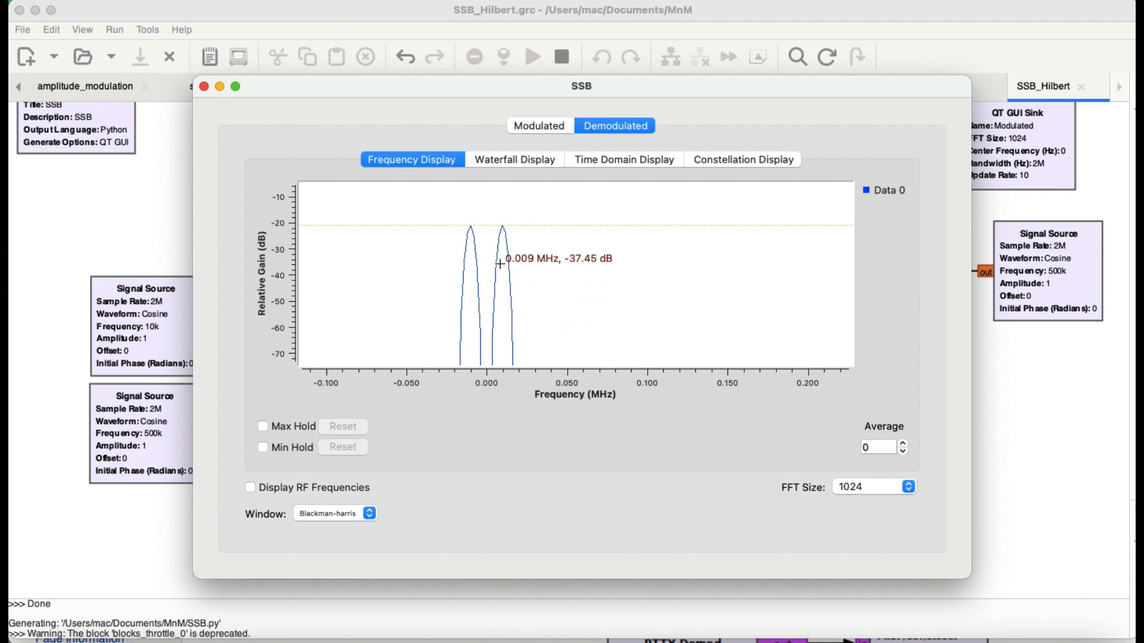
pyautogui.moveTo(502, 227)
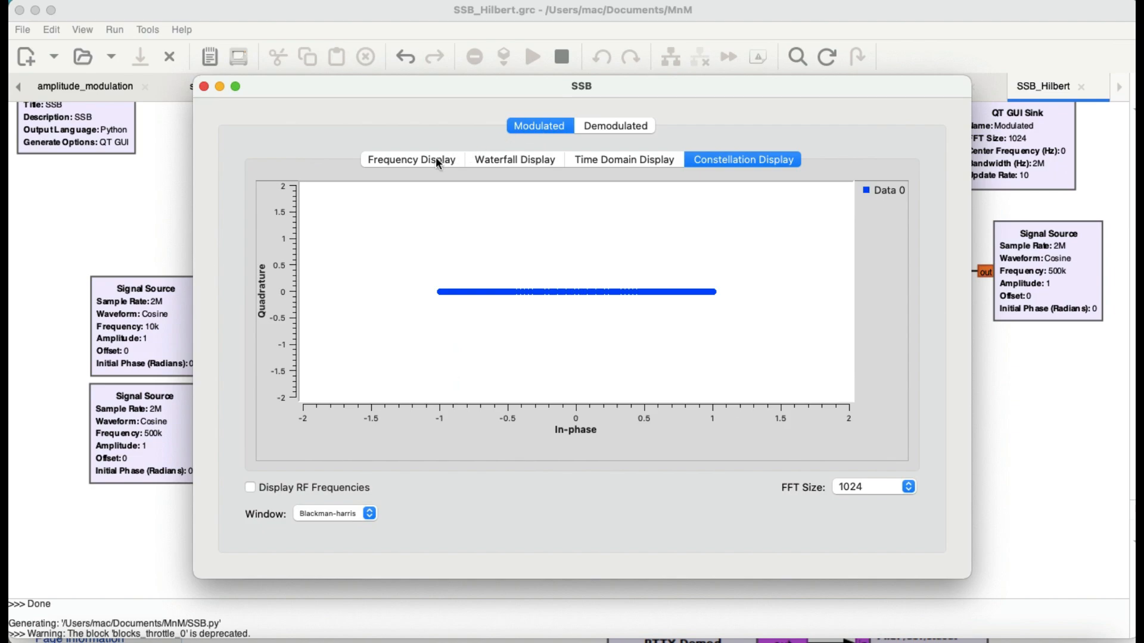
# Step: After inspecting the demodulated tones near ±0.01 MHz, return to the Modulated spectrum peaking near 0.503 MHz
pyautogui.click(411, 159)
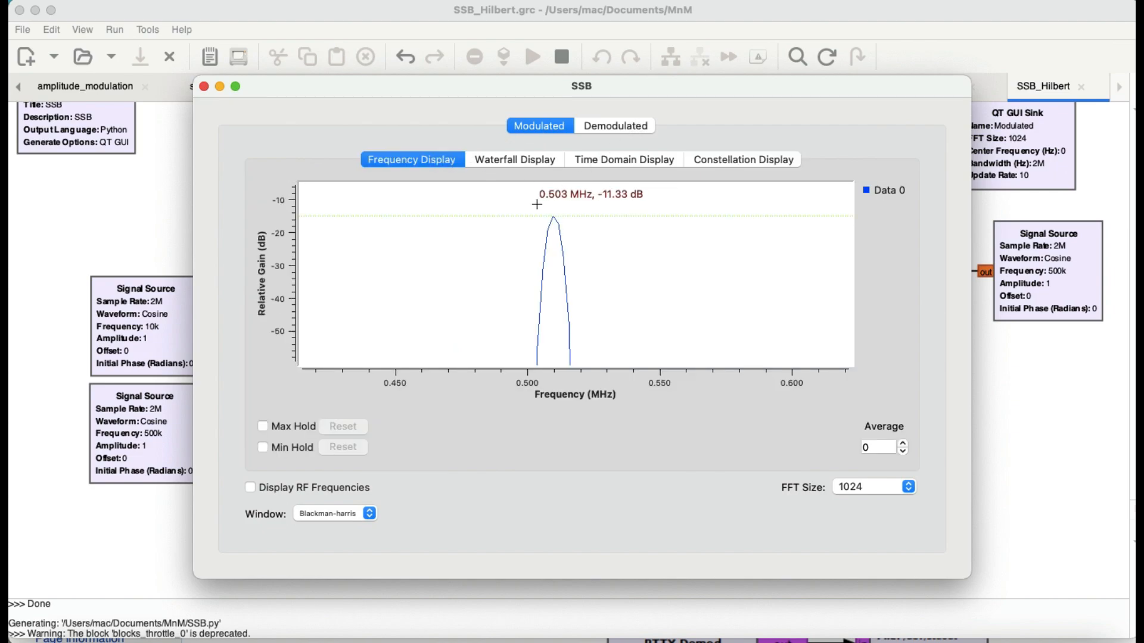
pyautogui.moveTo(554, 223)
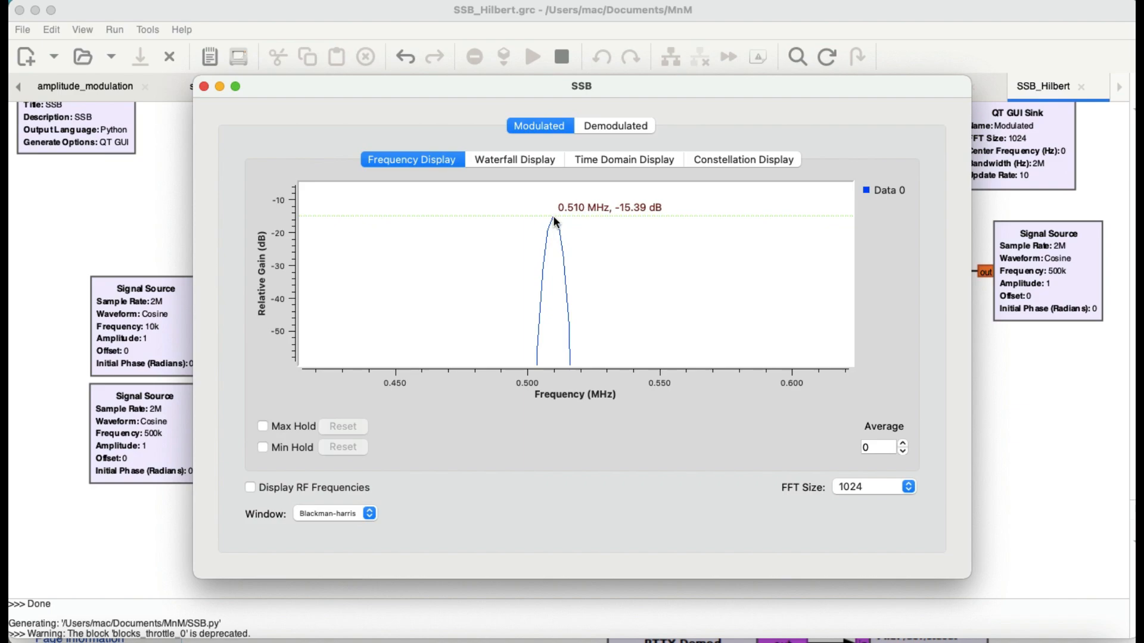
pyautogui.moveTo(203, 87)
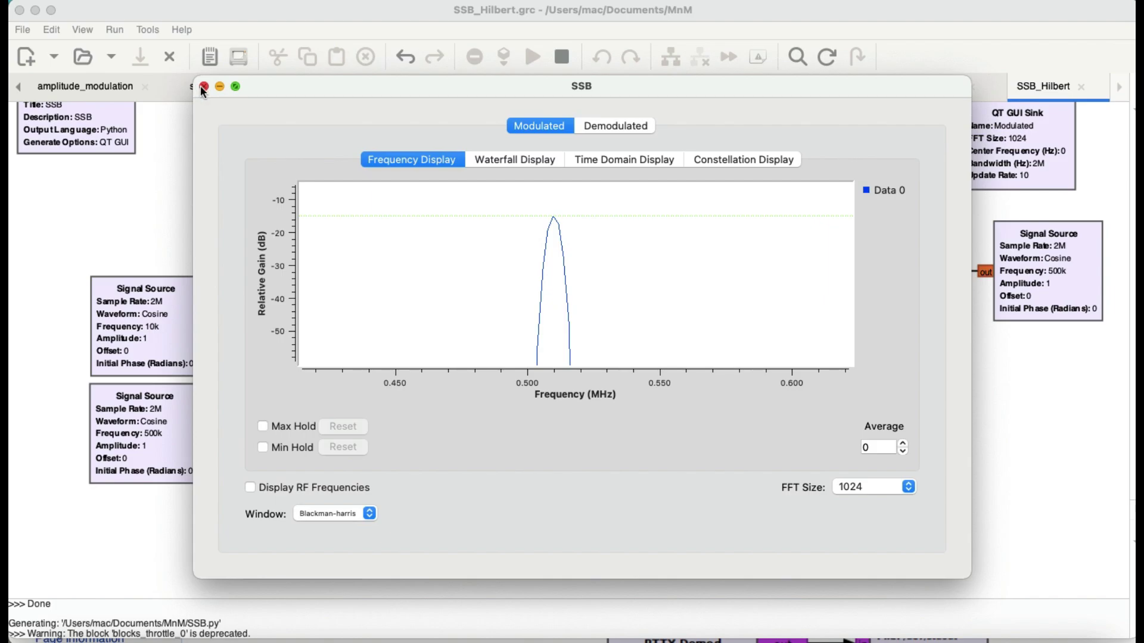
# Step: Close the SSB display window and bring up the Complex Conjugate wiki page
pyautogui.click(204, 87)
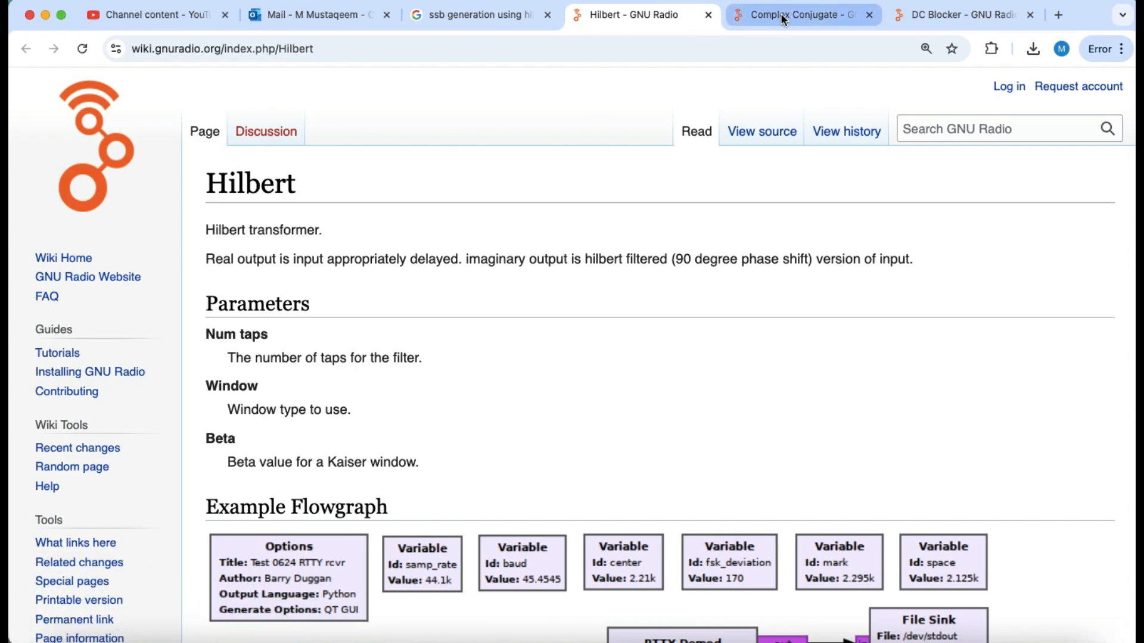
pyautogui.click(801, 14)
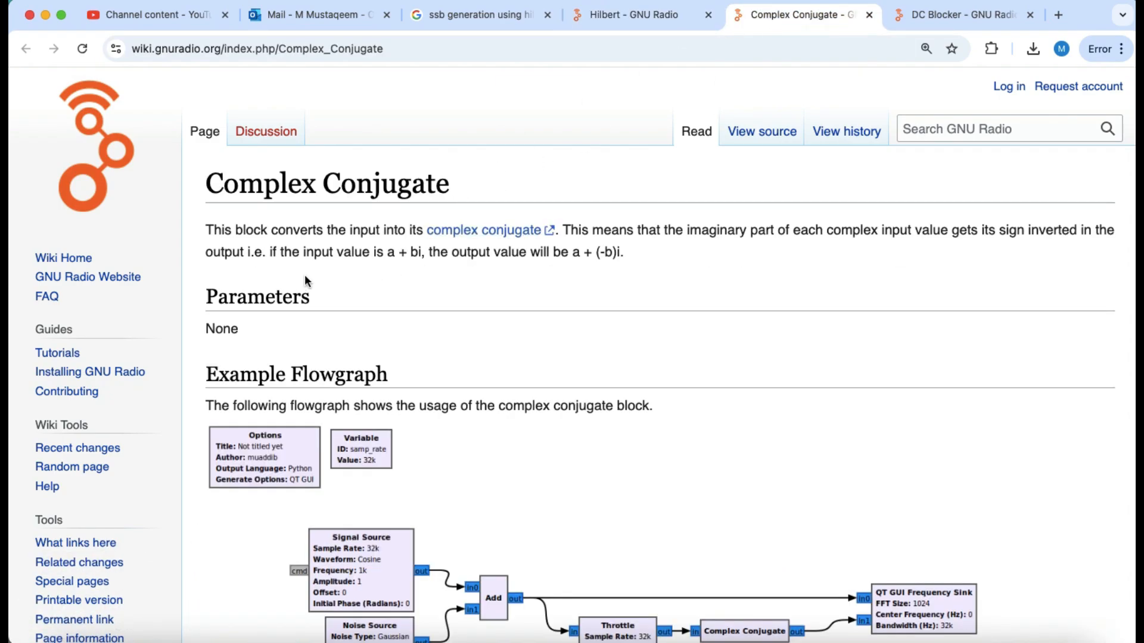
pyautogui.moveTo(421, 258)
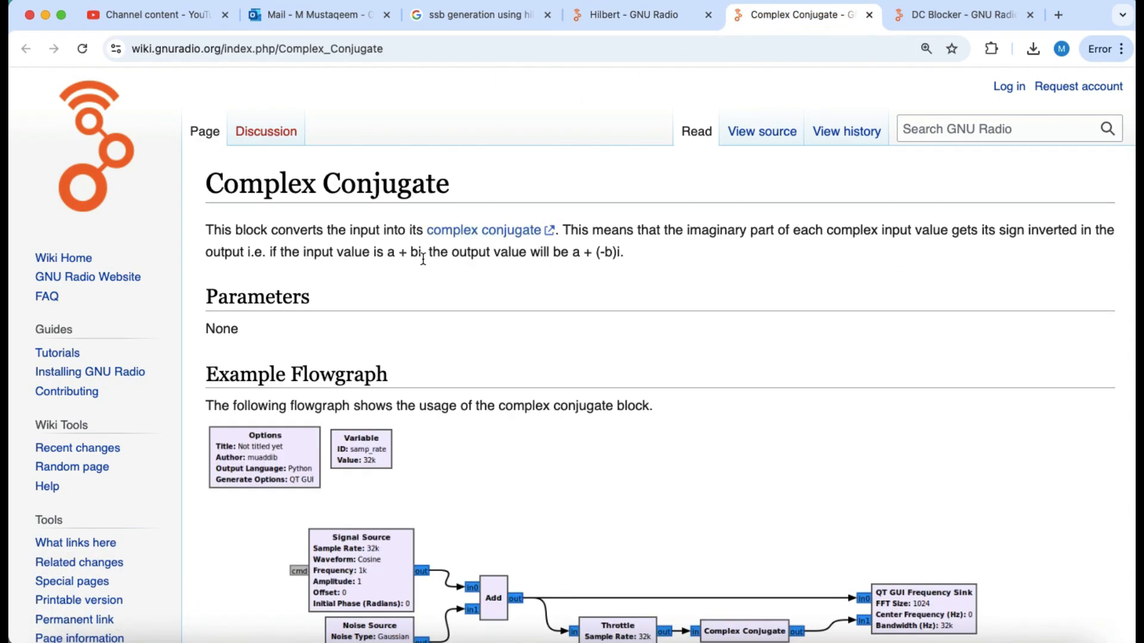
pyautogui.moveTo(619, 269)
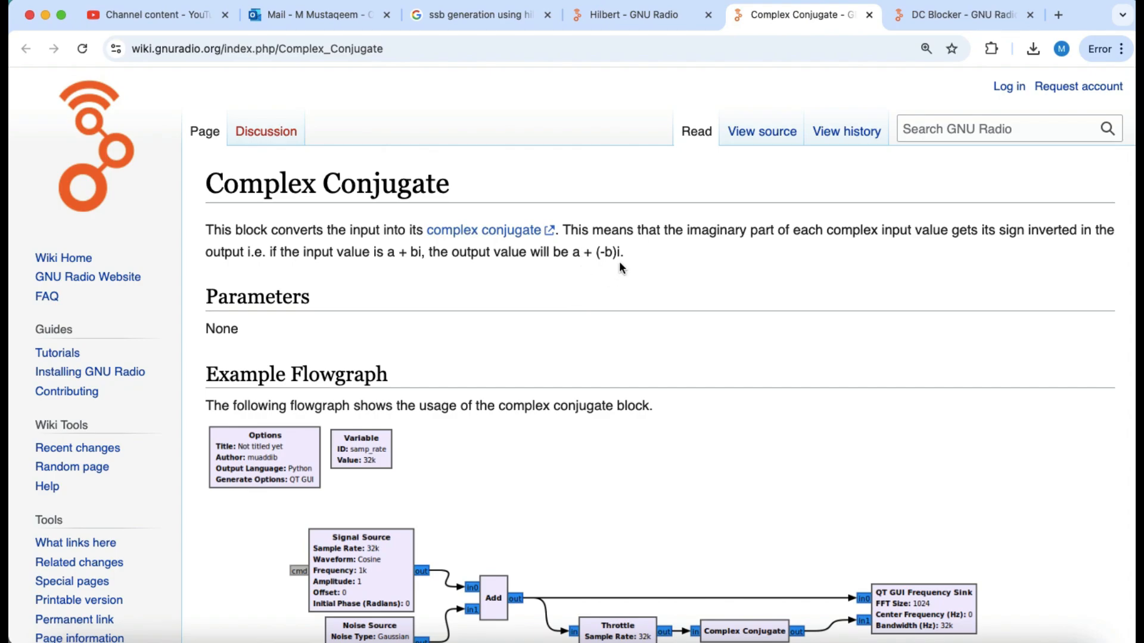
pyautogui.moveTo(668, 141)
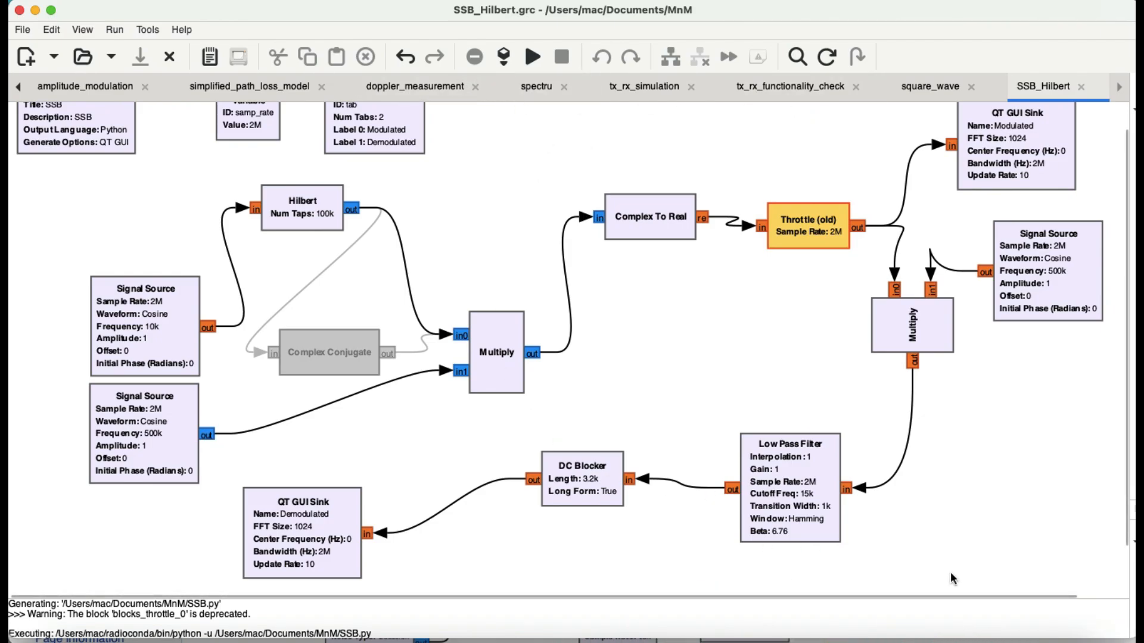
# Step: Execute the flowgraph with Complex Conjugate disabled; Modulated peak near 0.51 MHz at about -16 dB
pyautogui.click(532, 57)
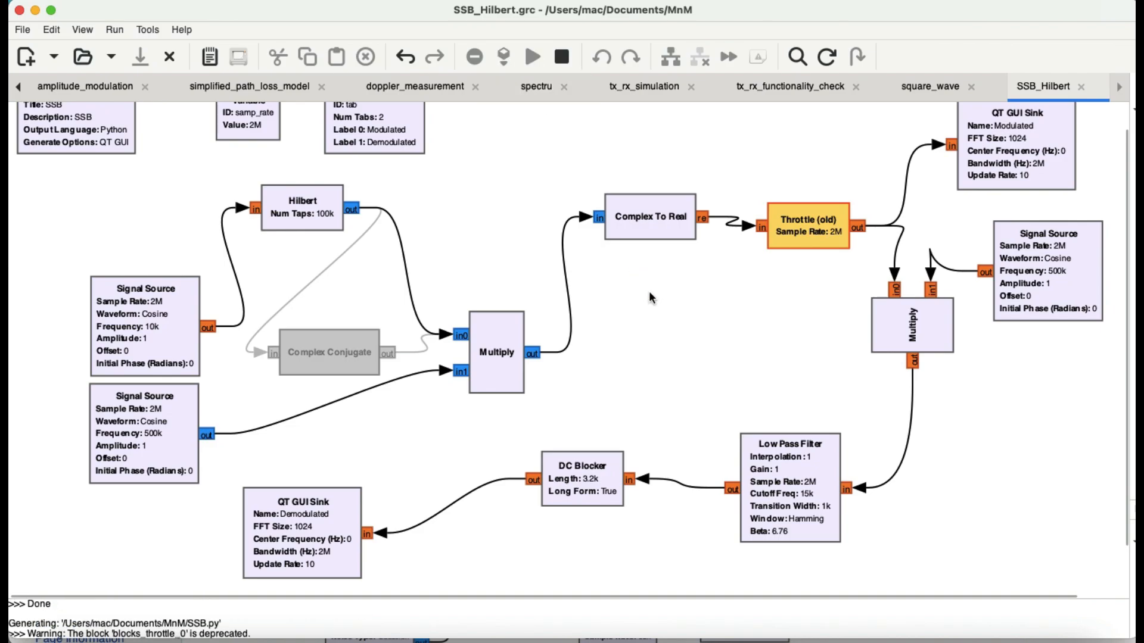
pyautogui.click(531, 56)
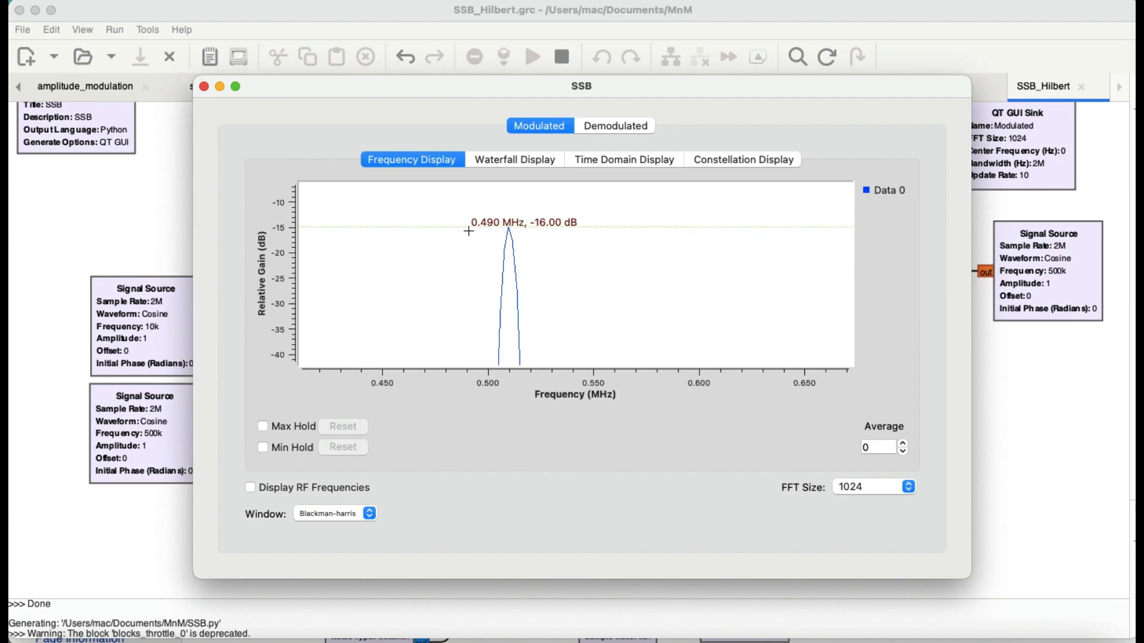
pyautogui.moveTo(509, 227)
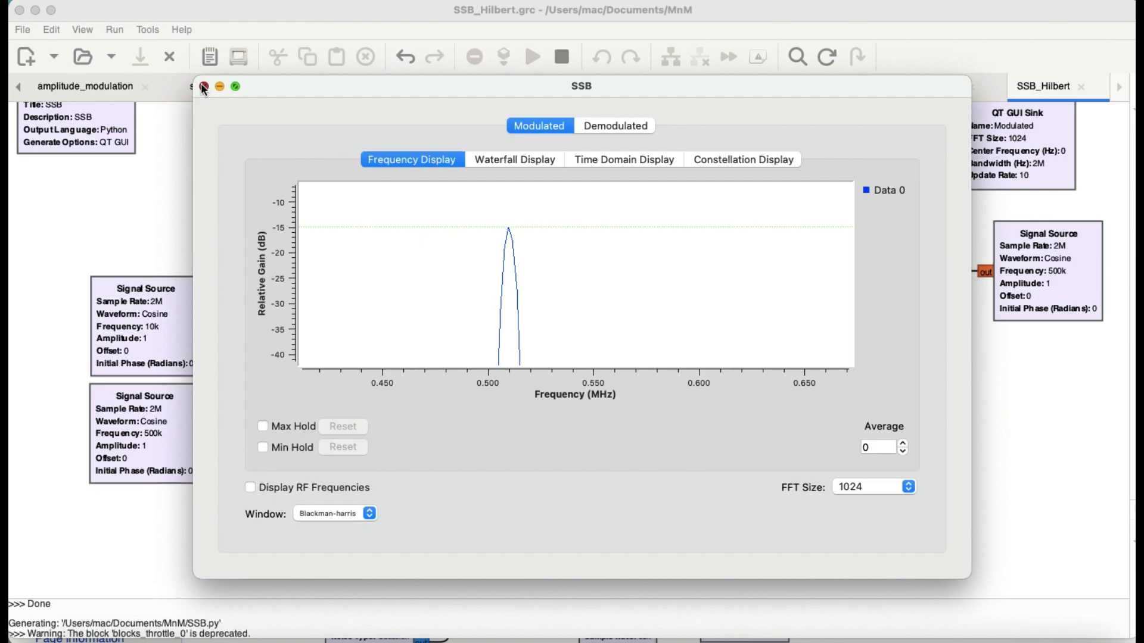
# Step: Close the SSB window and rerun with Complex Conjugate enabled, shifting the peak to about 0.49 MHz
pyautogui.click(204, 87)
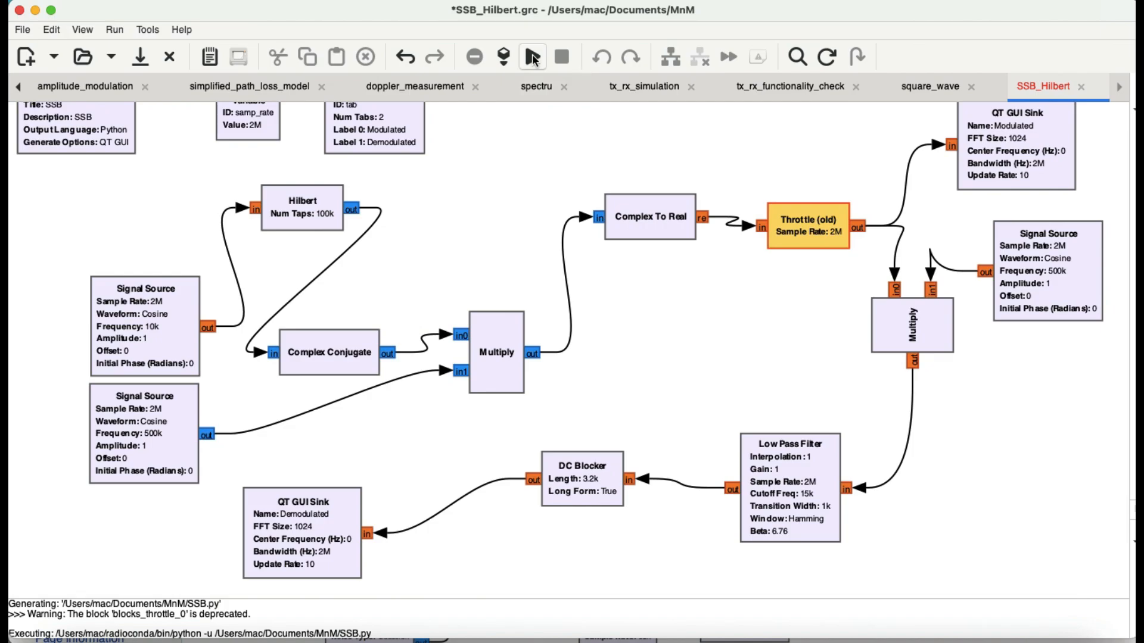
pyautogui.click(531, 57)
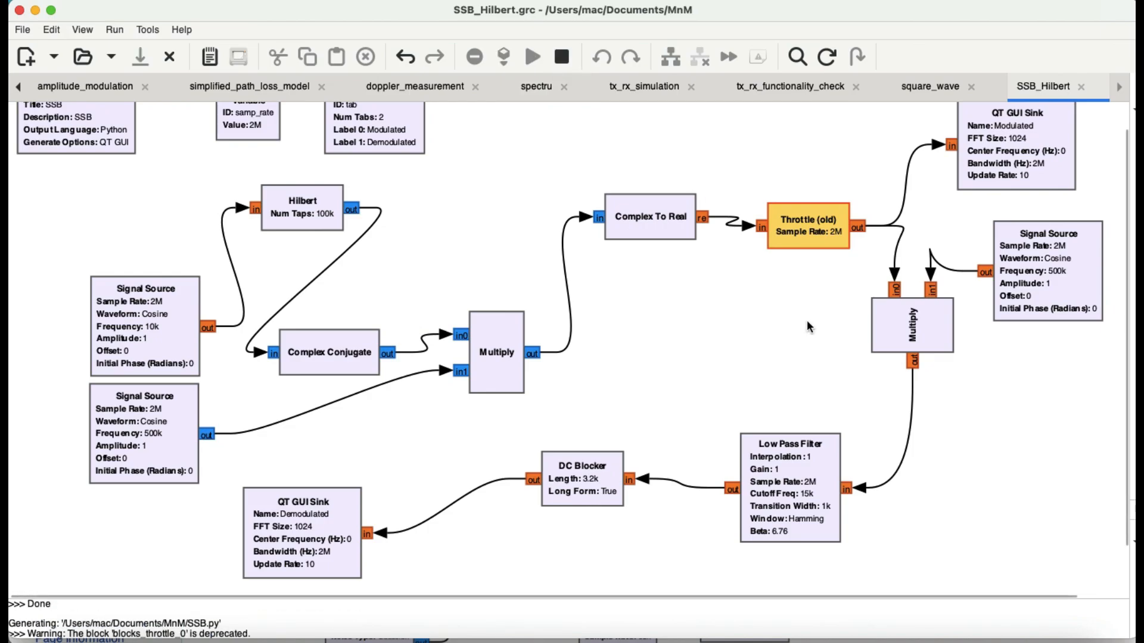
pyautogui.click(533, 57)
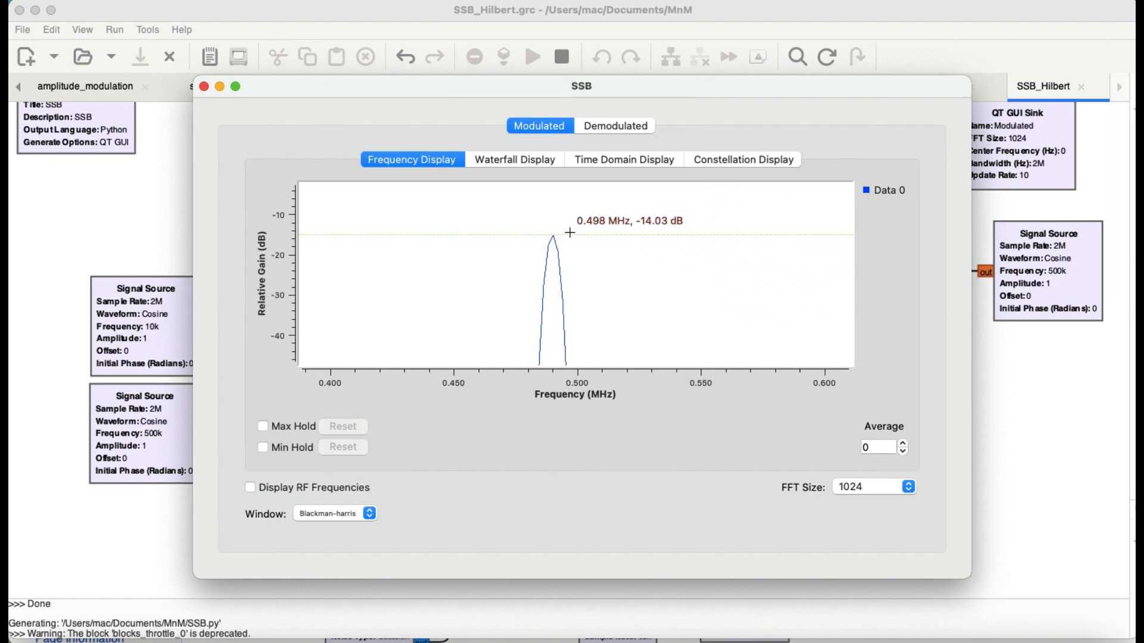
pyautogui.moveTo(554, 239)
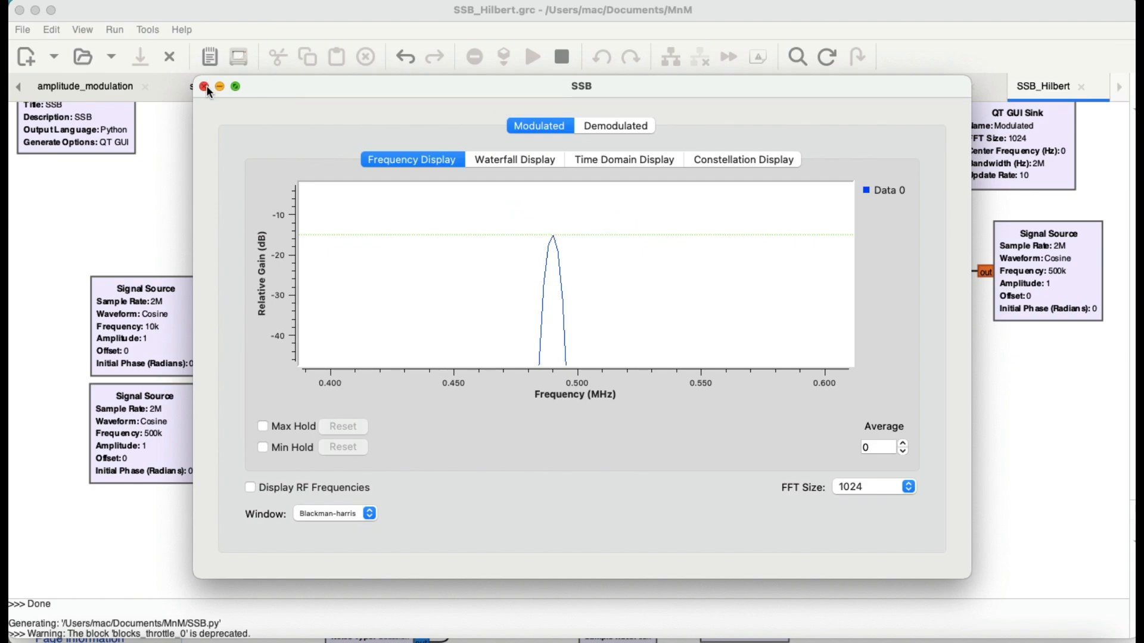
# Step: Close the SSB window and rerun, letting the Frequency Display autoscale to faint ±0.5 MHz peaks
pyautogui.click(202, 86)
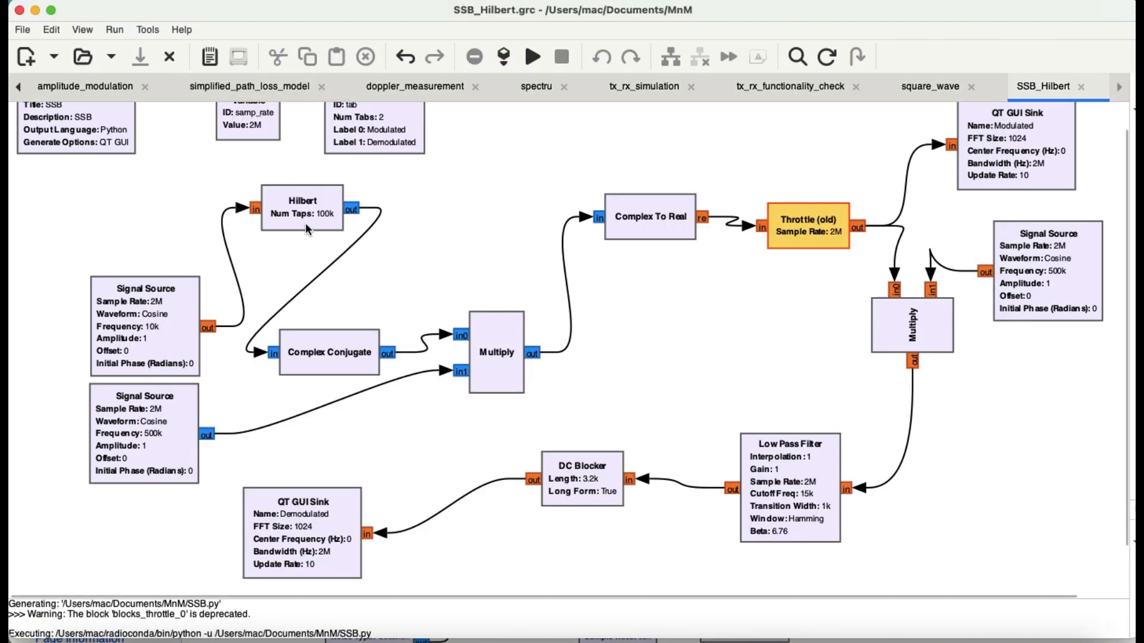
pyautogui.moveTo(326, 232)
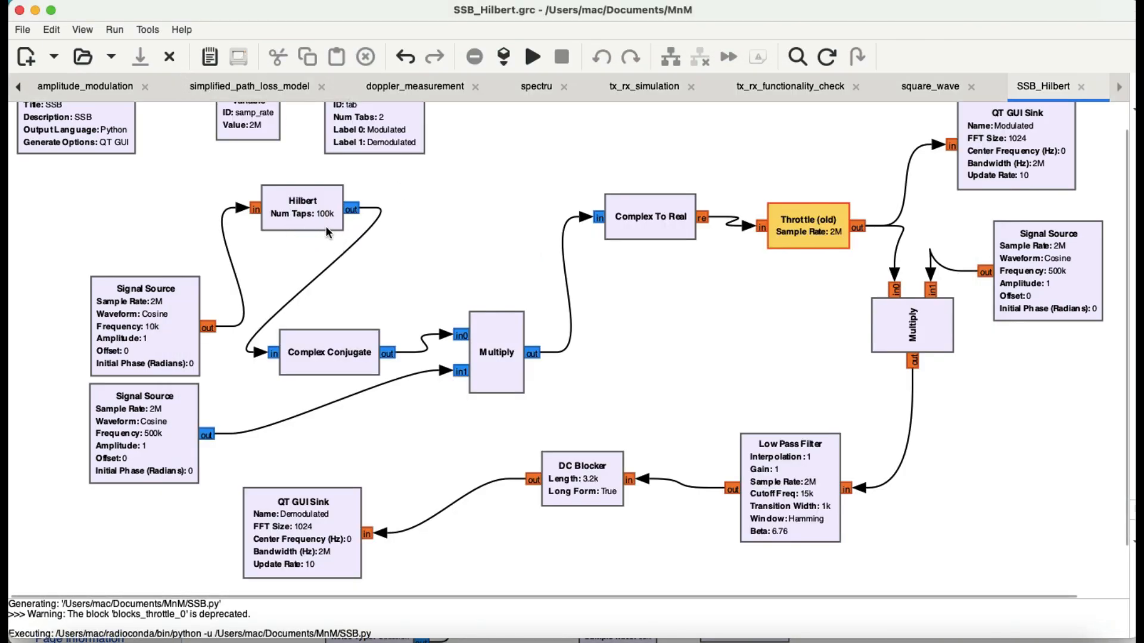
pyautogui.moveTo(267, 234)
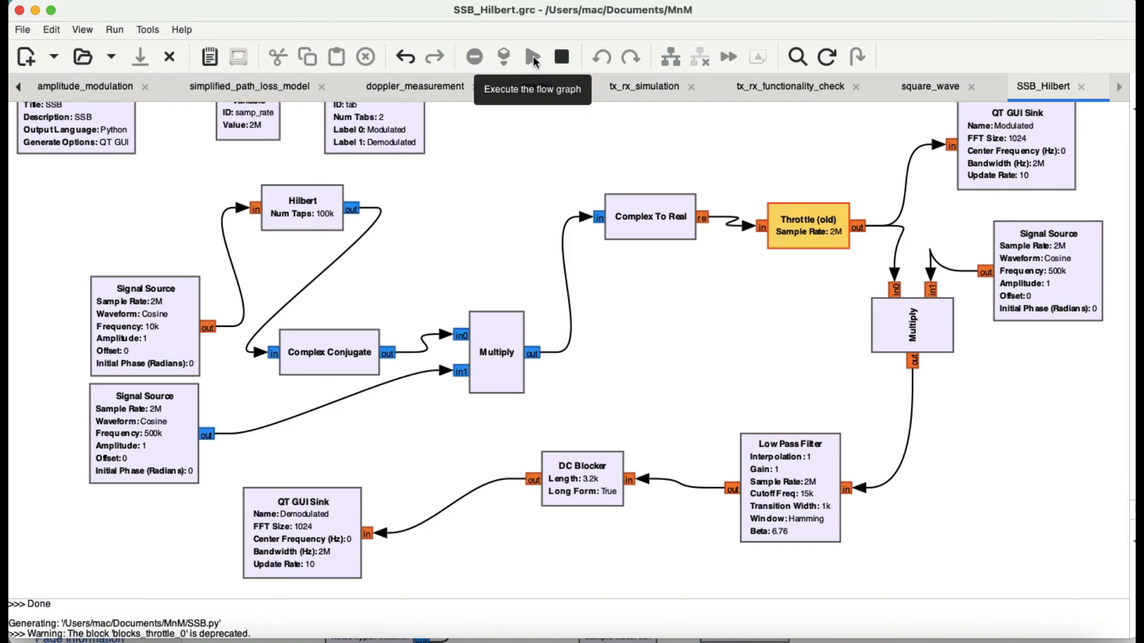
pyautogui.click(531, 57)
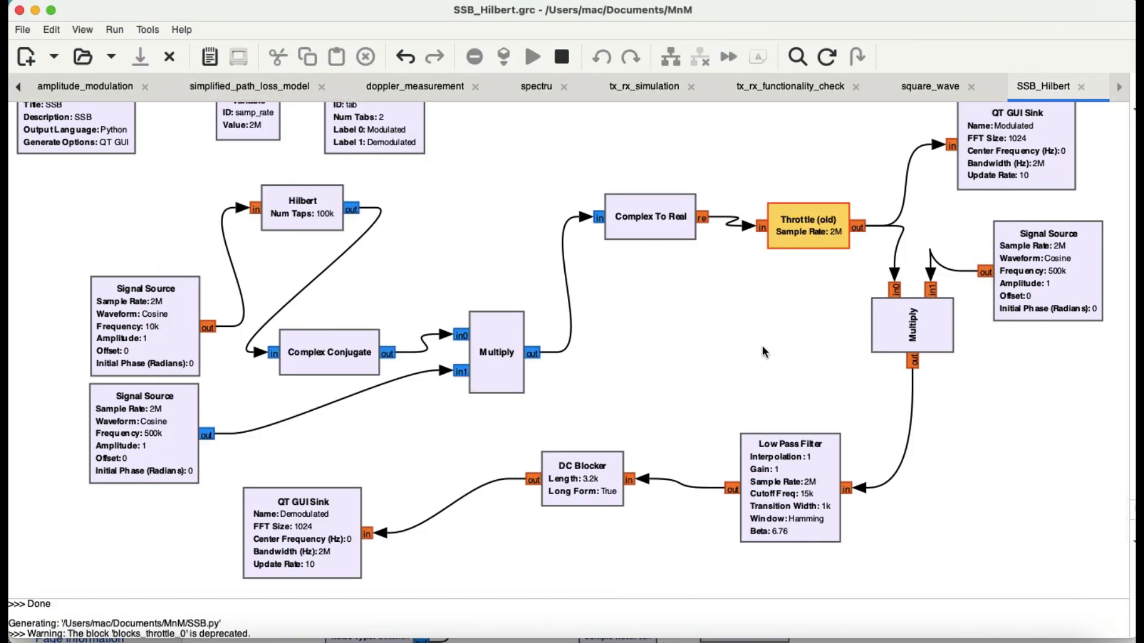
pyautogui.click(532, 56)
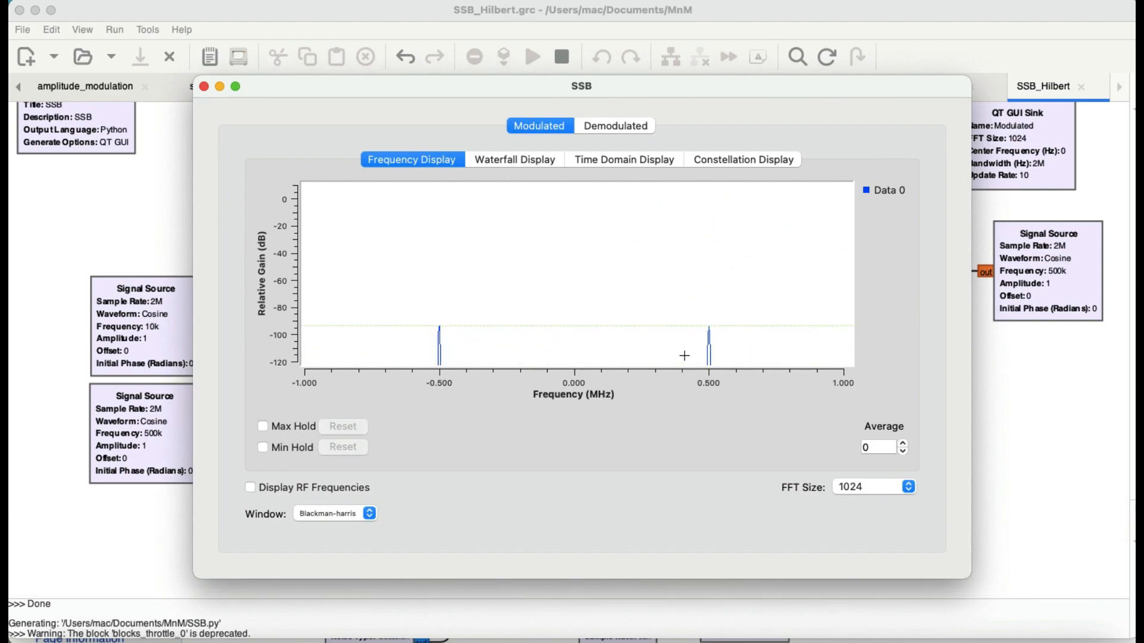
pyautogui.moveTo(705, 199)
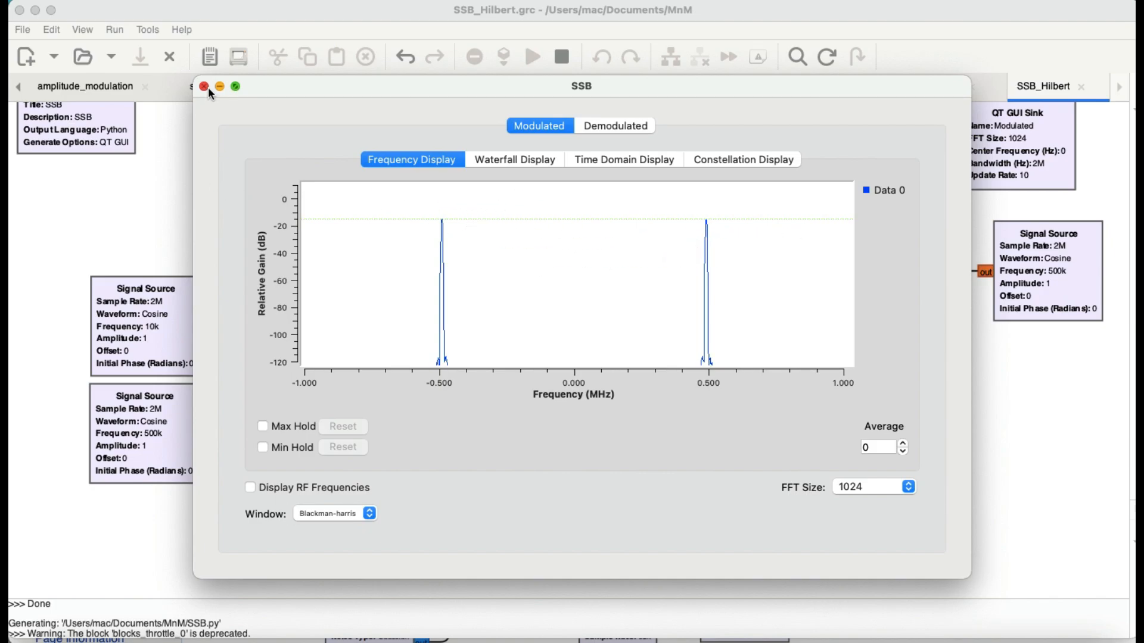
# Step: Set Hilbert Num Taps to 100 and rerun, revealing a second peak near 0.511 MHz at about -26 dB
pyautogui.click(203, 87)
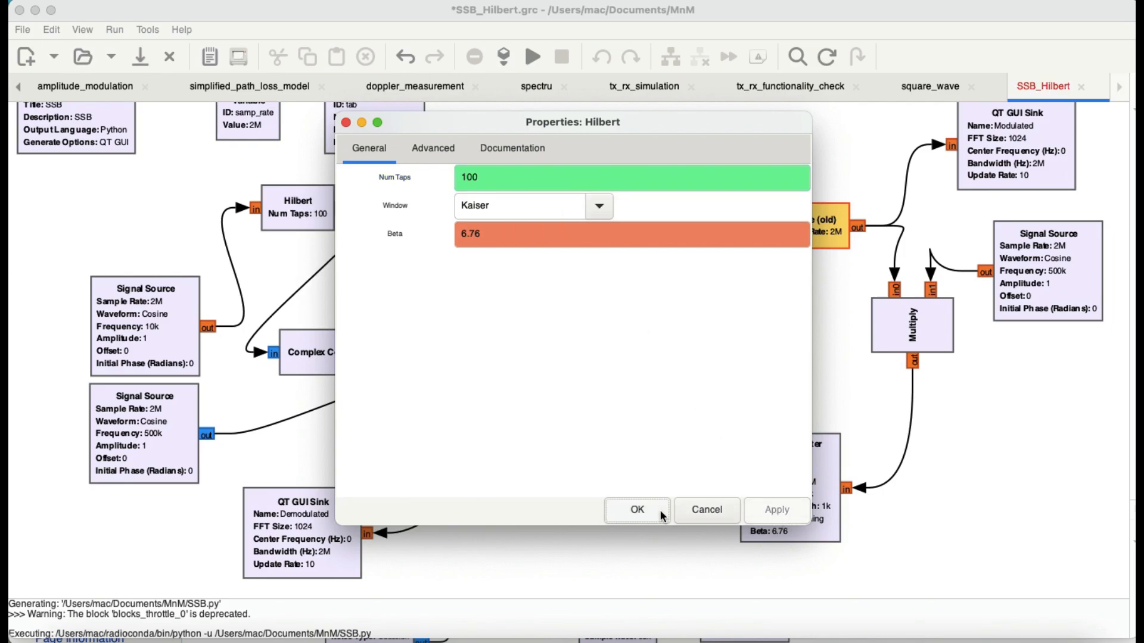
pyautogui.click(635, 510)
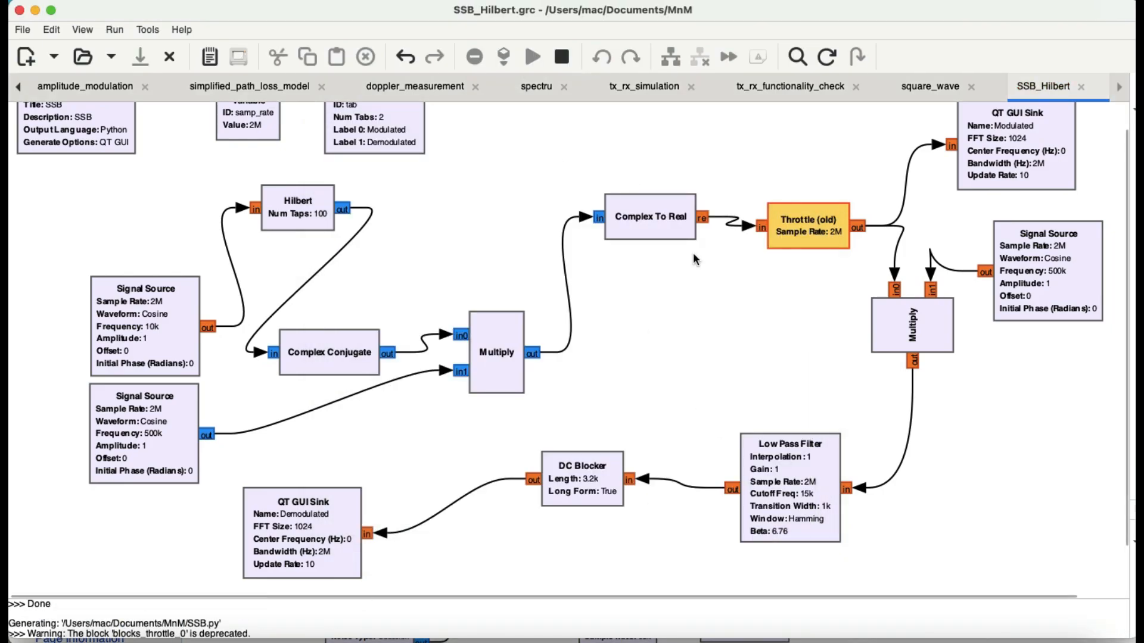
pyautogui.click(534, 57)
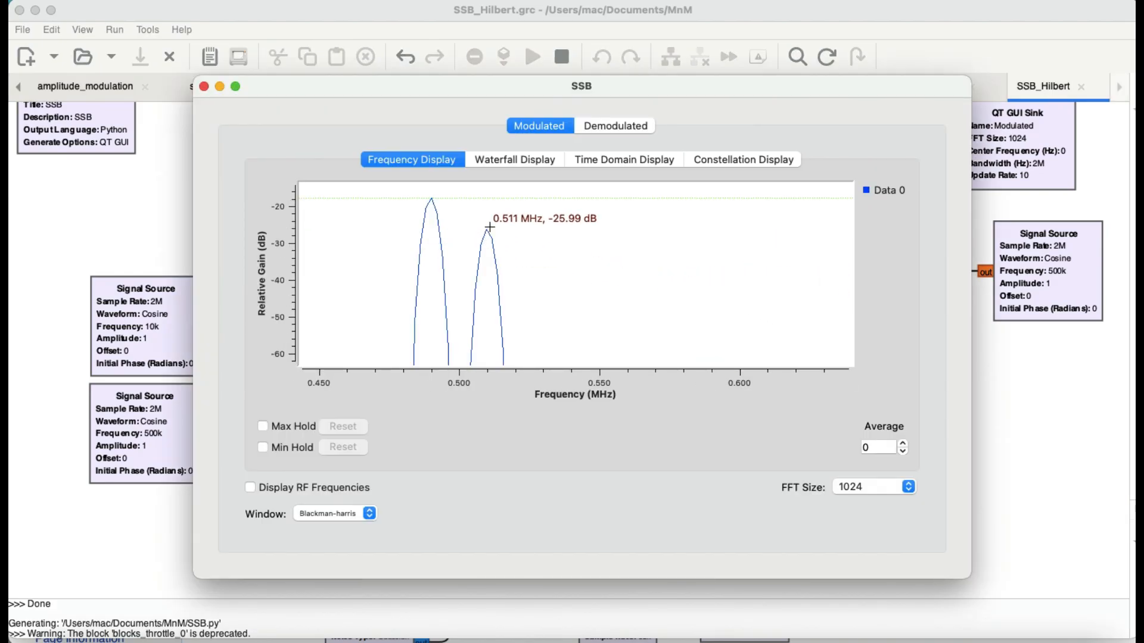
pyautogui.moveTo(435, 201)
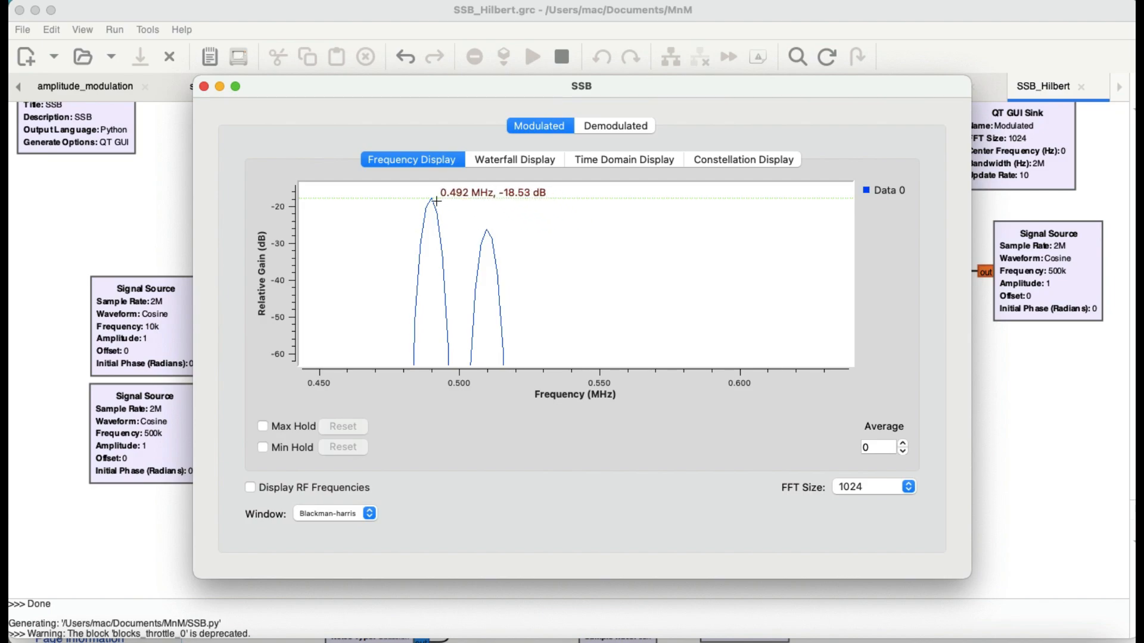
pyautogui.moveTo(432, 201)
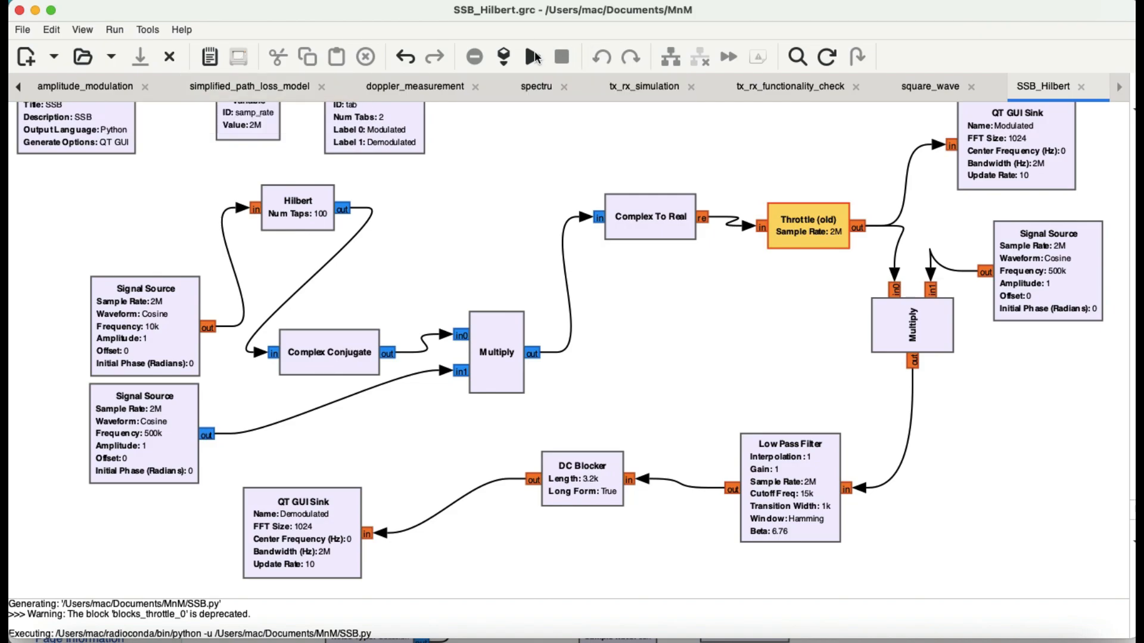
# Step: Change Hilbert Num Taps back to 100k and rerun, giving sharp ±0.5 MHz peaks around -15 dB
pyautogui.doubleClick(298, 206)
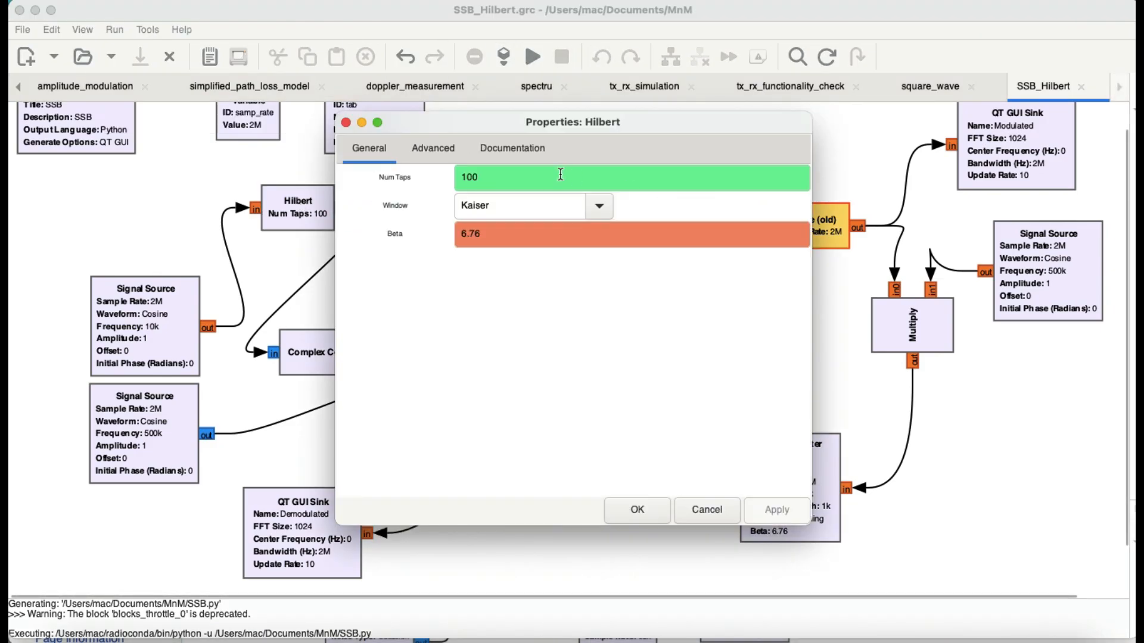
pyautogui.click(635, 509)
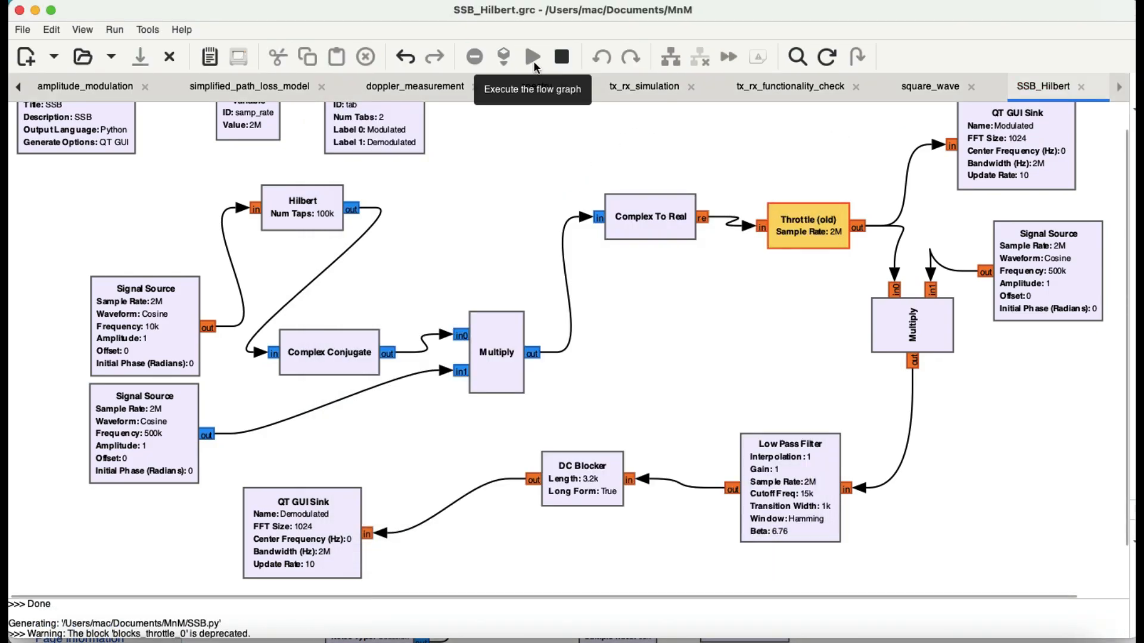
pyautogui.click(533, 57)
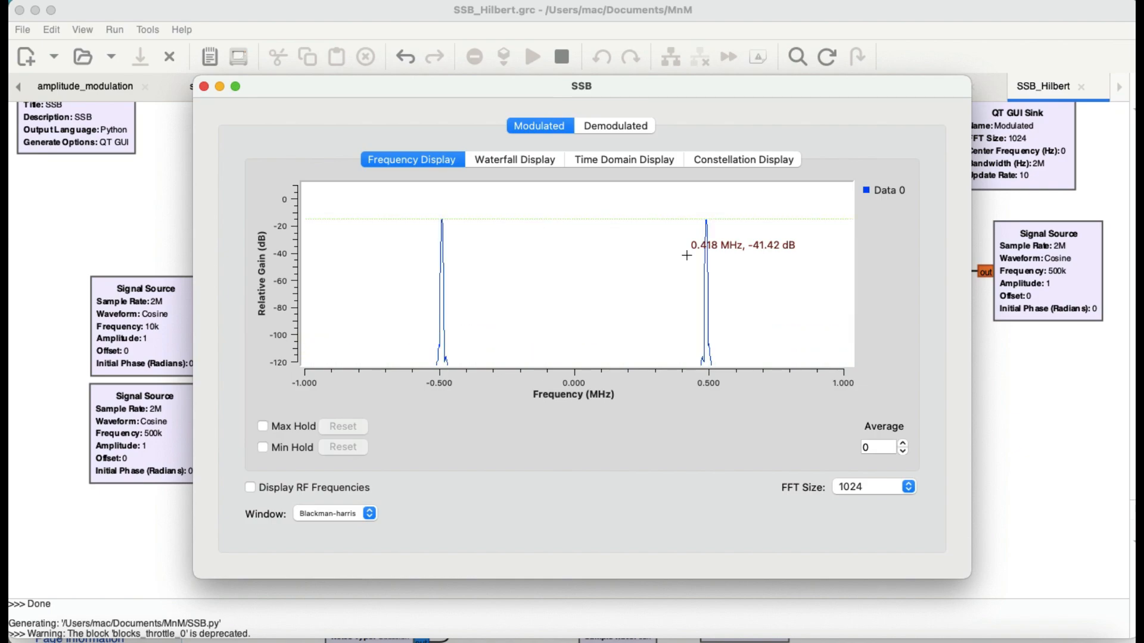
pyautogui.moveTo(806, 272)
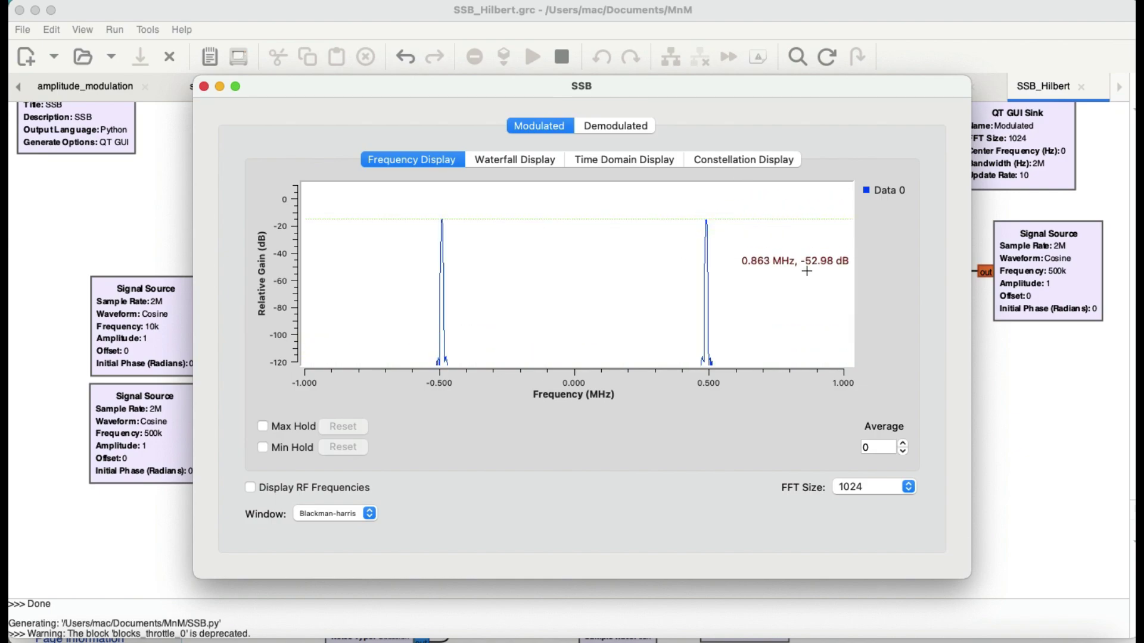